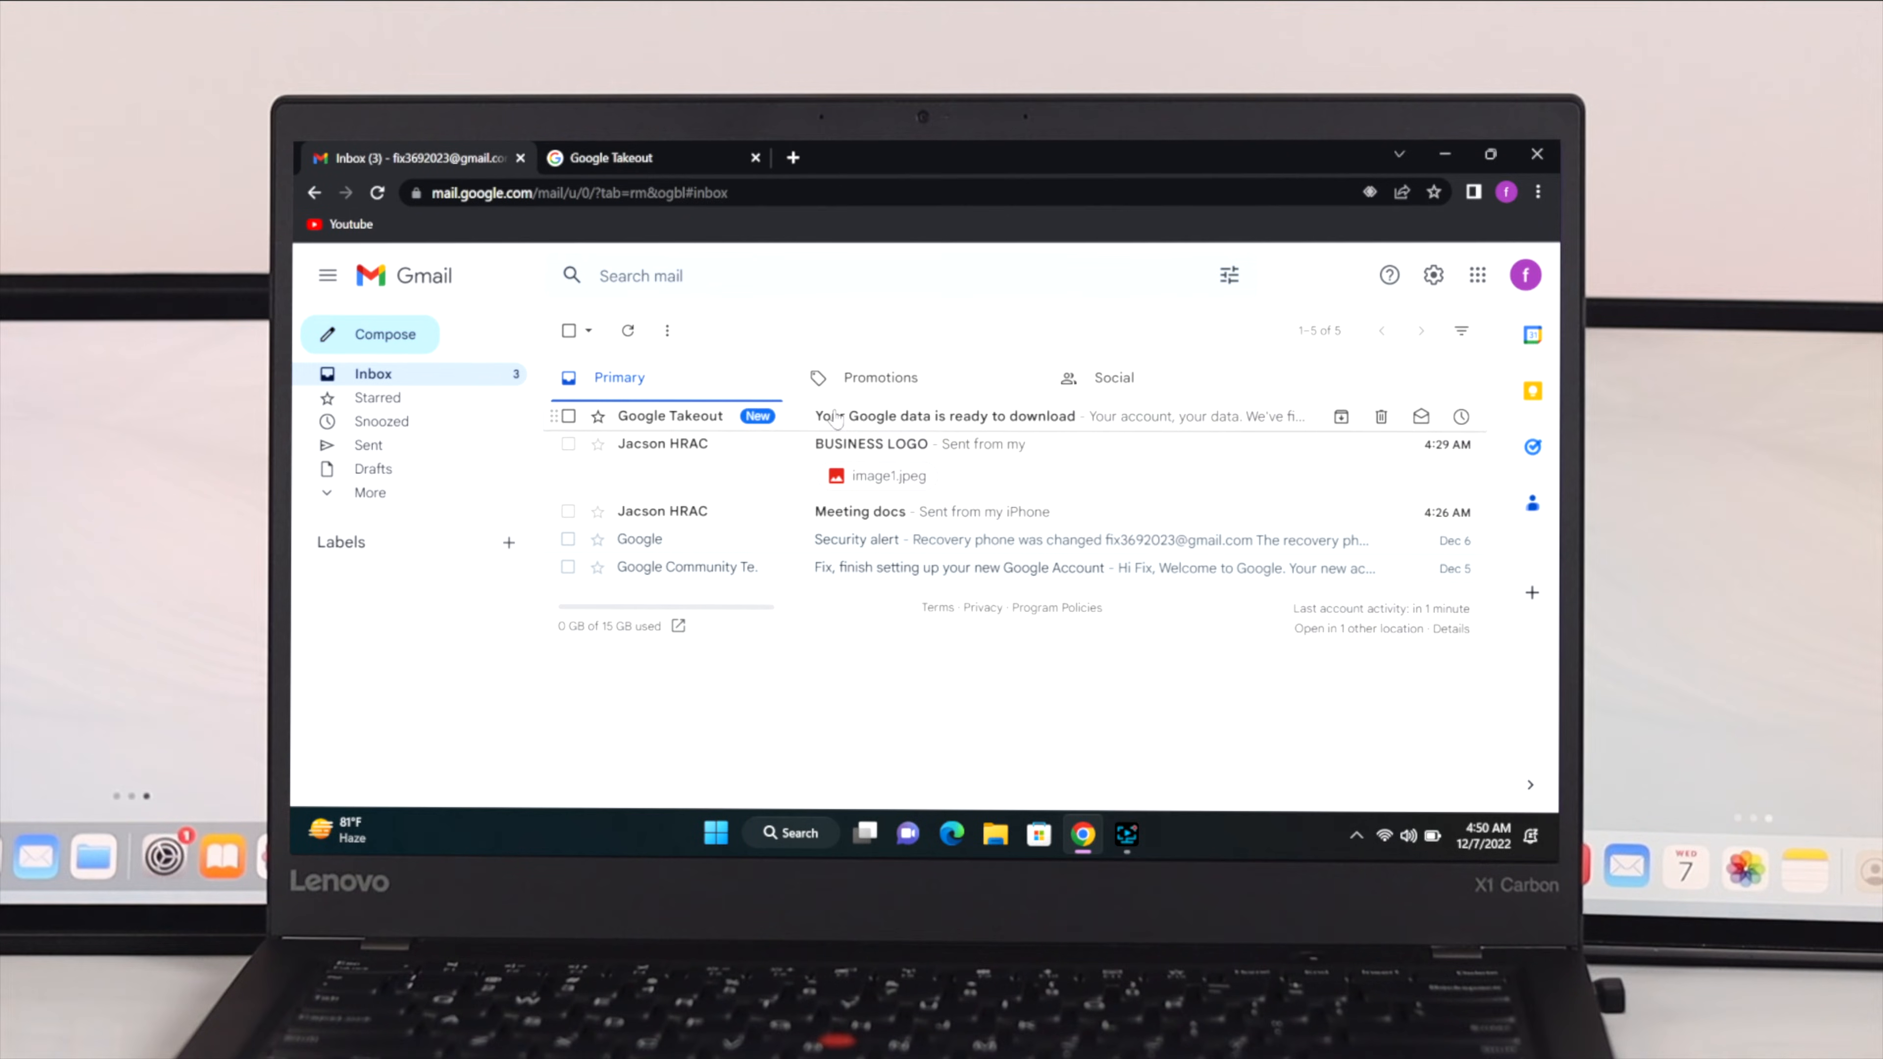
# Finish the Gmail export preview and return to the Windows desktop.
pyautogui.click(612, 157)
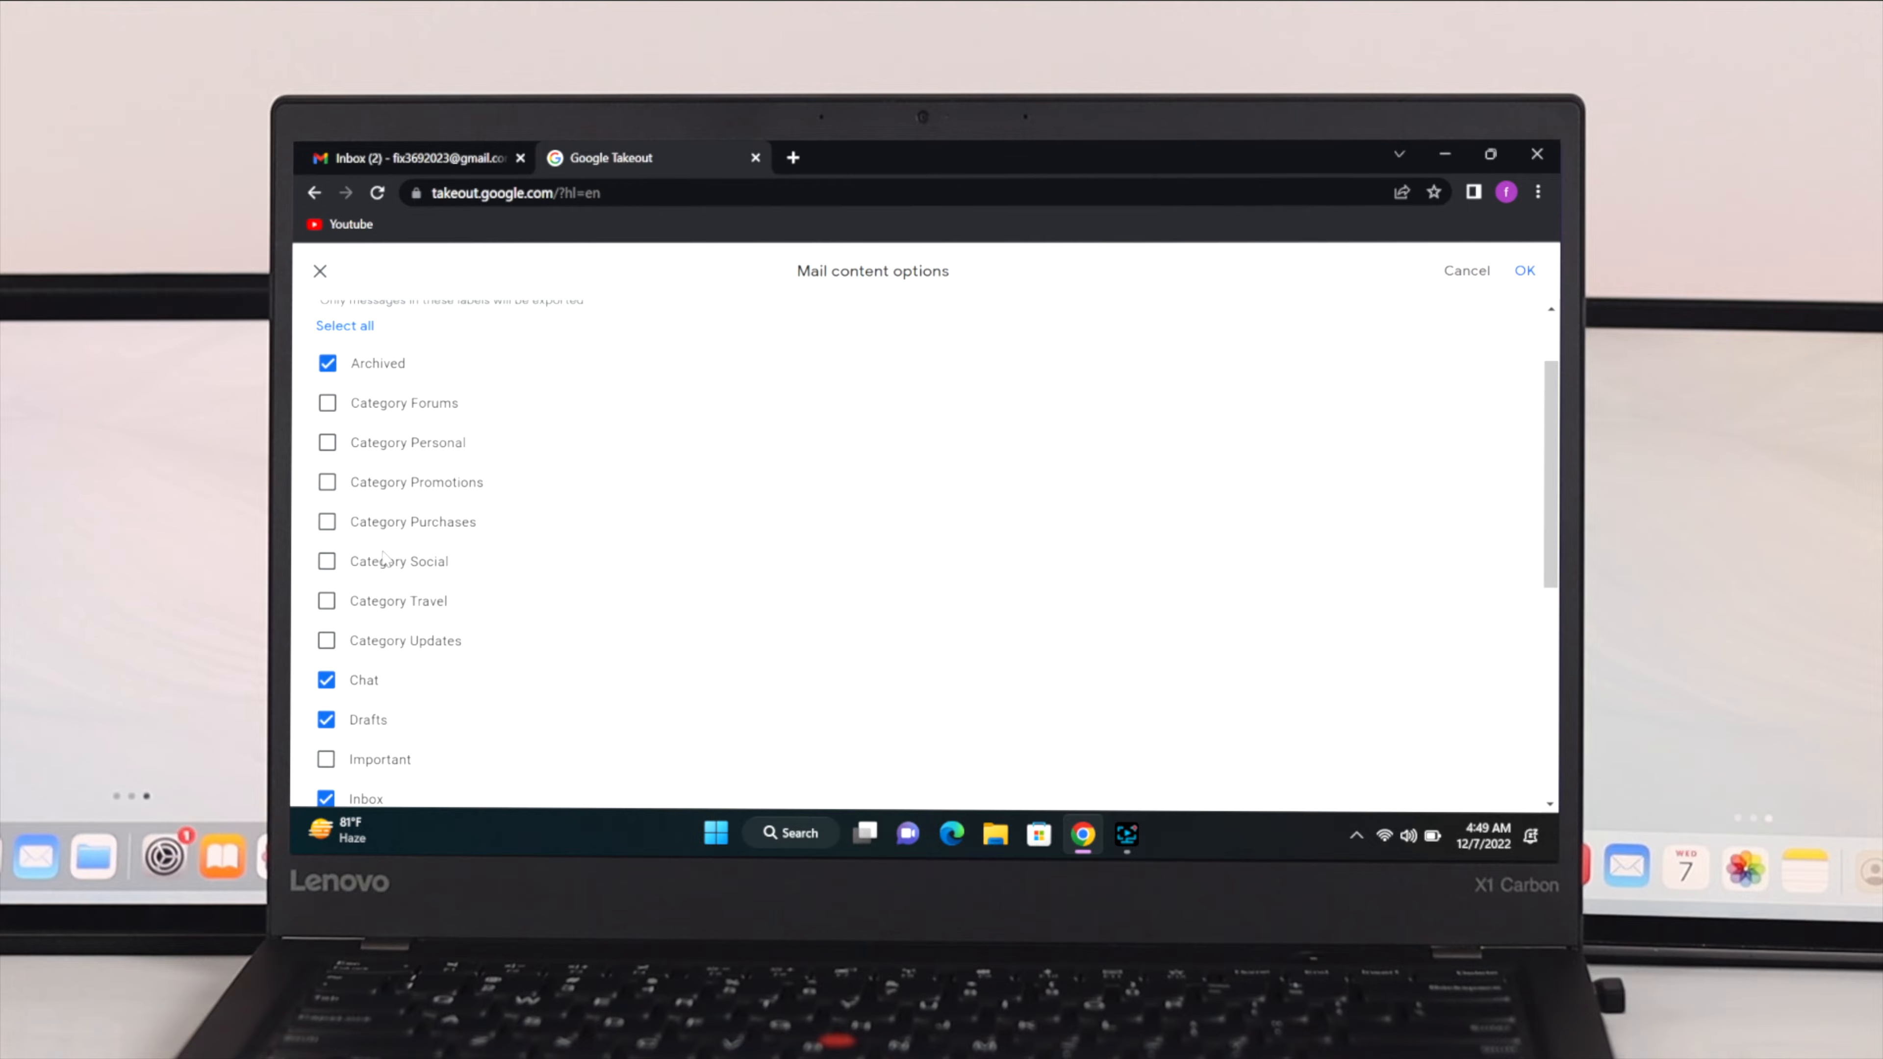
pyautogui.click(1524, 269)
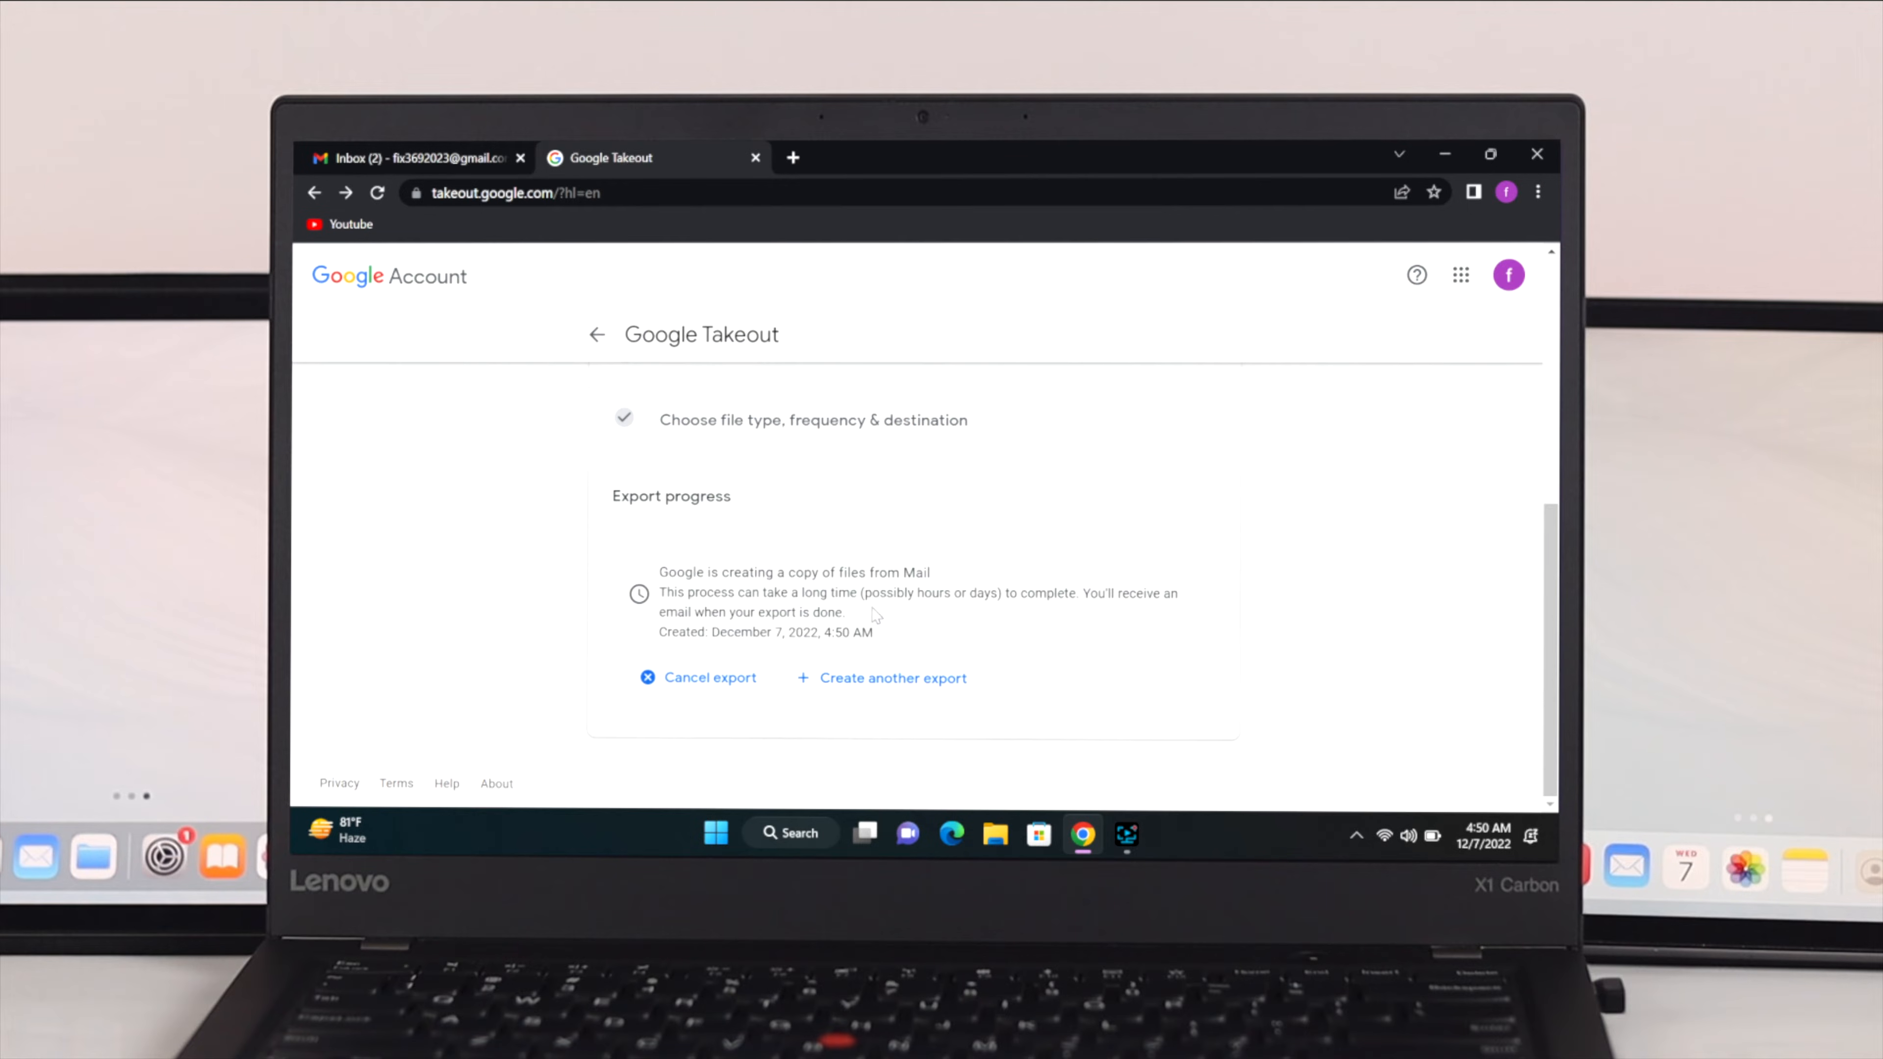
pyautogui.moveTo(981, 617)
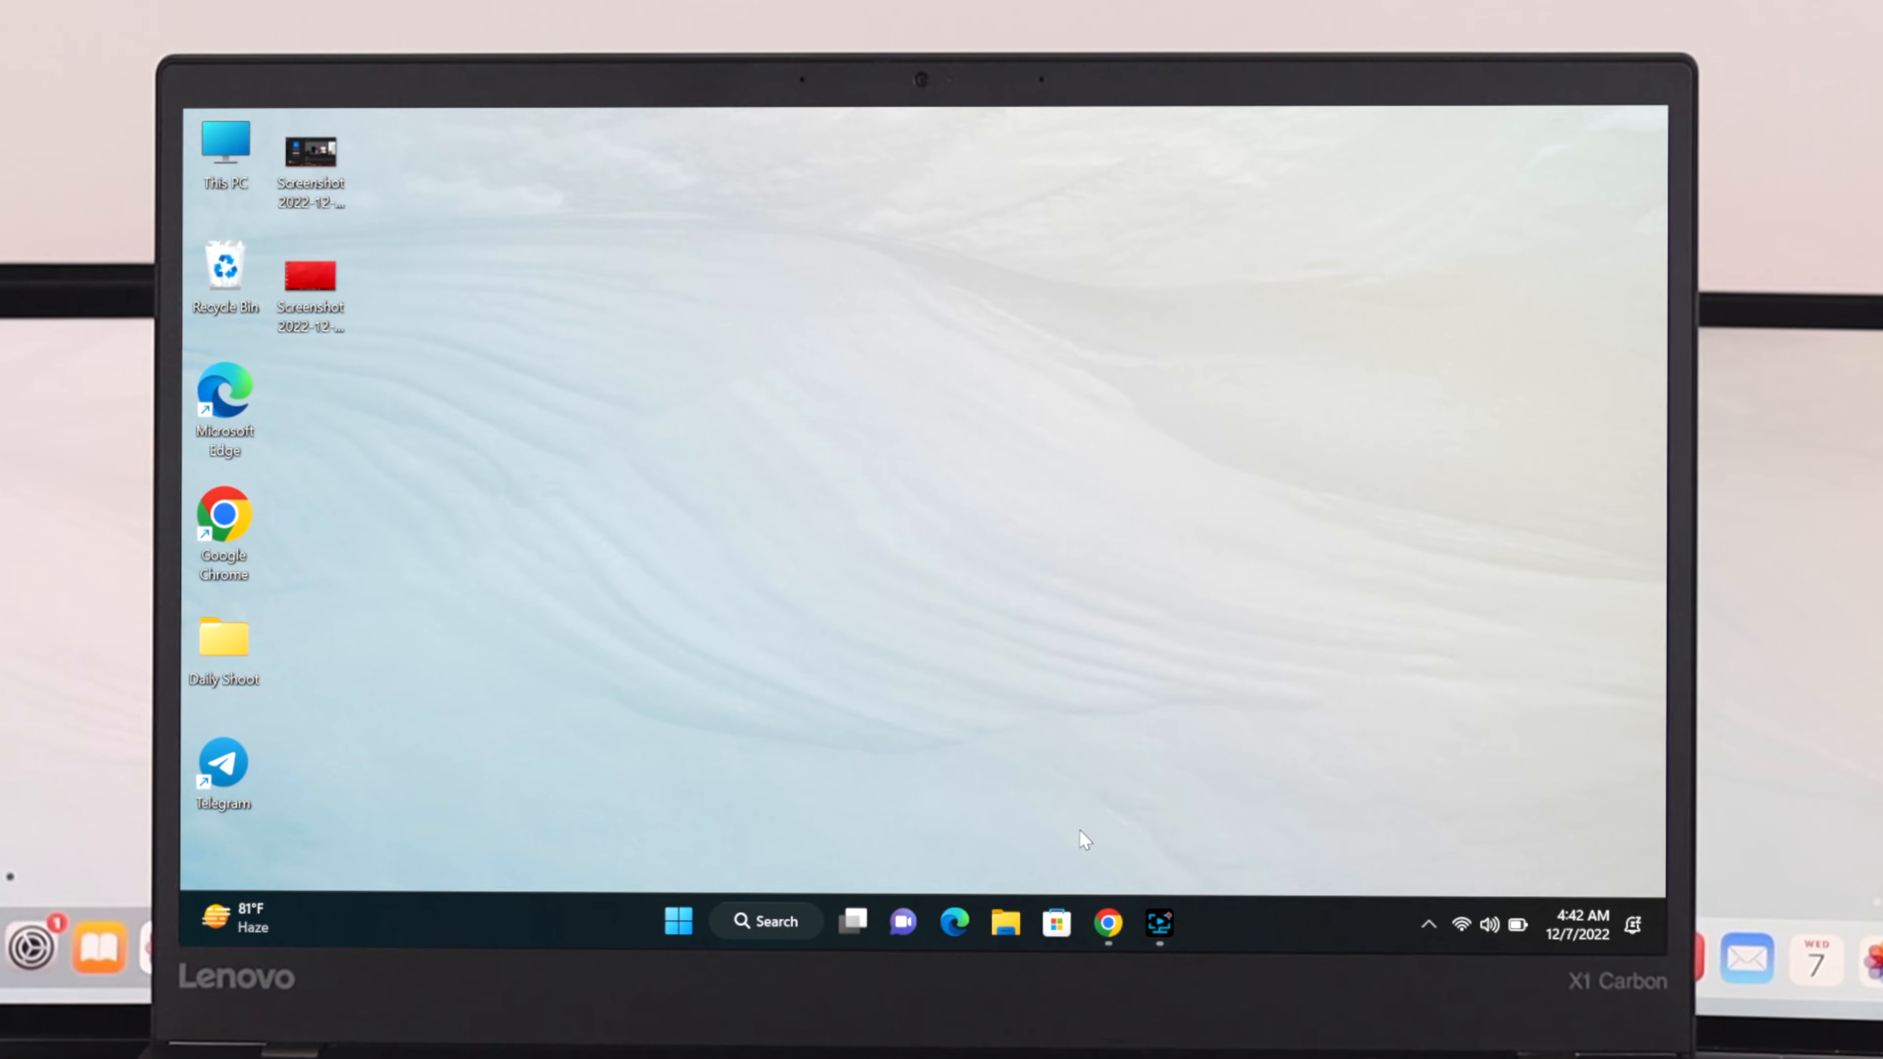
# Reach Google Takeout from Chrome via the avatar, Manage your Google Account, Data & privacy, Download your data.
pyautogui.click(1105, 929)
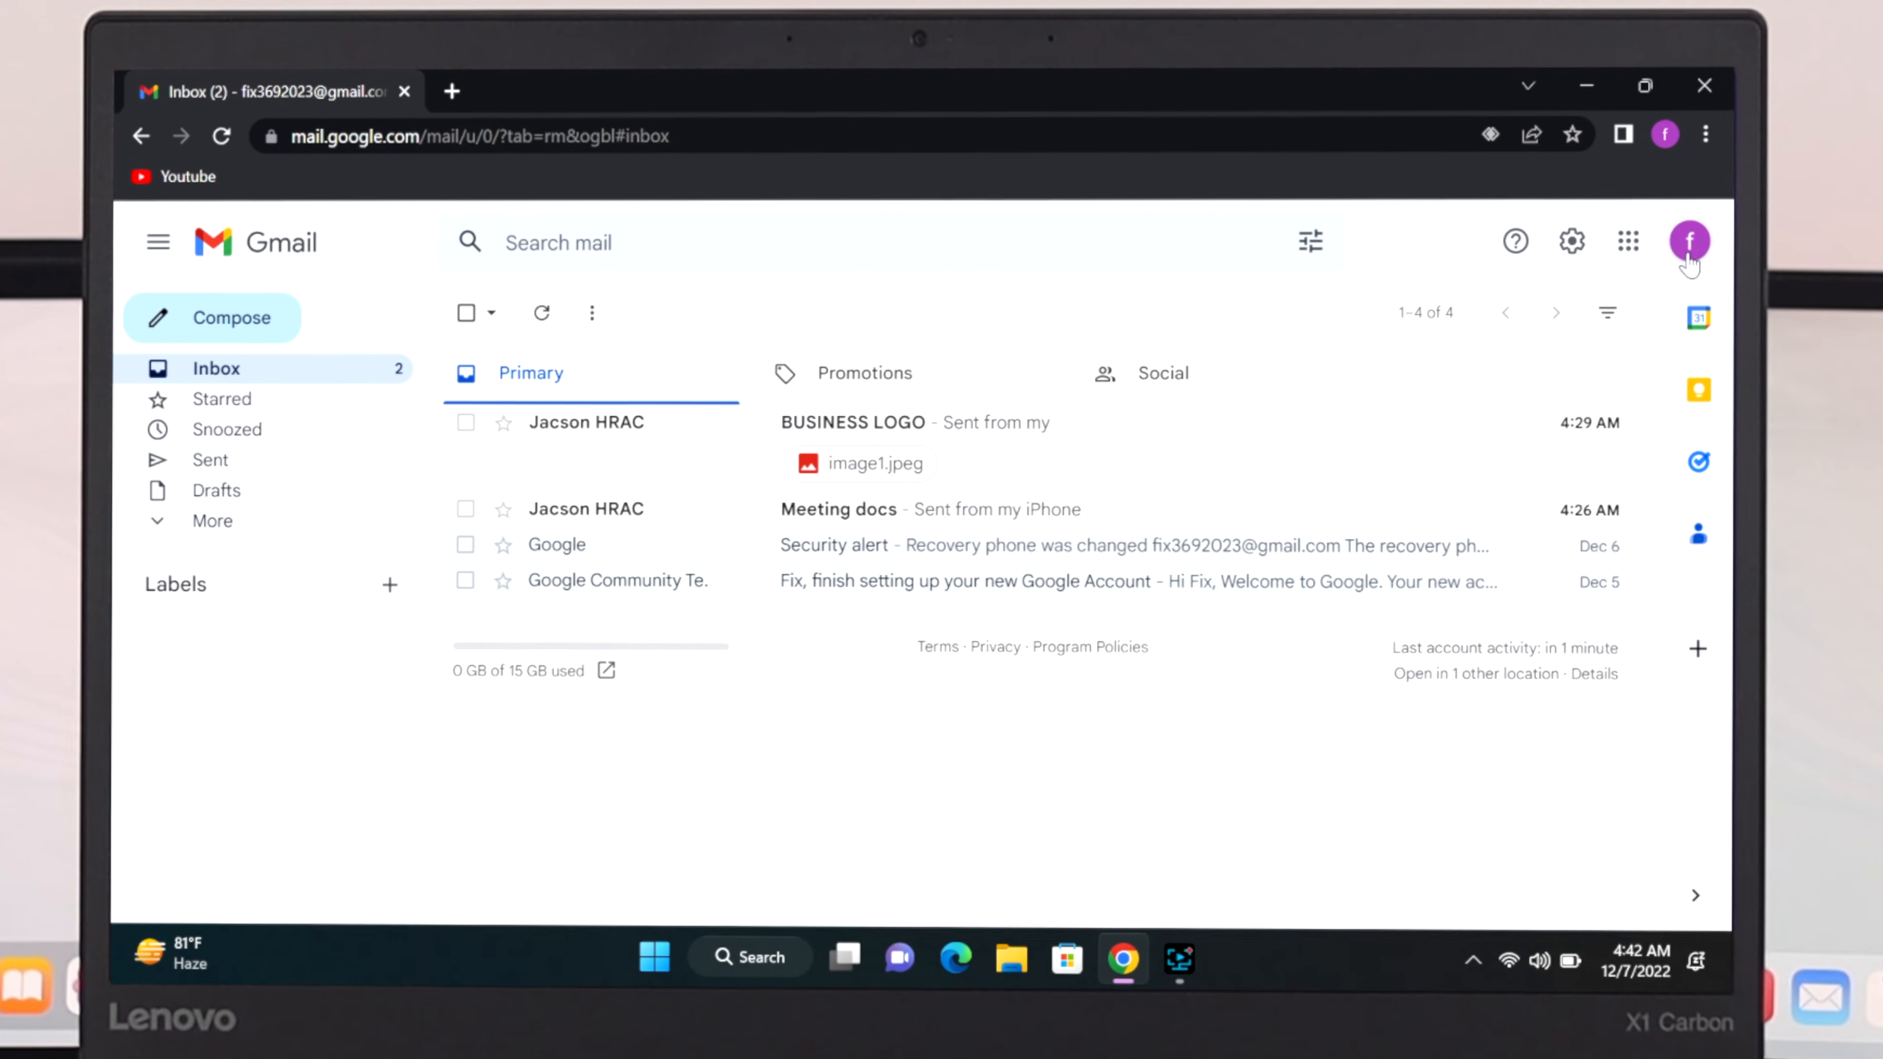
pyautogui.click(1690, 242)
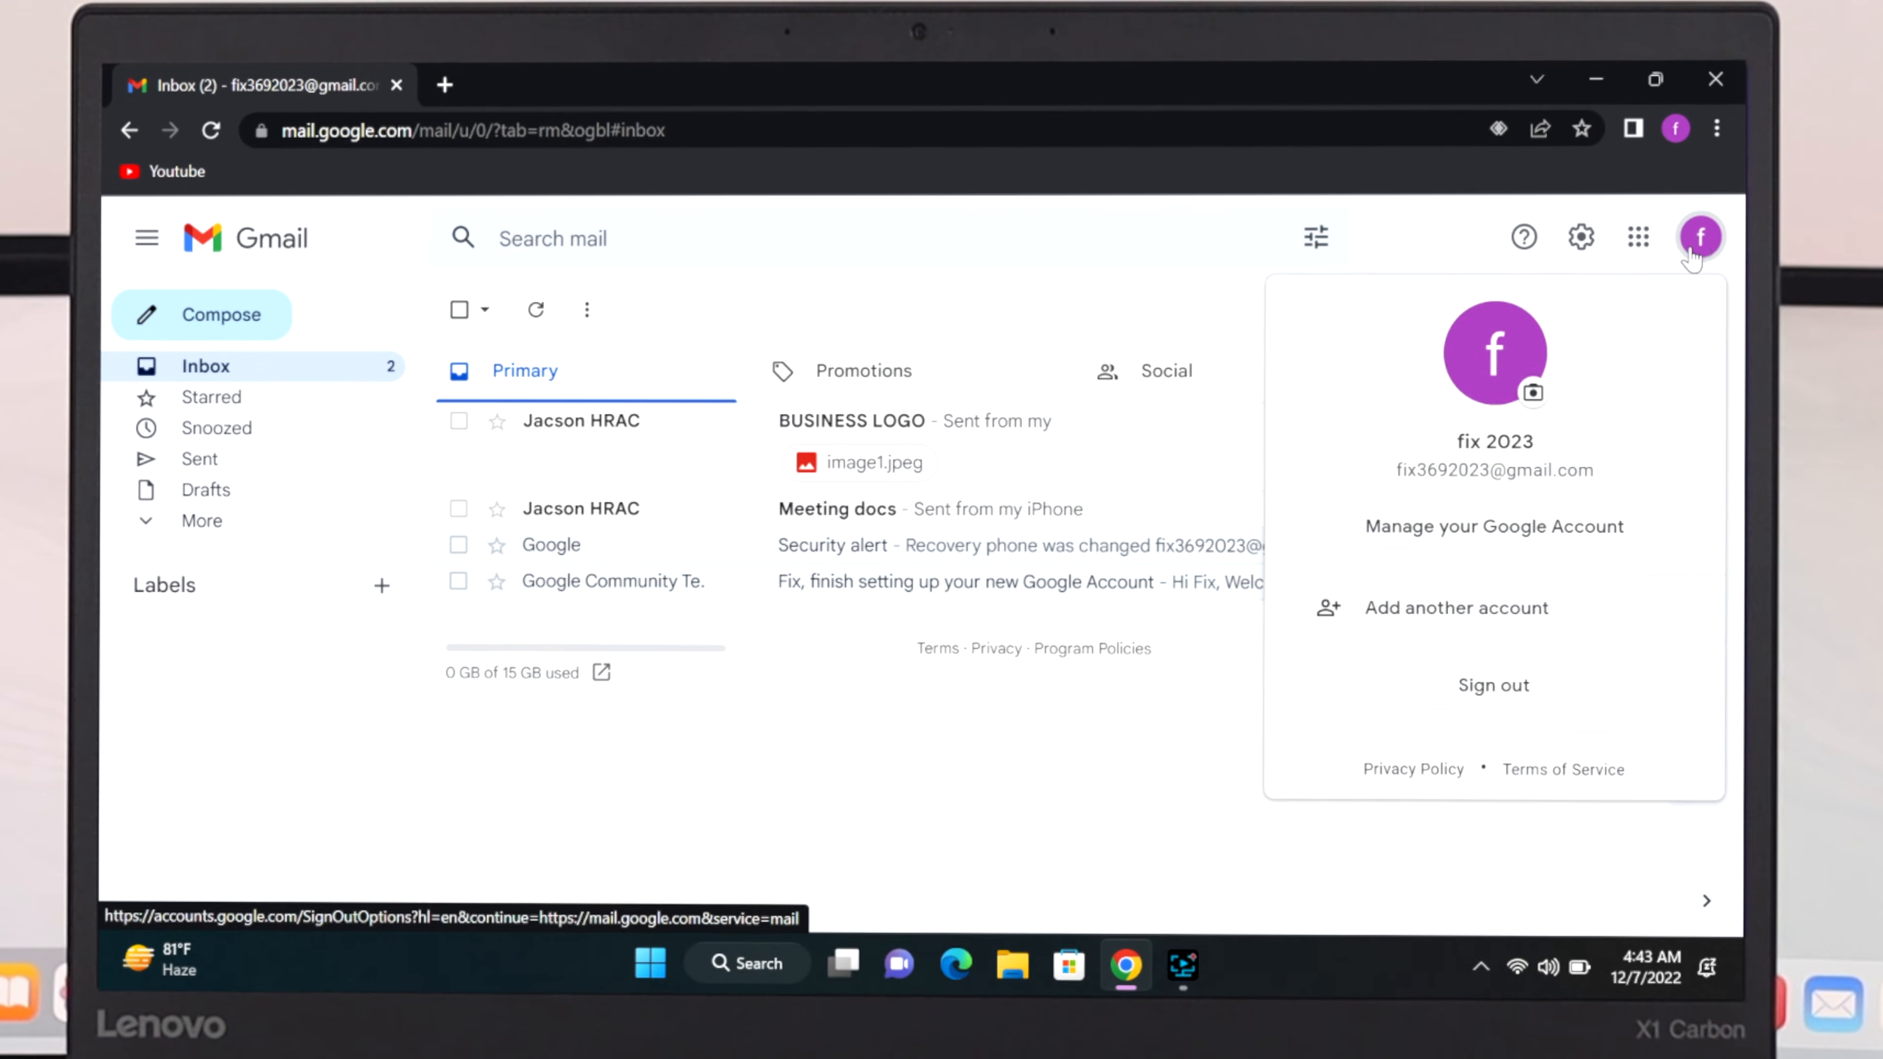
pyautogui.click(1493, 685)
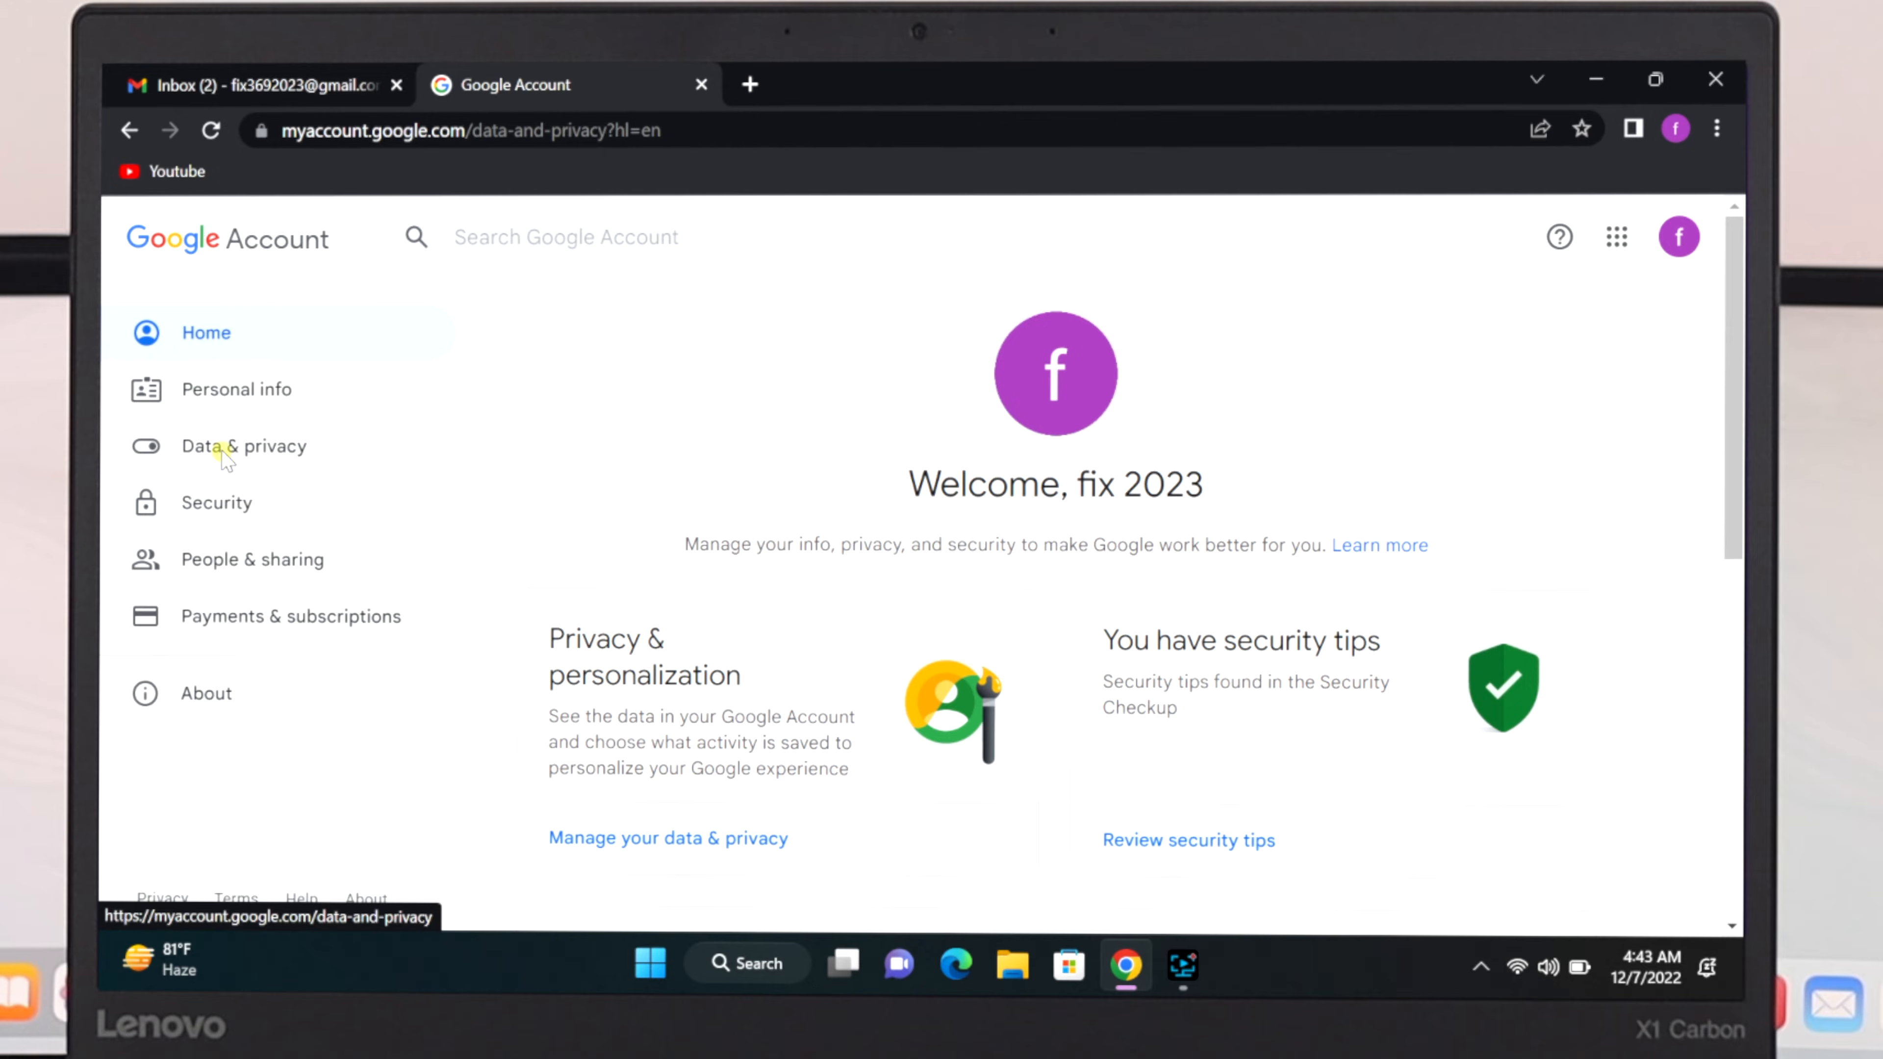
pyautogui.click(244, 445)
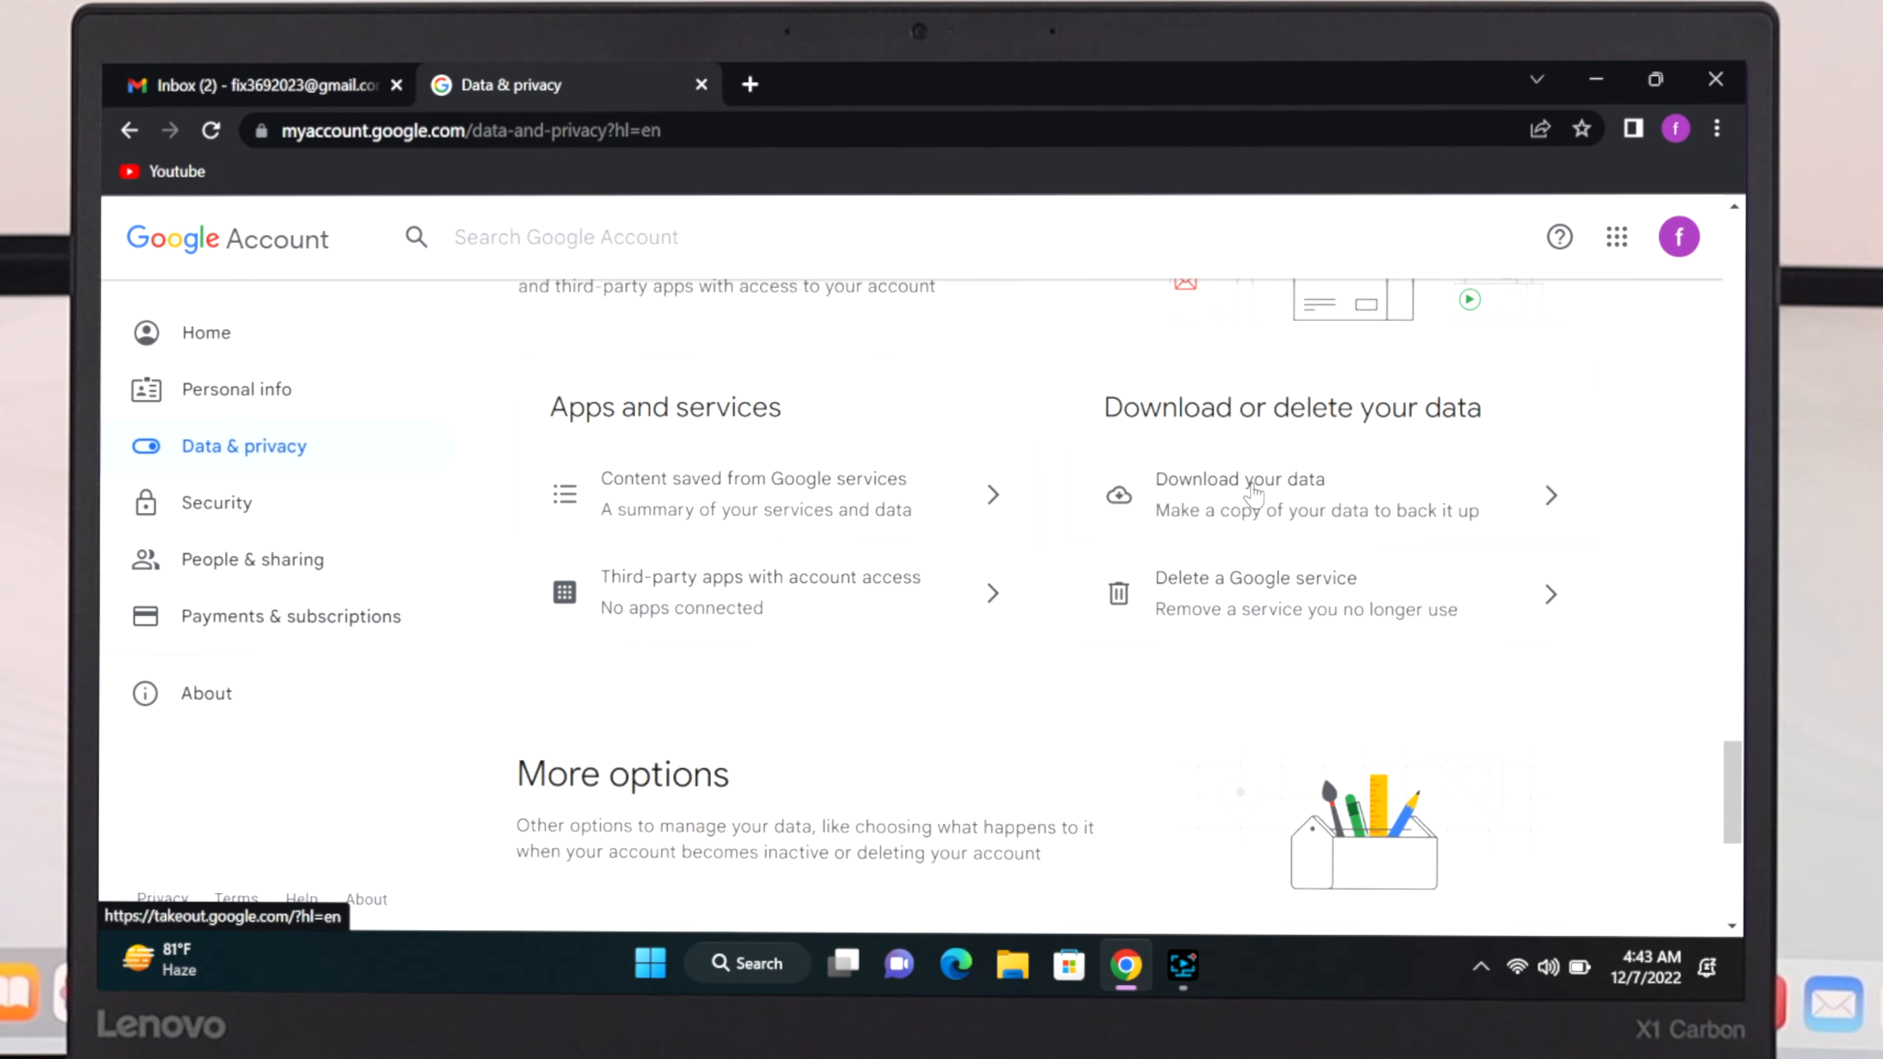
pyautogui.click(1240, 480)
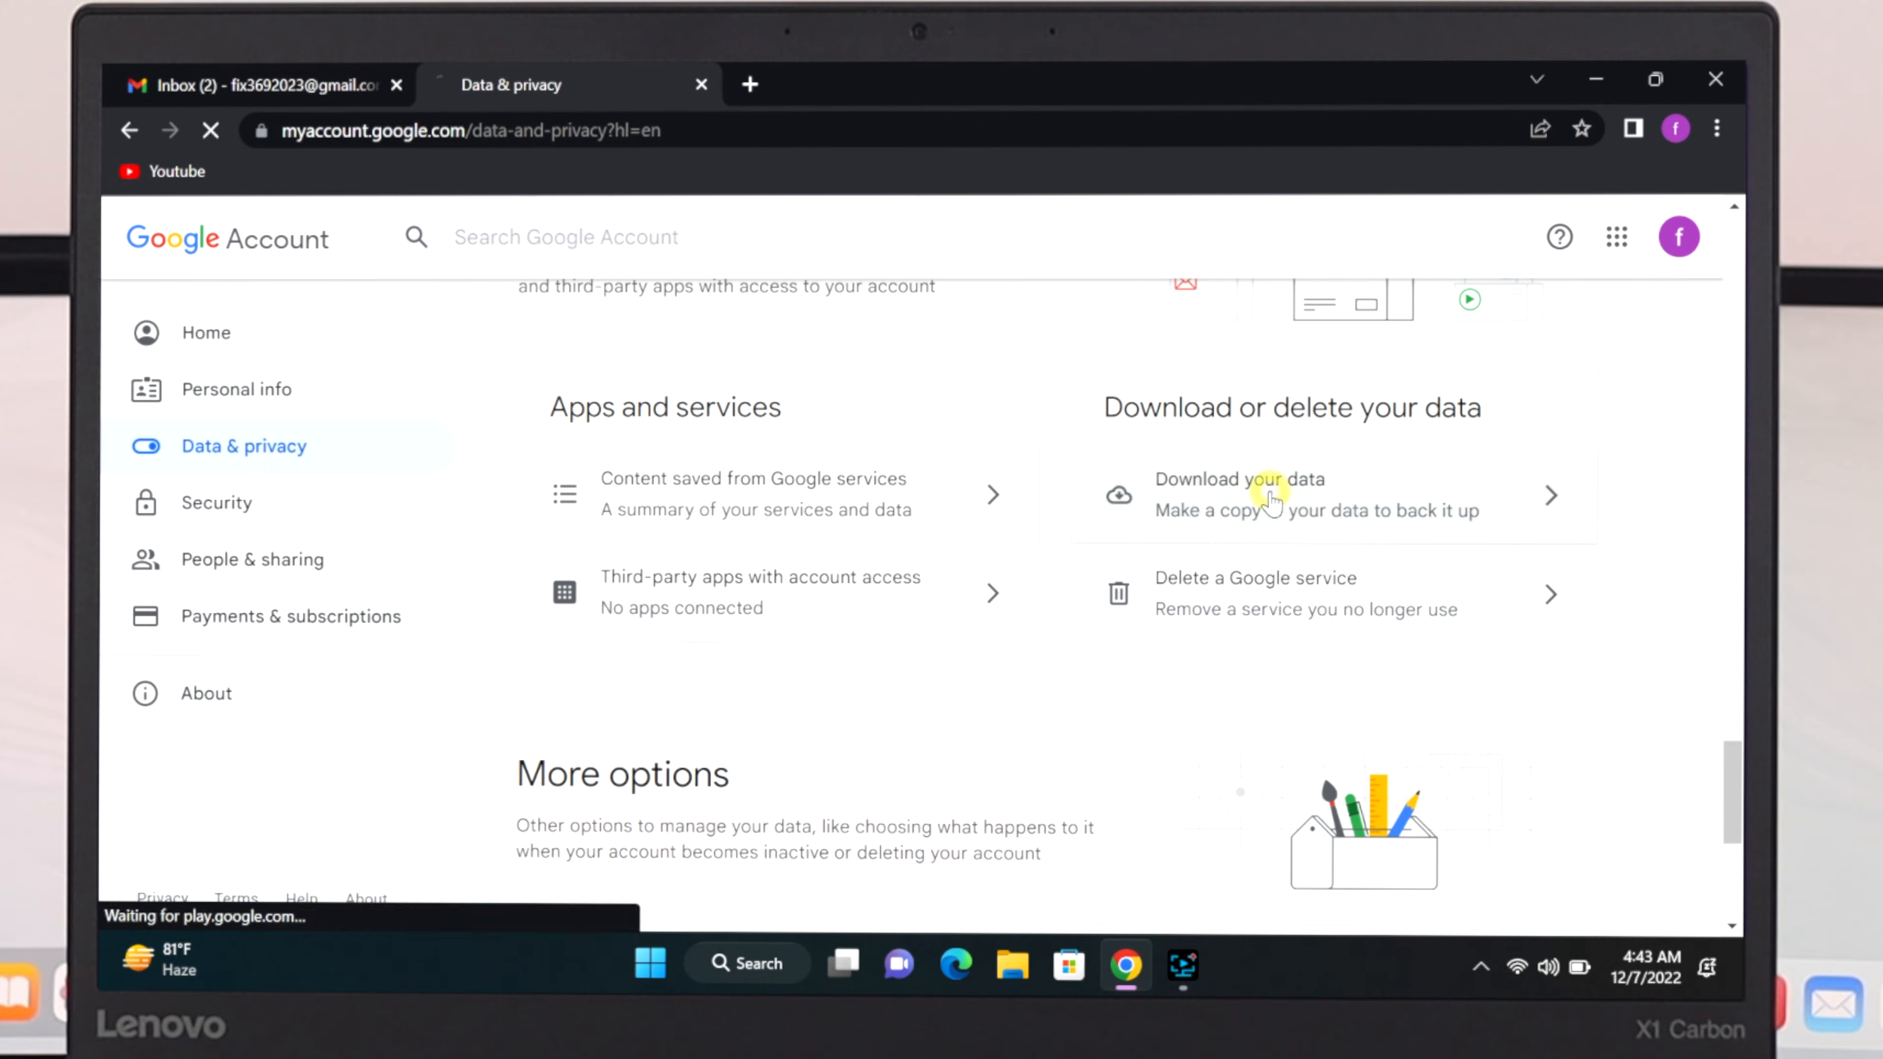
pyautogui.click(1240, 480)
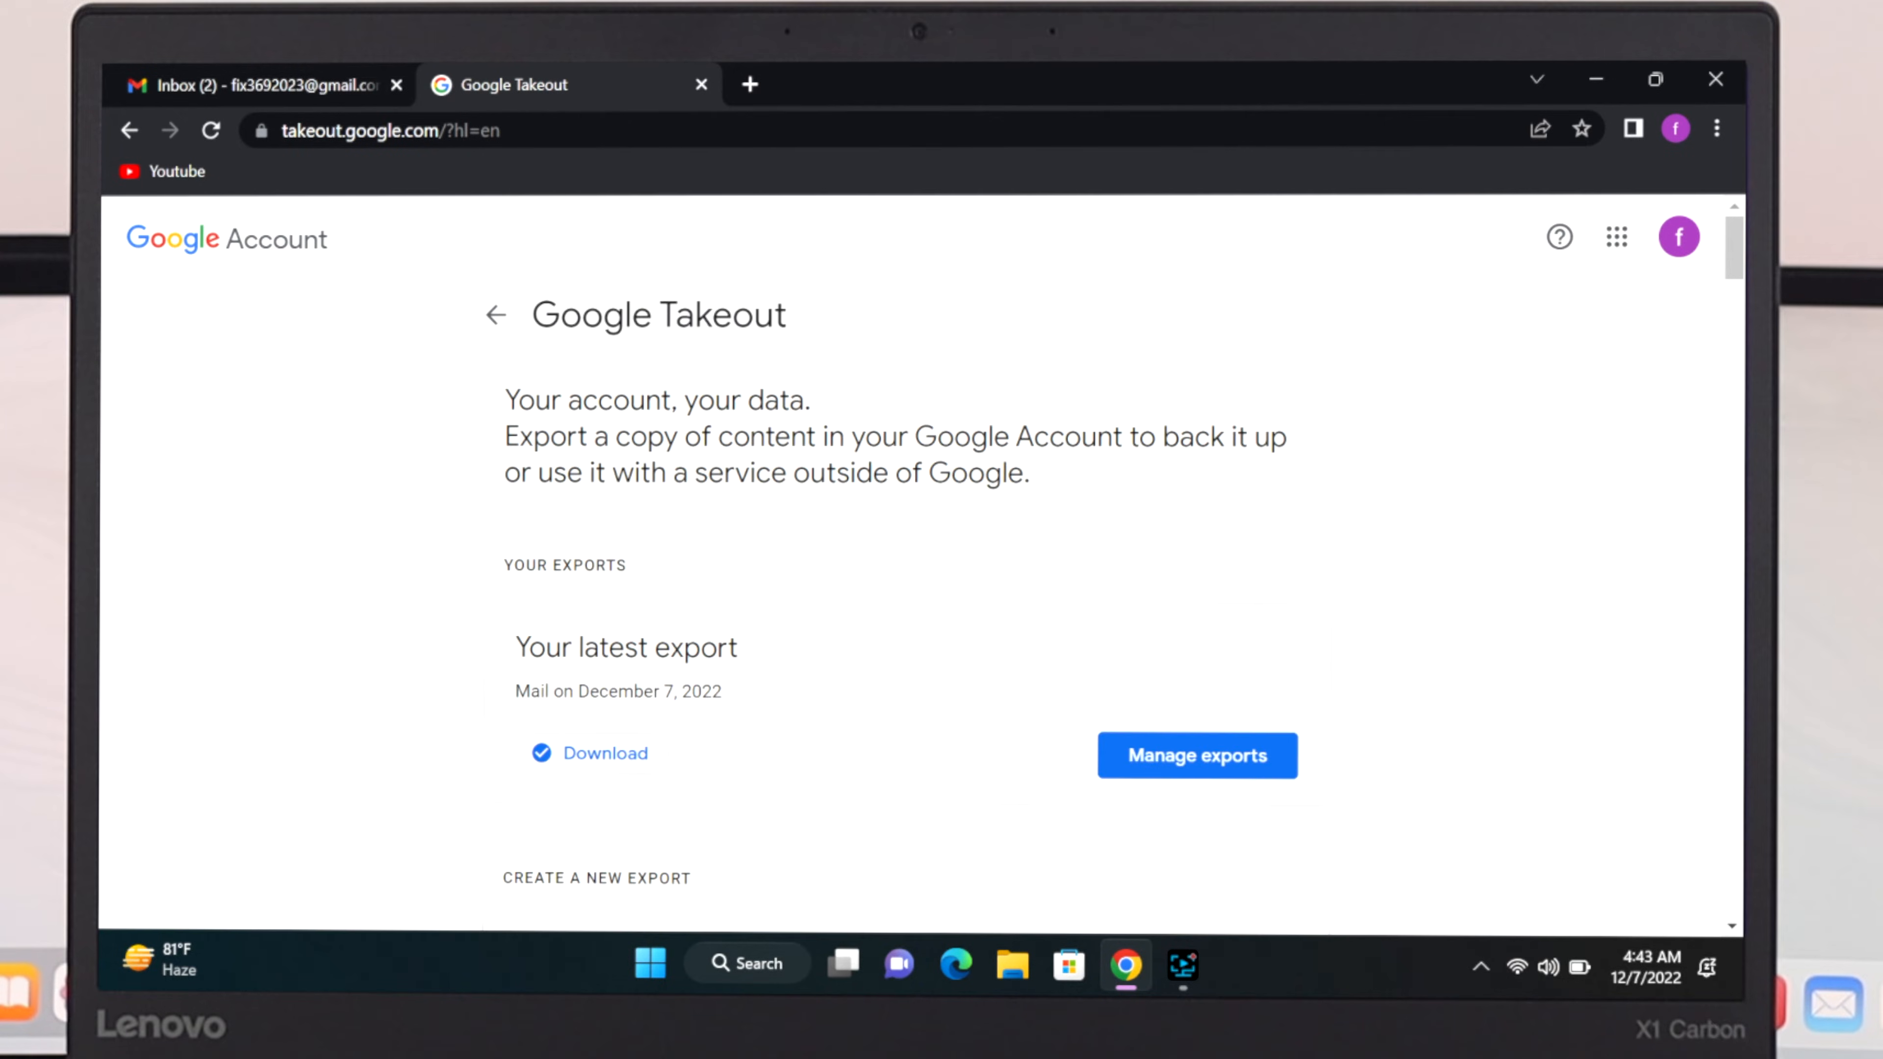
# Deselect all products so the new export starts empty.
pyautogui.scroll(-3)
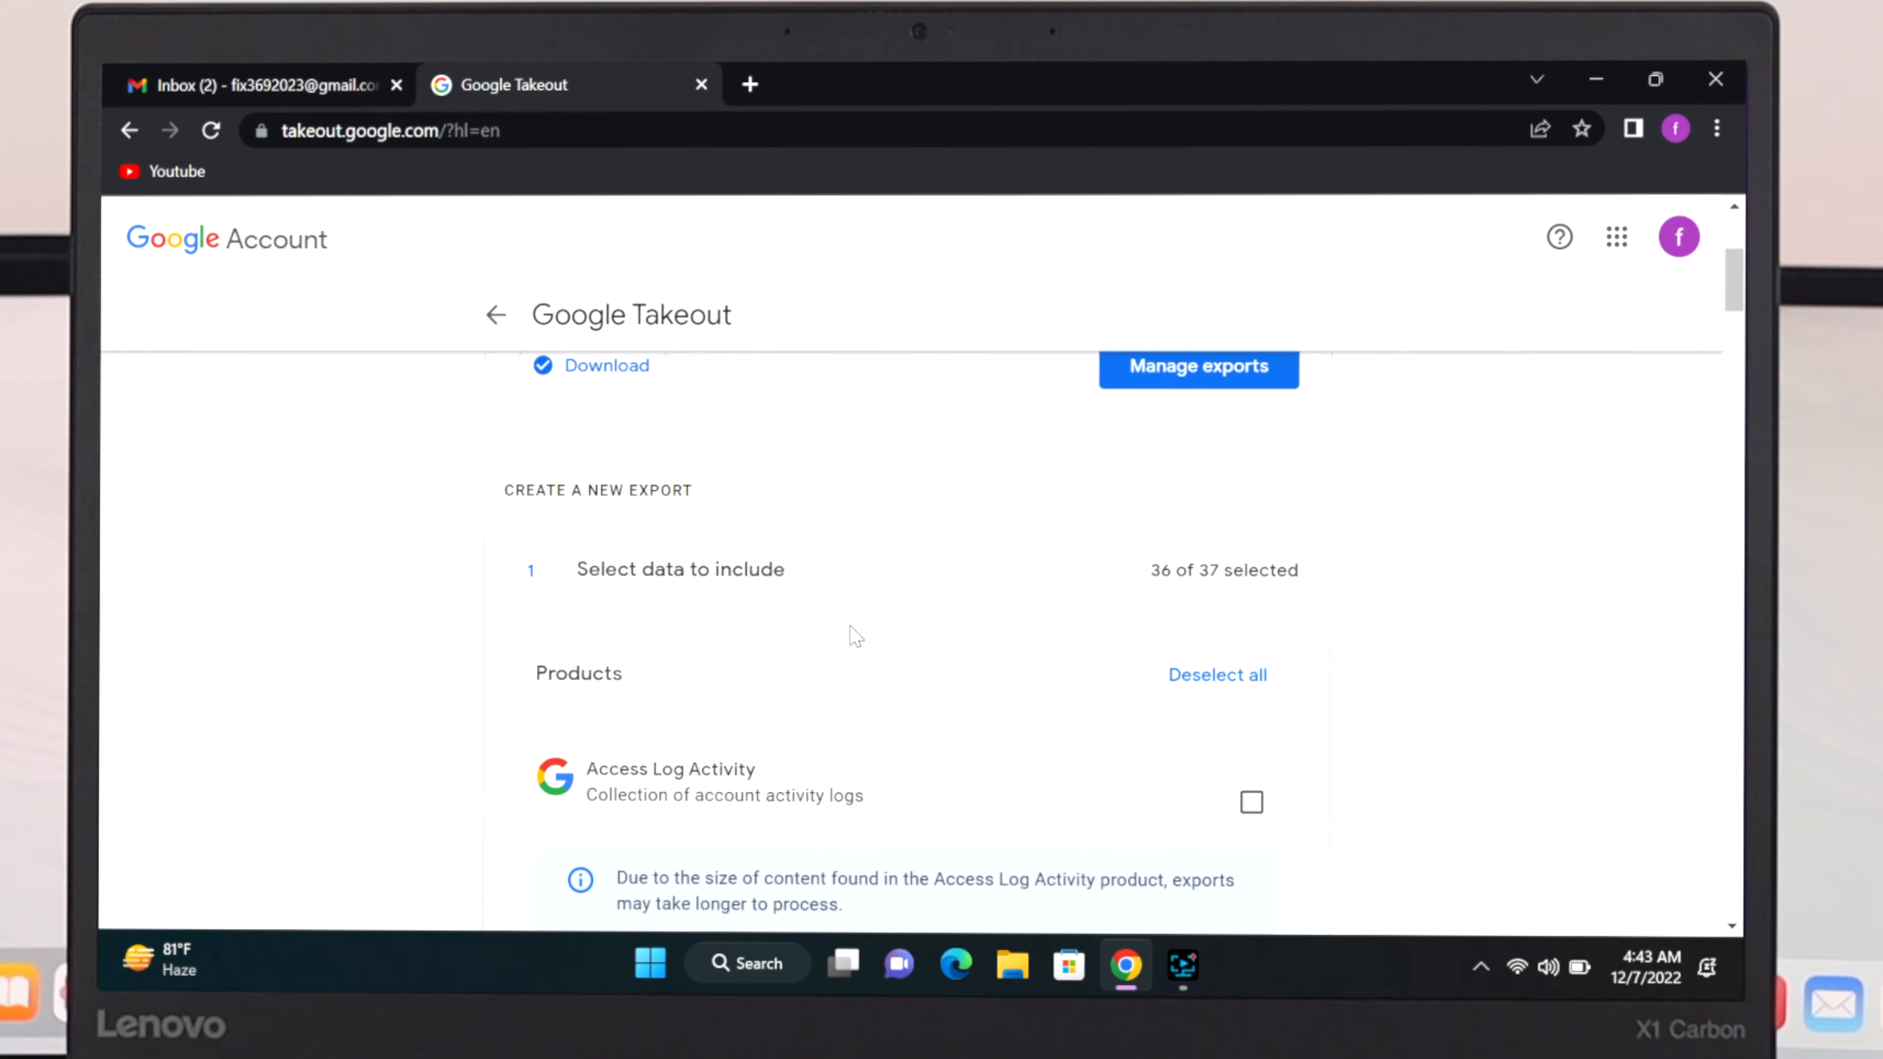
pyautogui.scroll(-3)
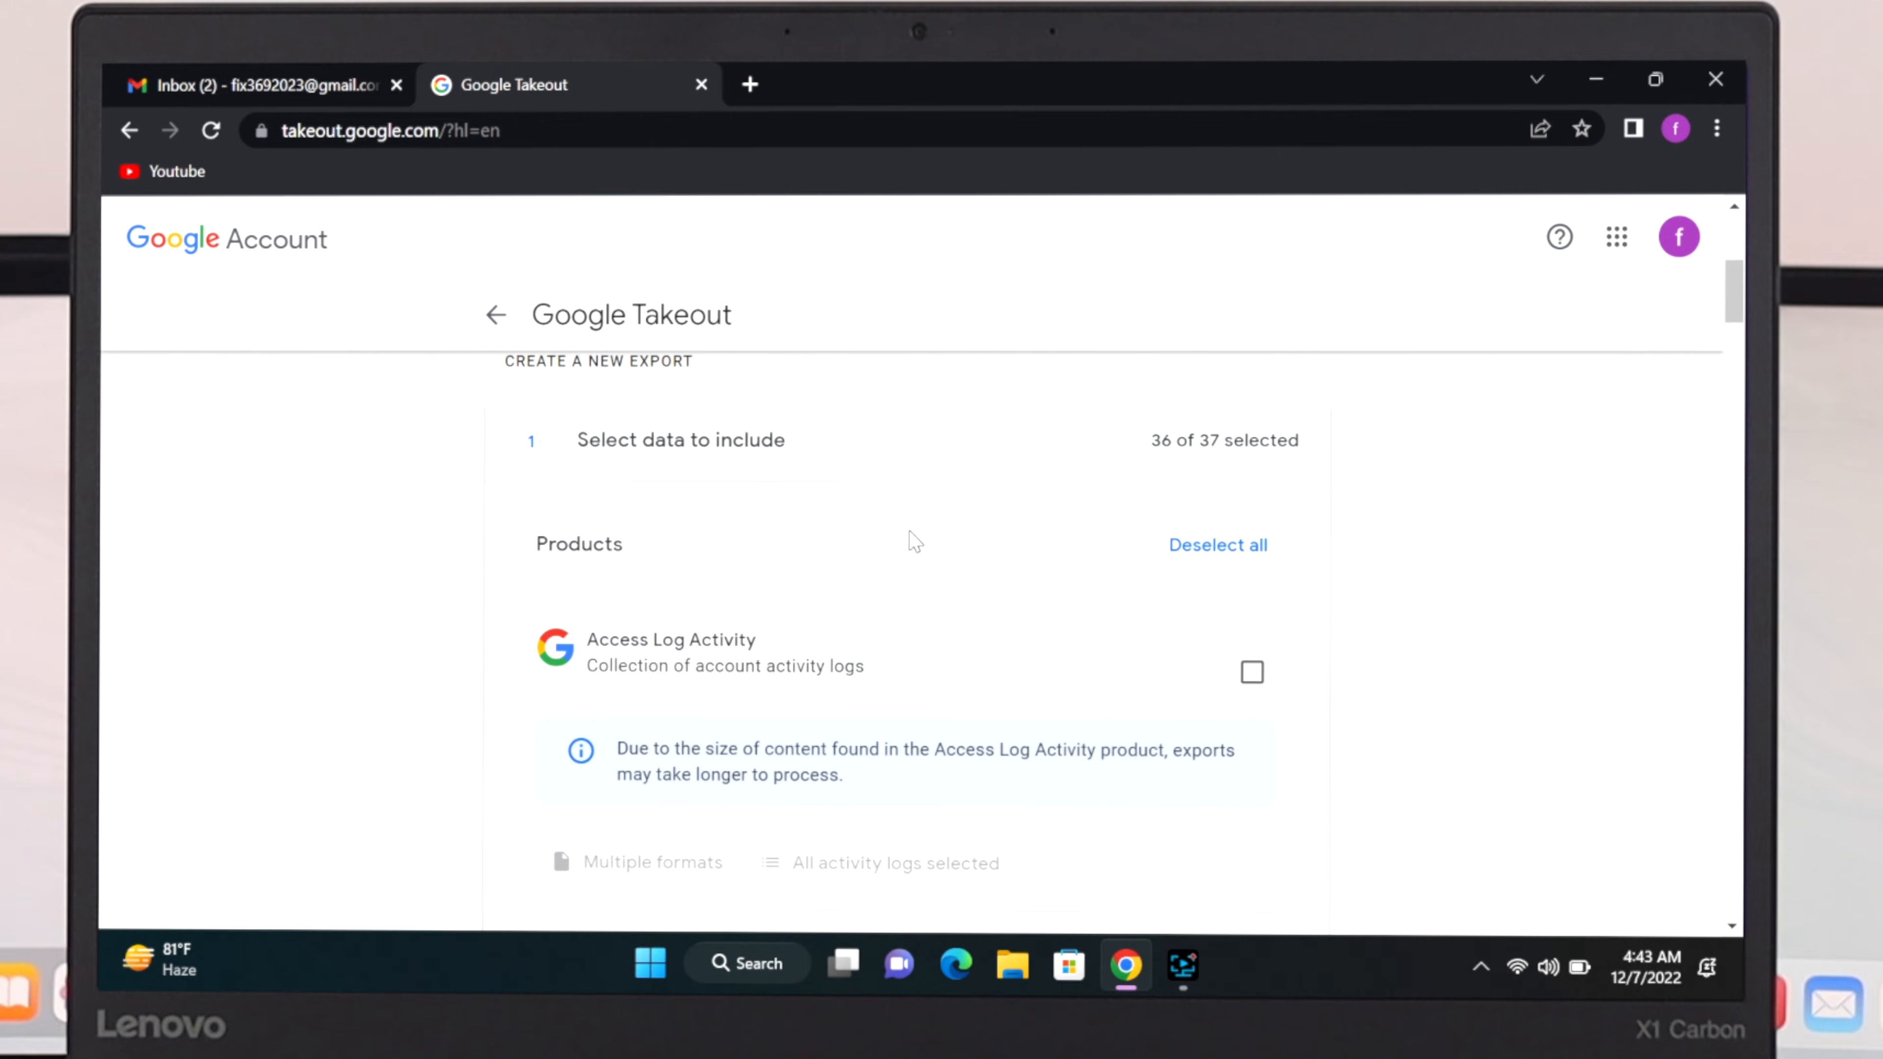
pyautogui.scroll(-3)
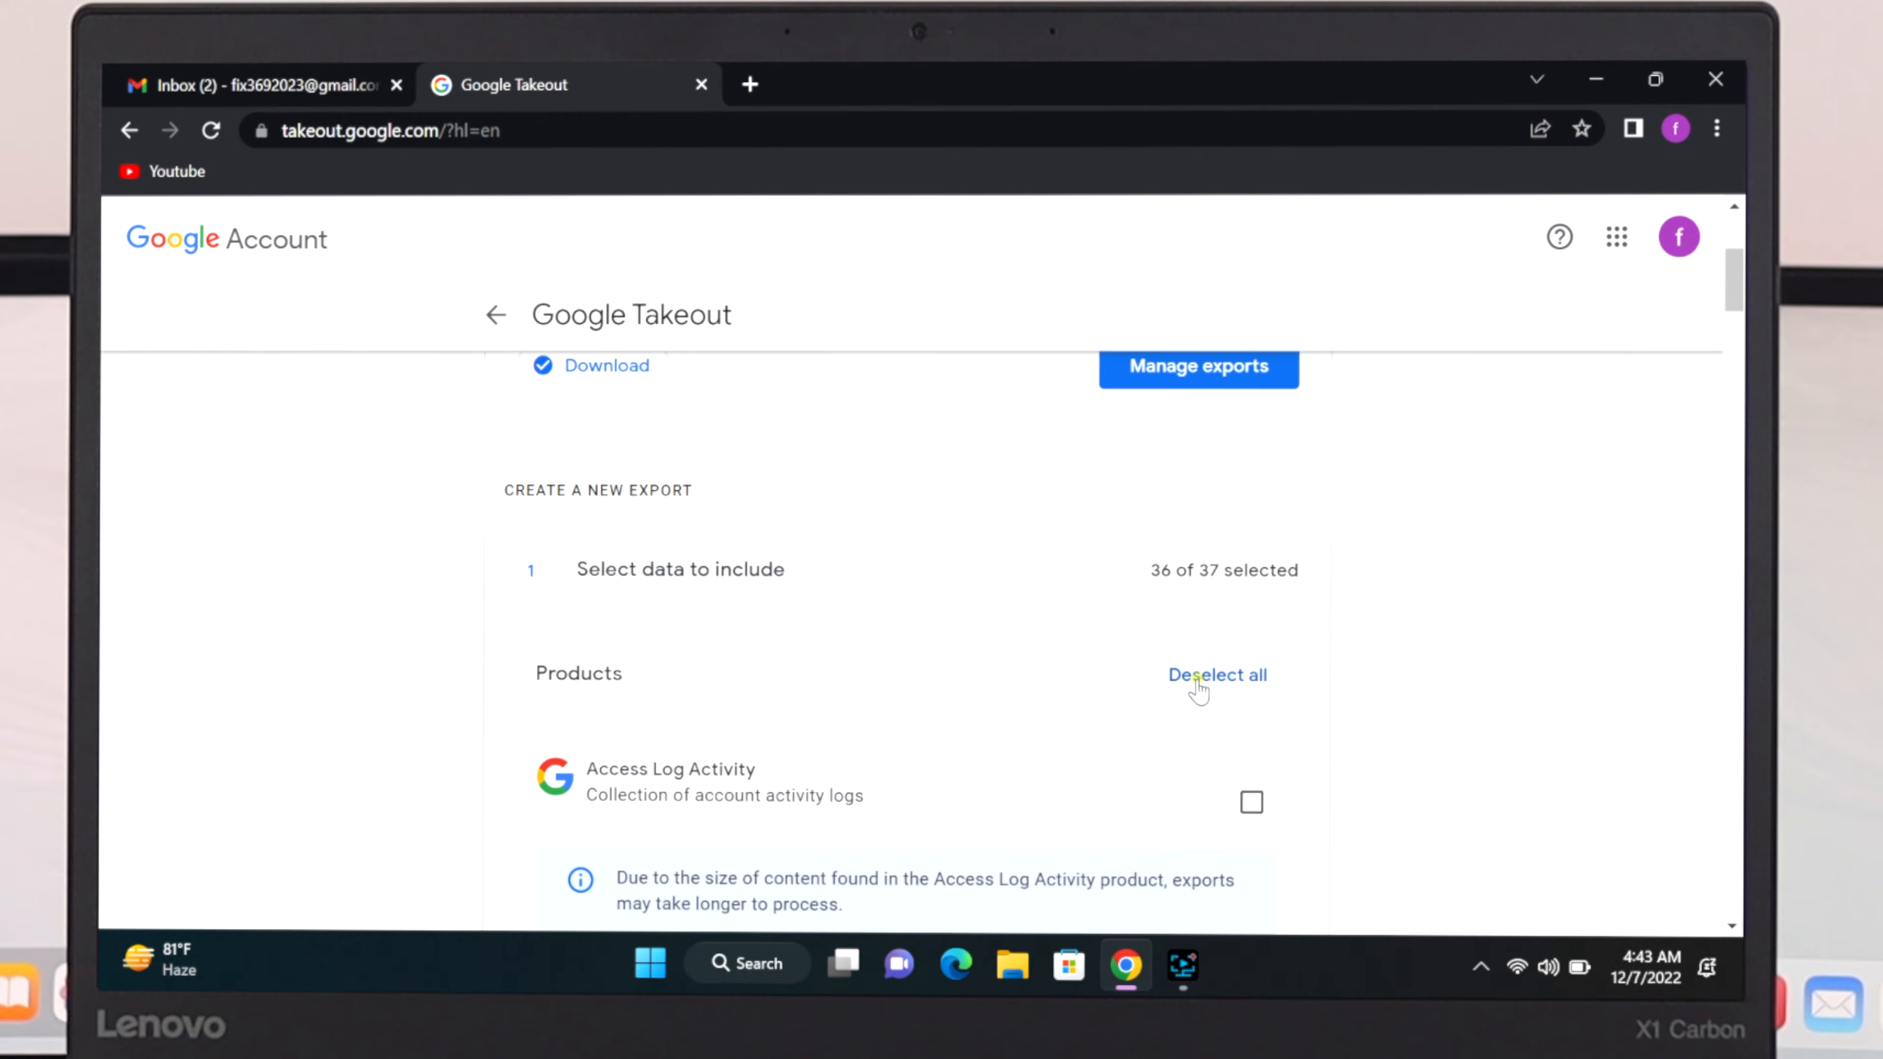
pyautogui.click(1216, 674)
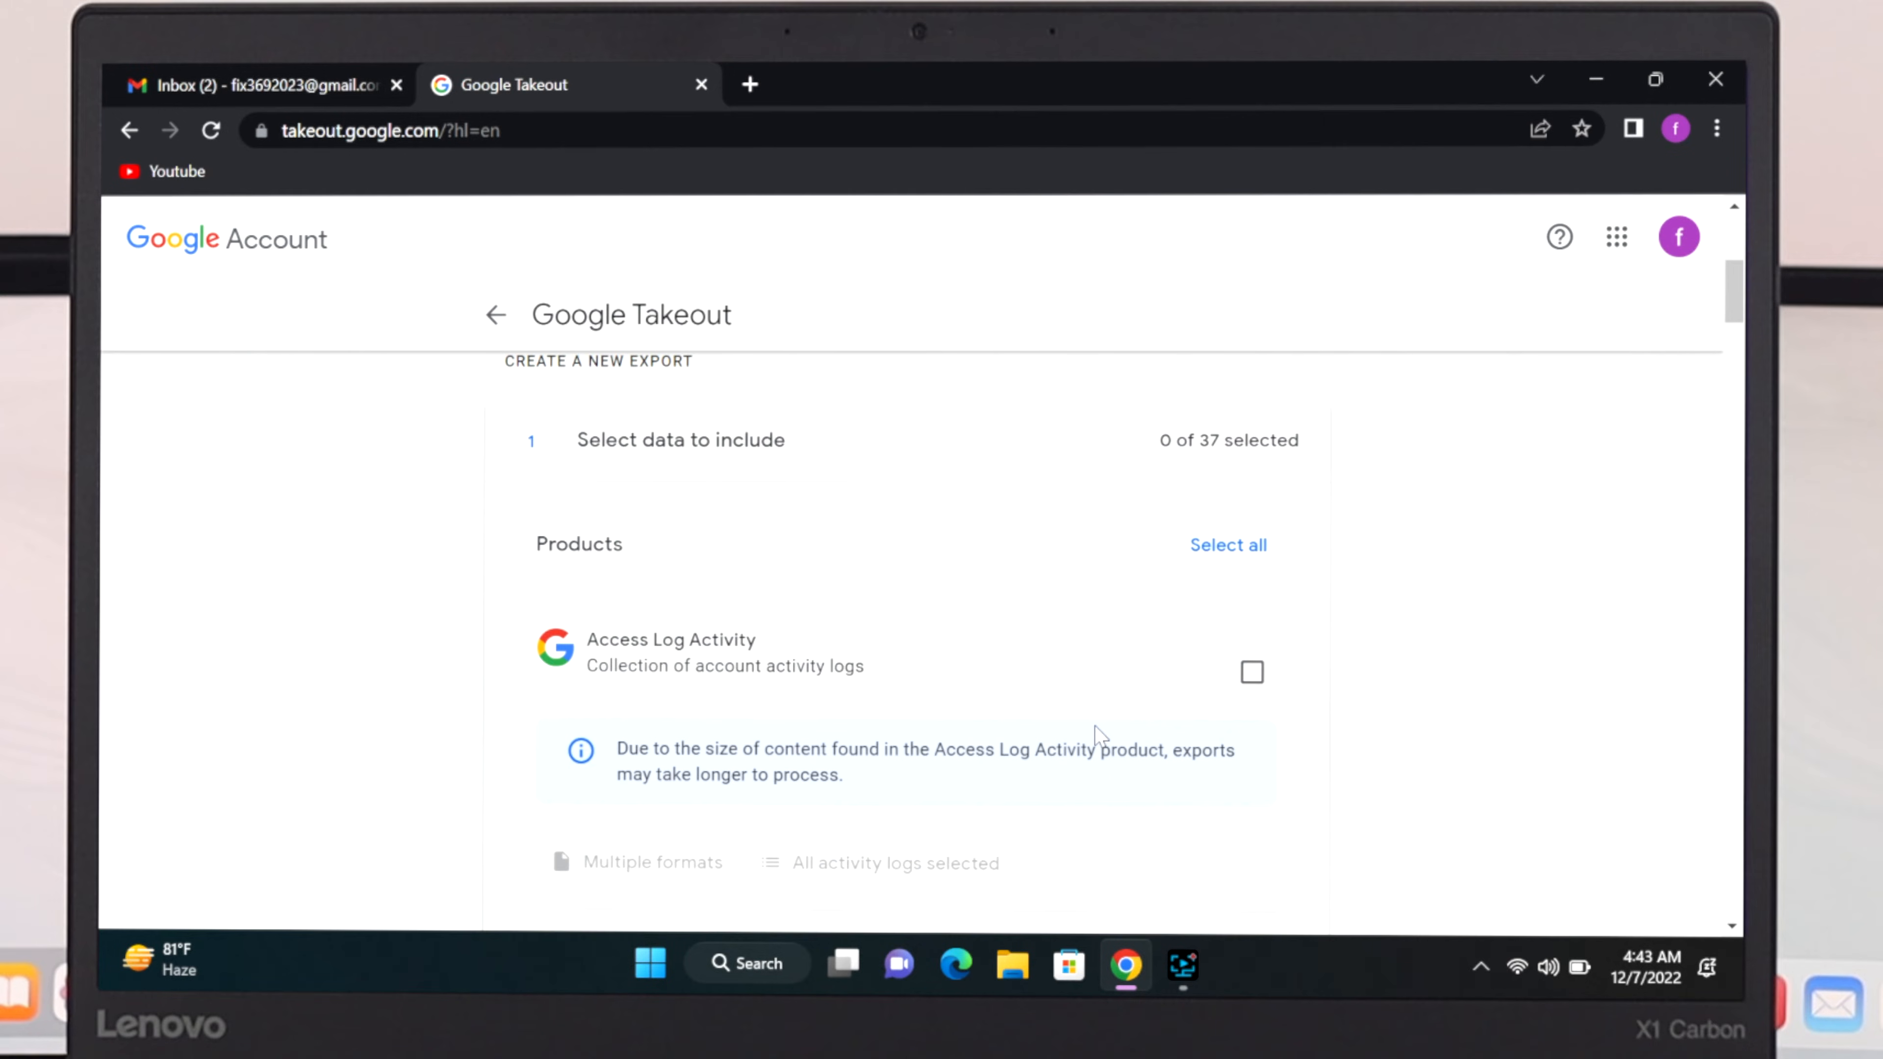
# Tick only Mail for the export and bring up its 'All Mail data included' options.
pyautogui.scroll(-3)
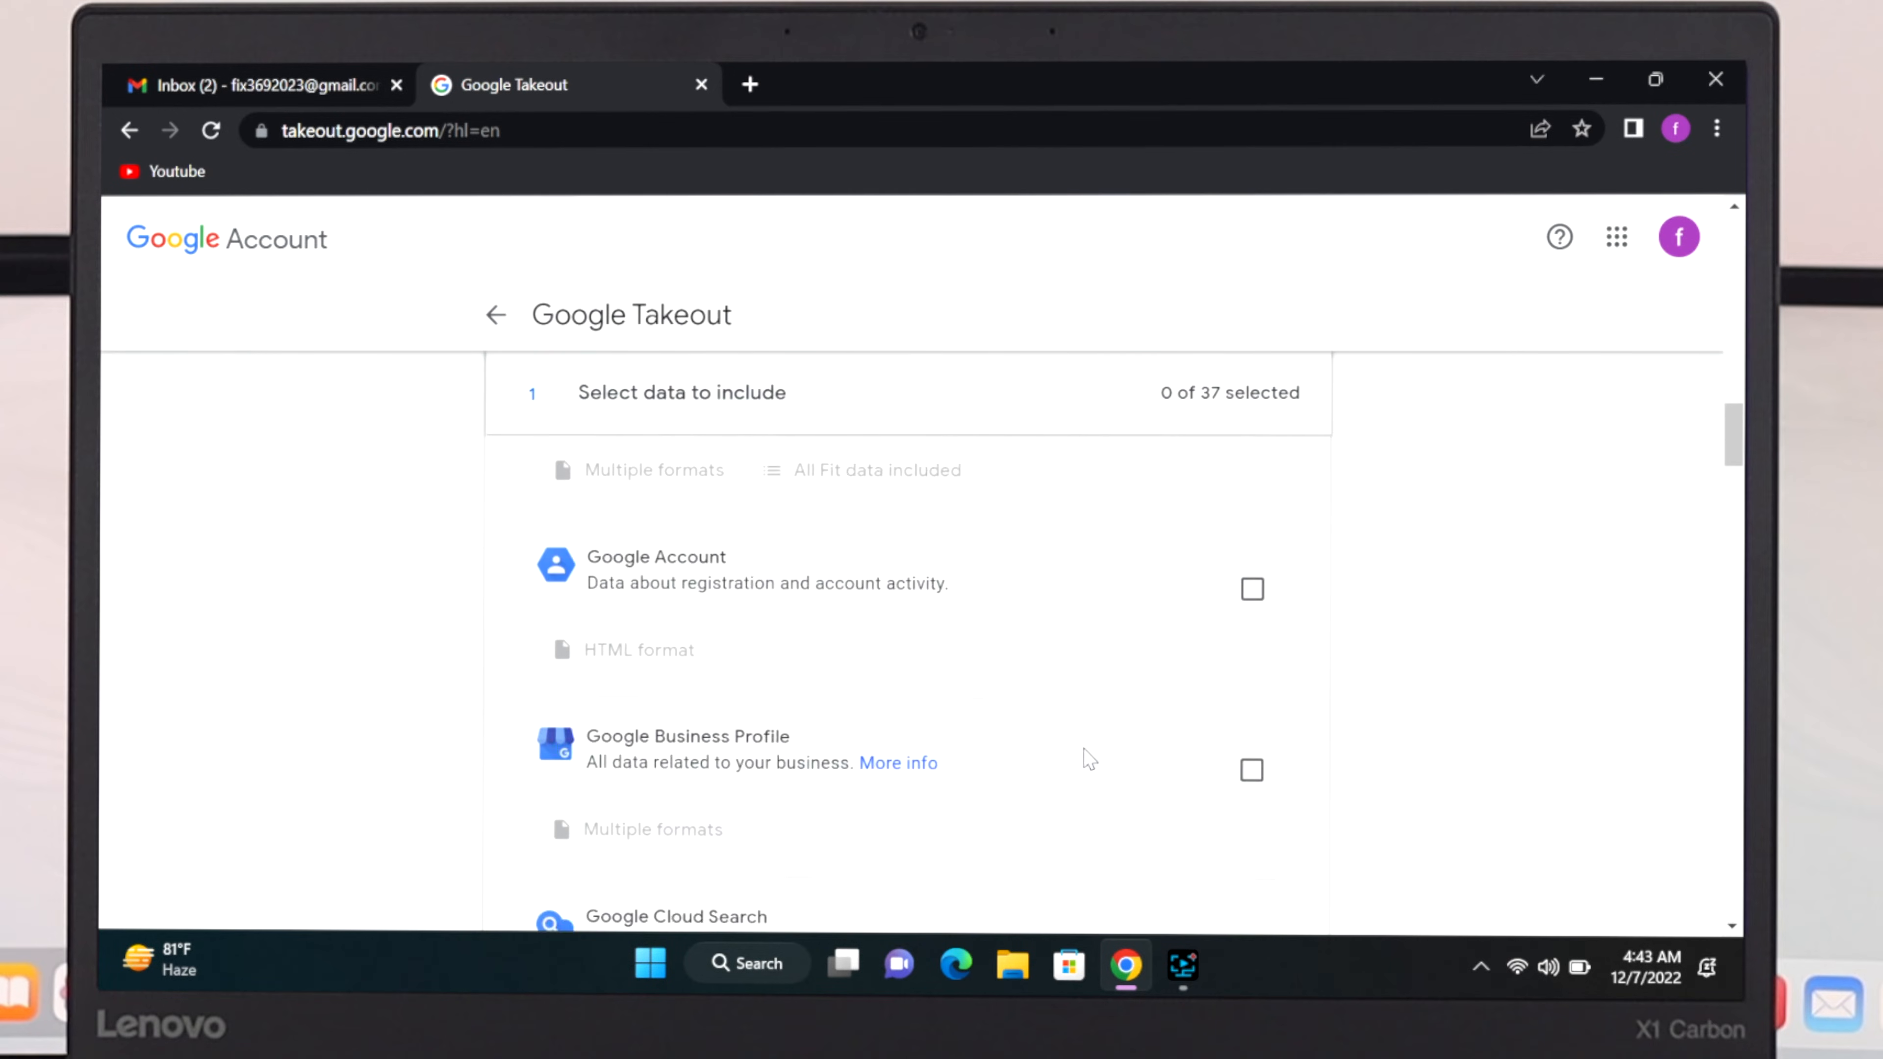
pyautogui.scroll(-3)
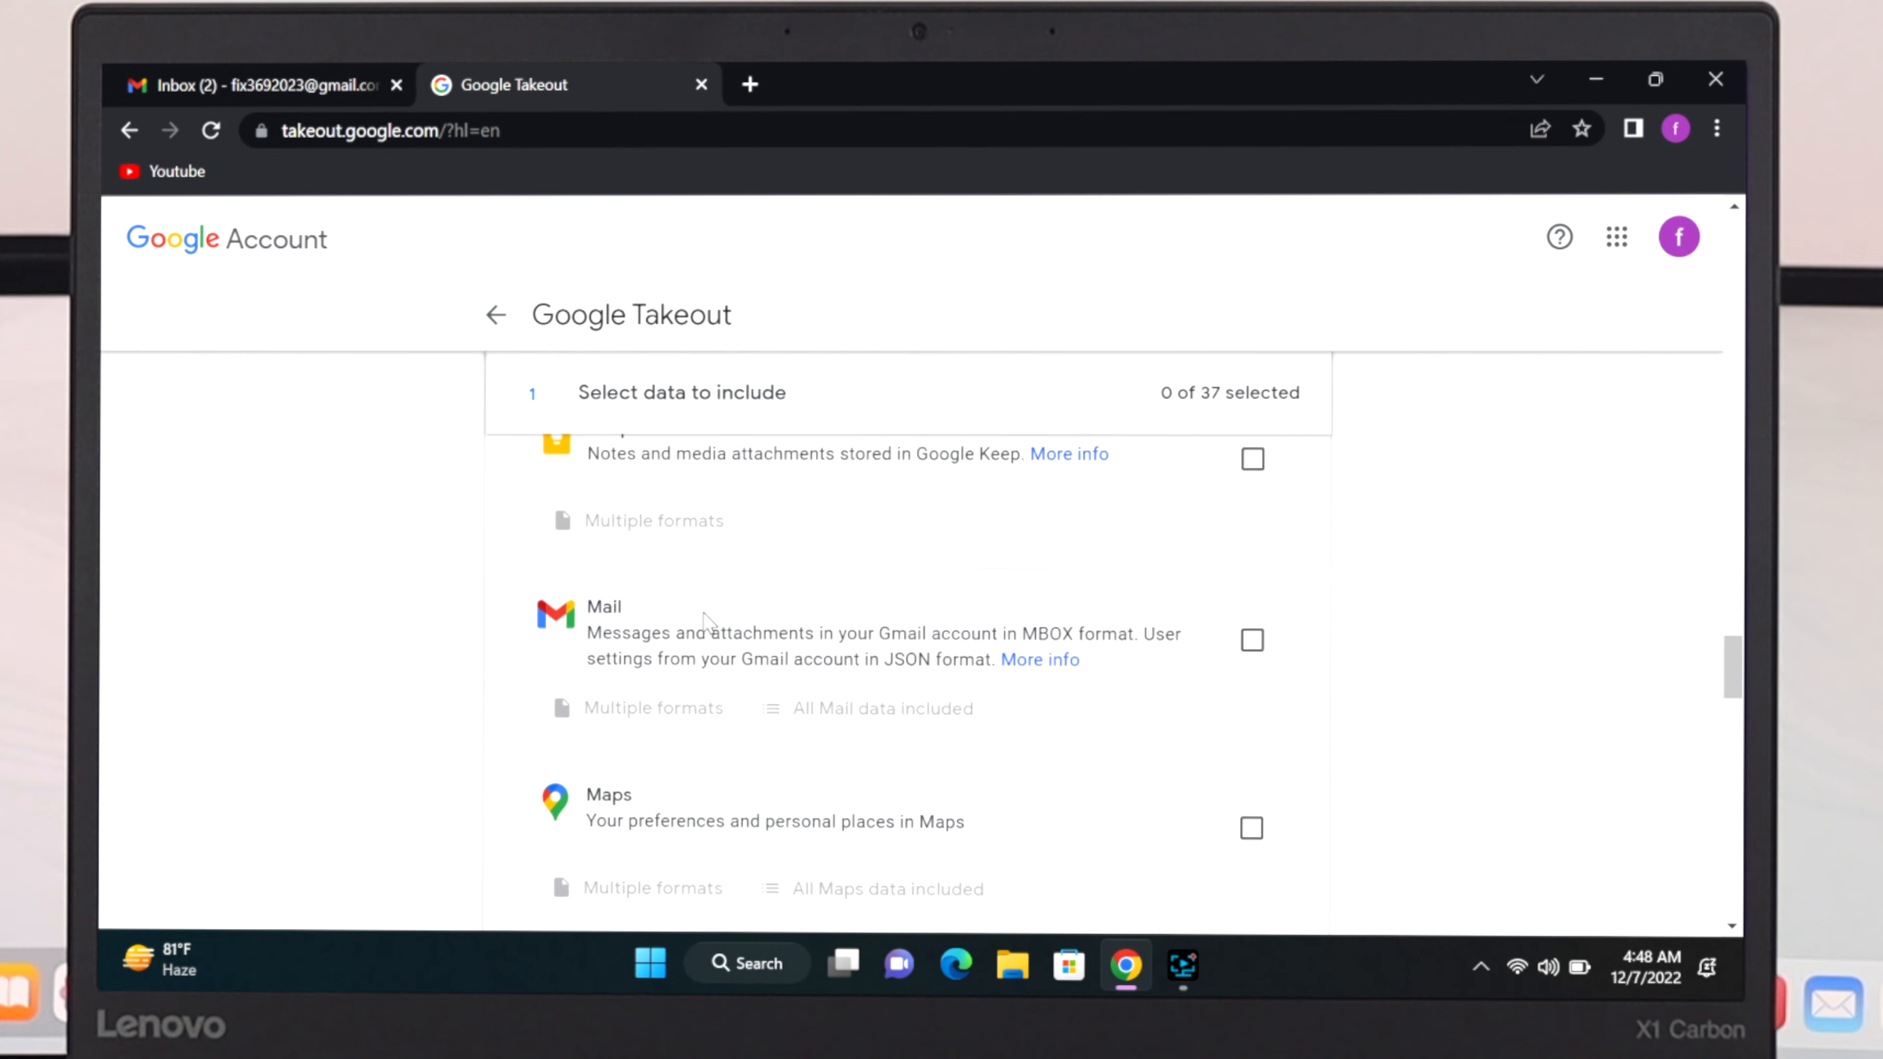
pyautogui.scroll(-3)
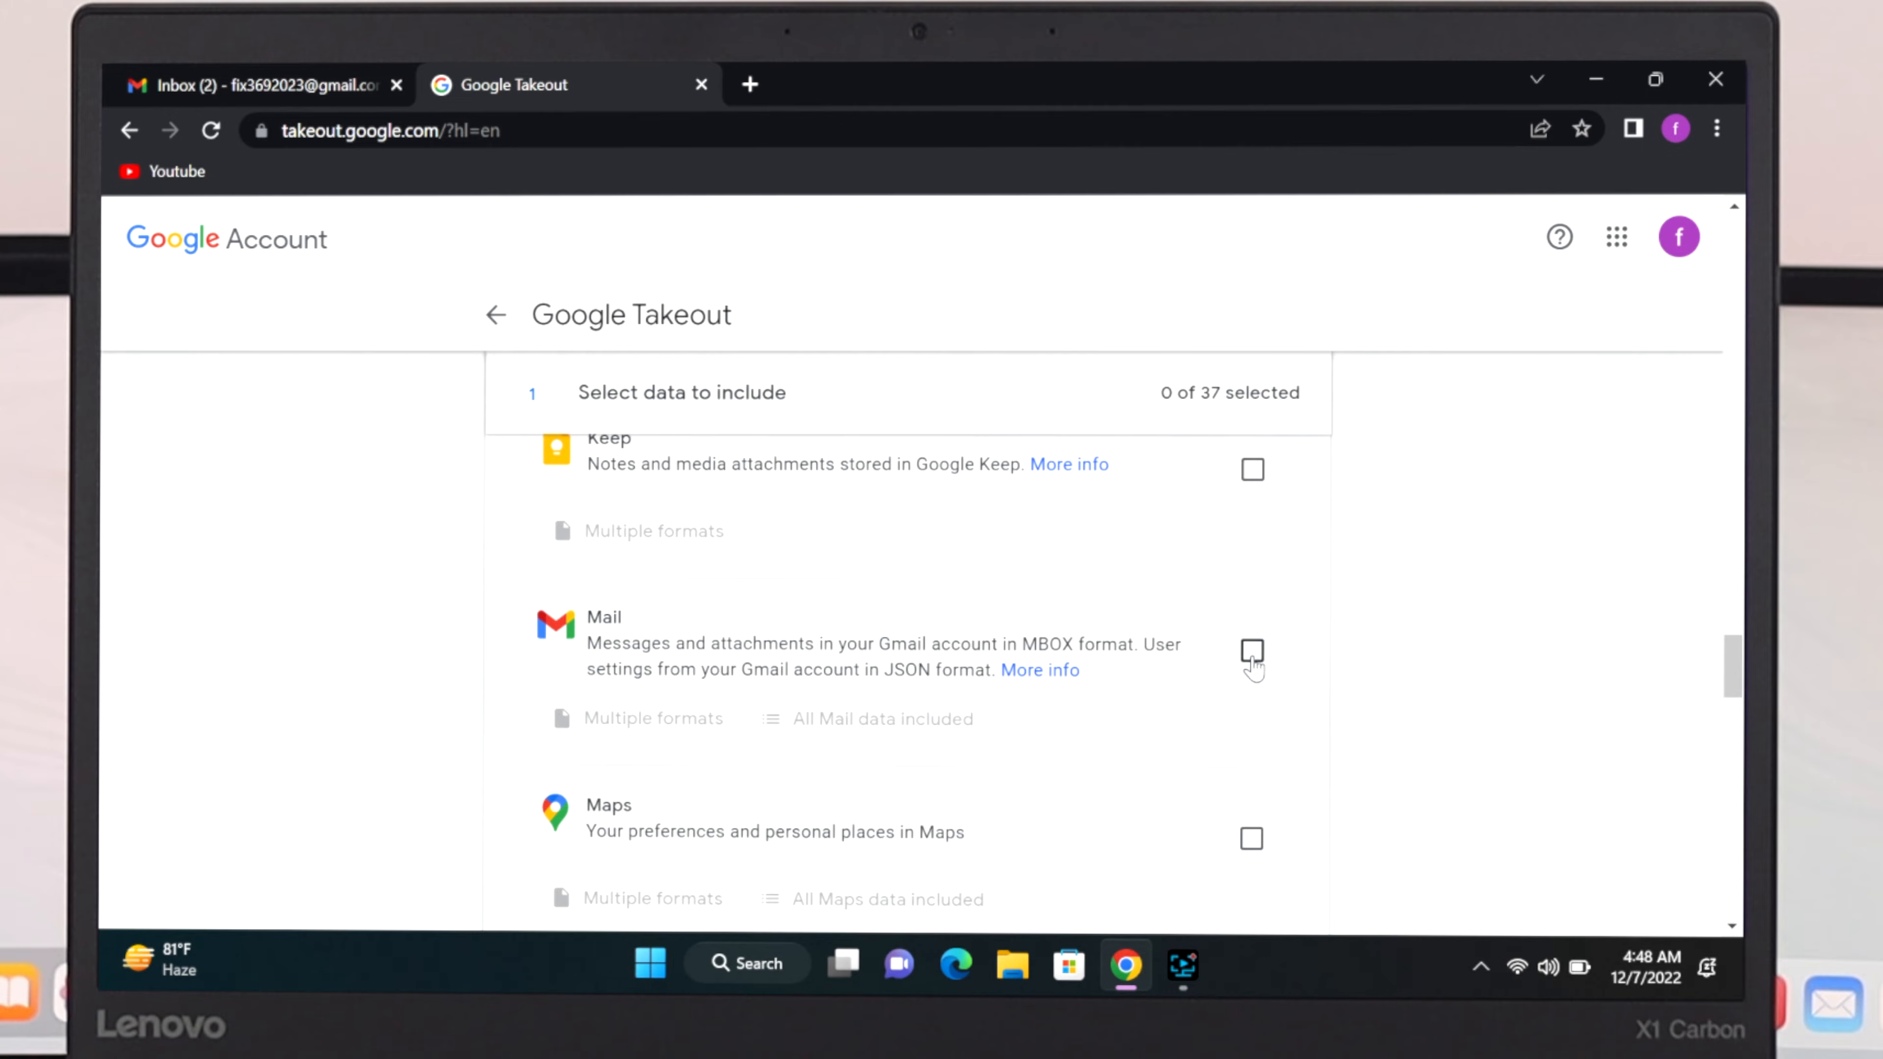
pyautogui.click(1252, 649)
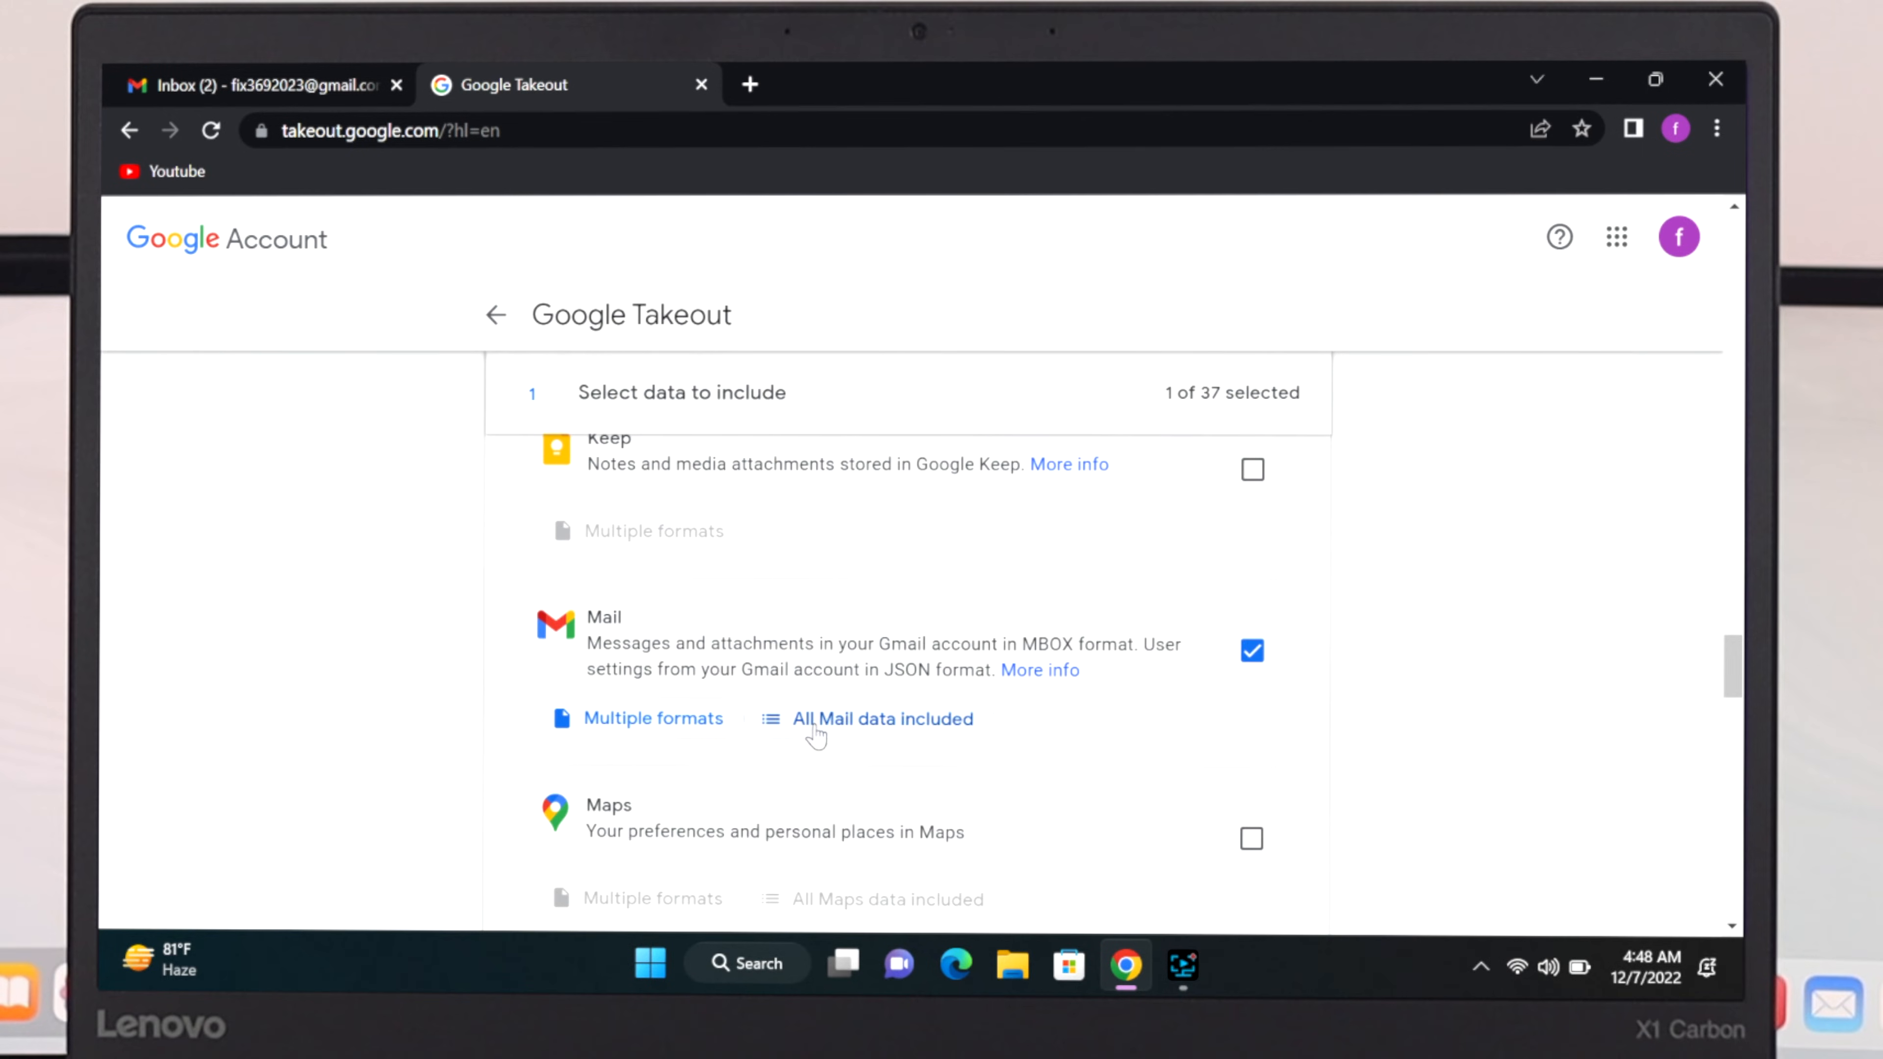
pyautogui.click(882, 718)
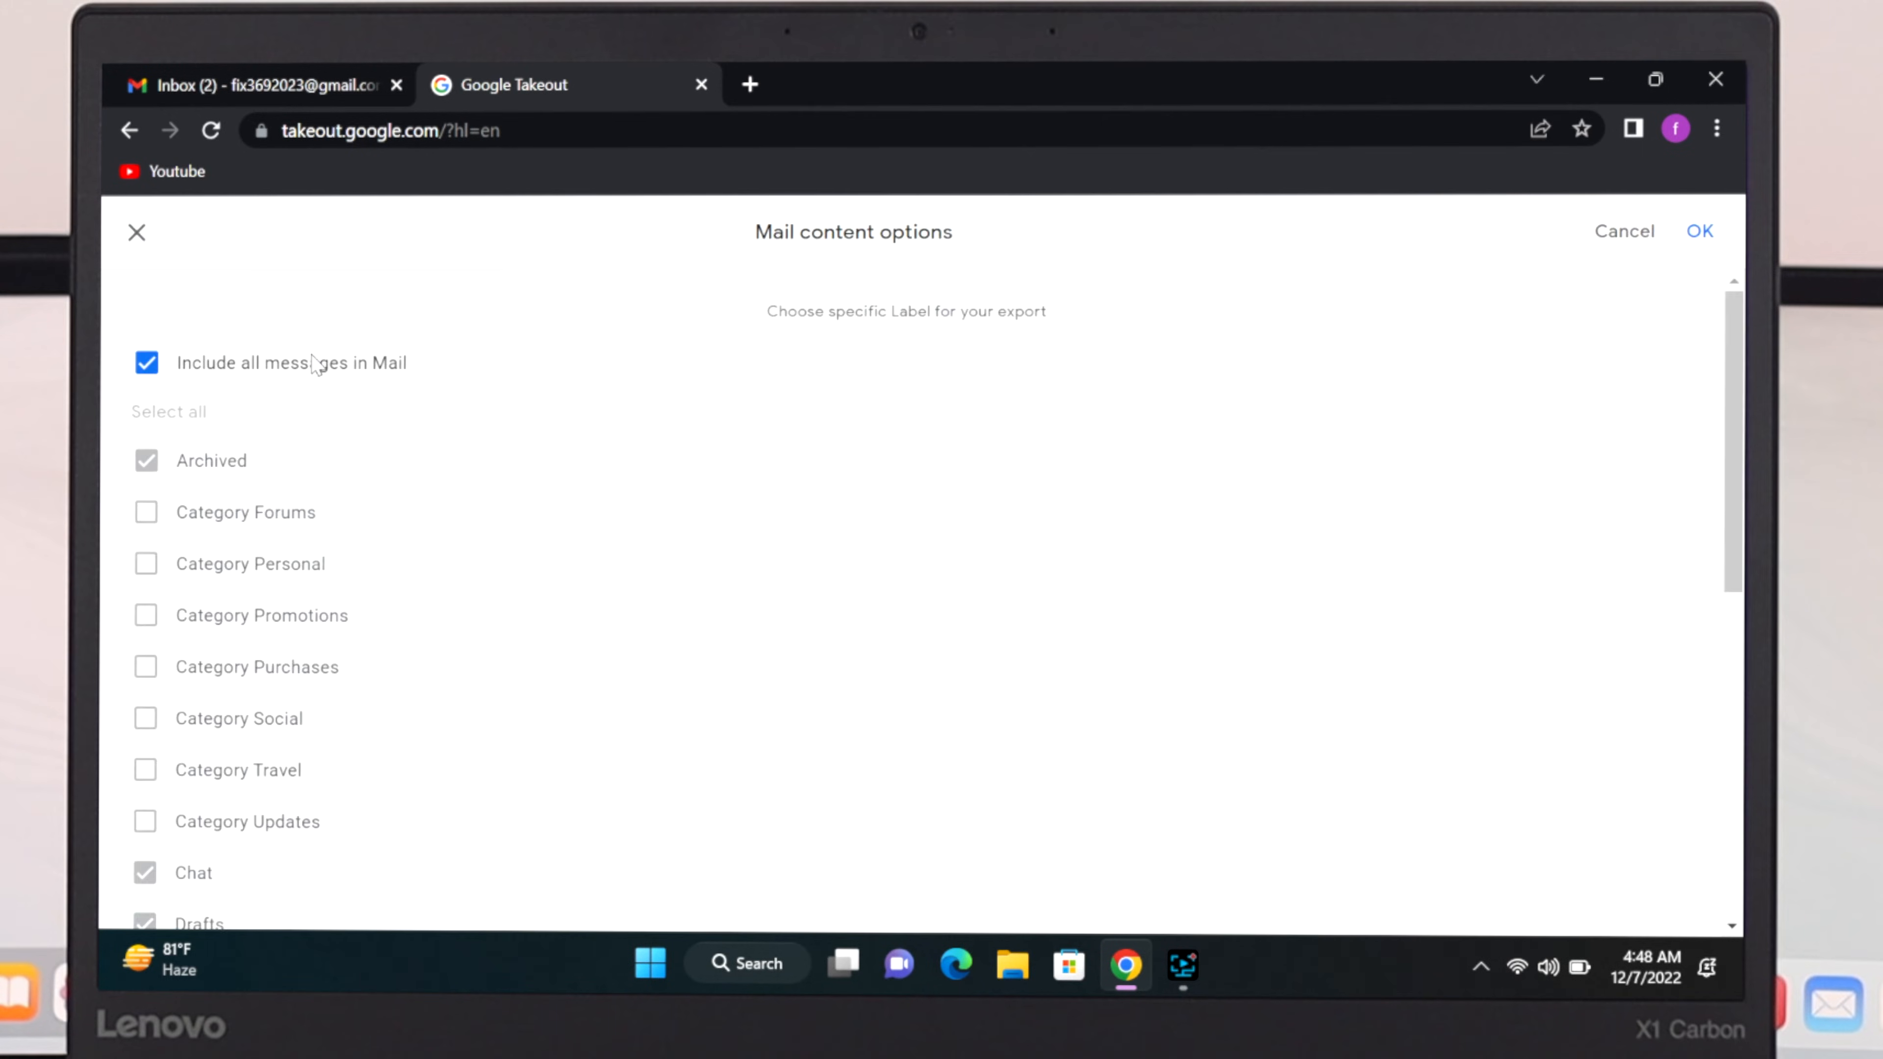
pyautogui.moveTo(269, 384)
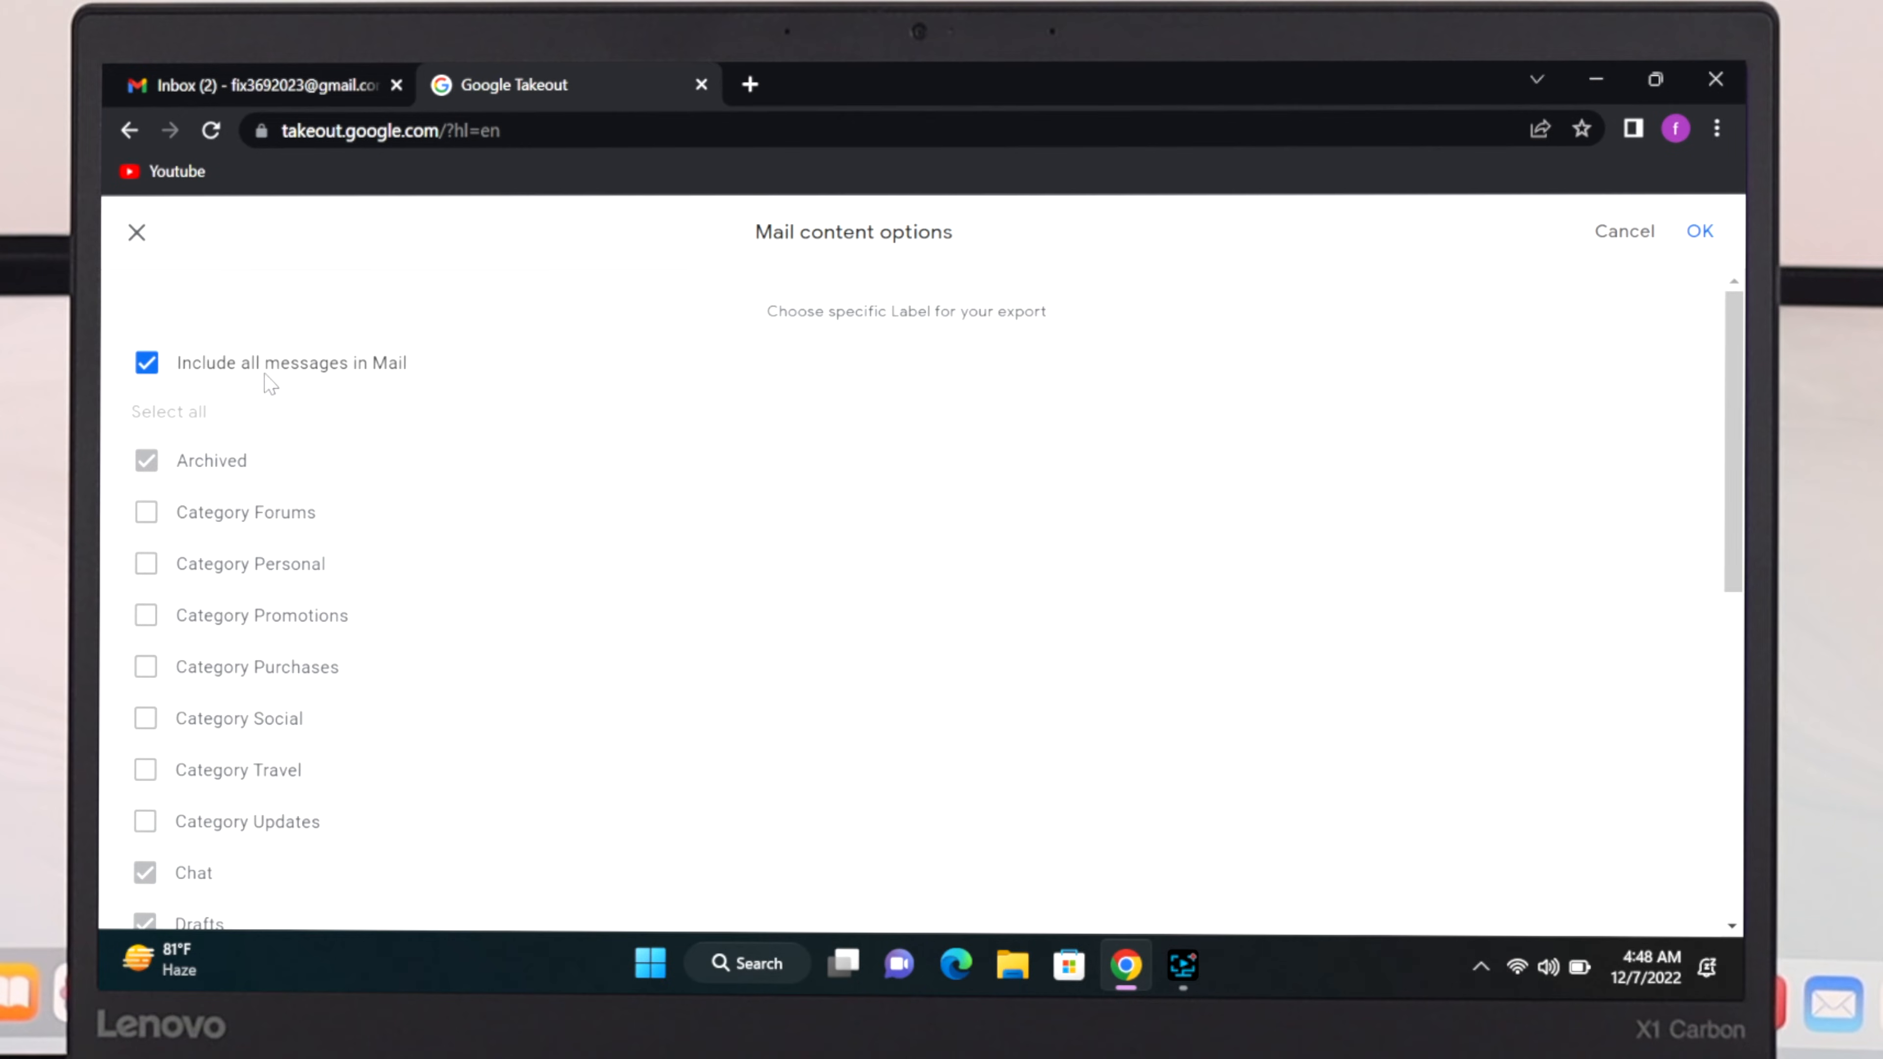
# Untick 'Include all messages in Mail', keep labels like Archived and Chat, and confirm with OK.
pyautogui.click(145, 363)
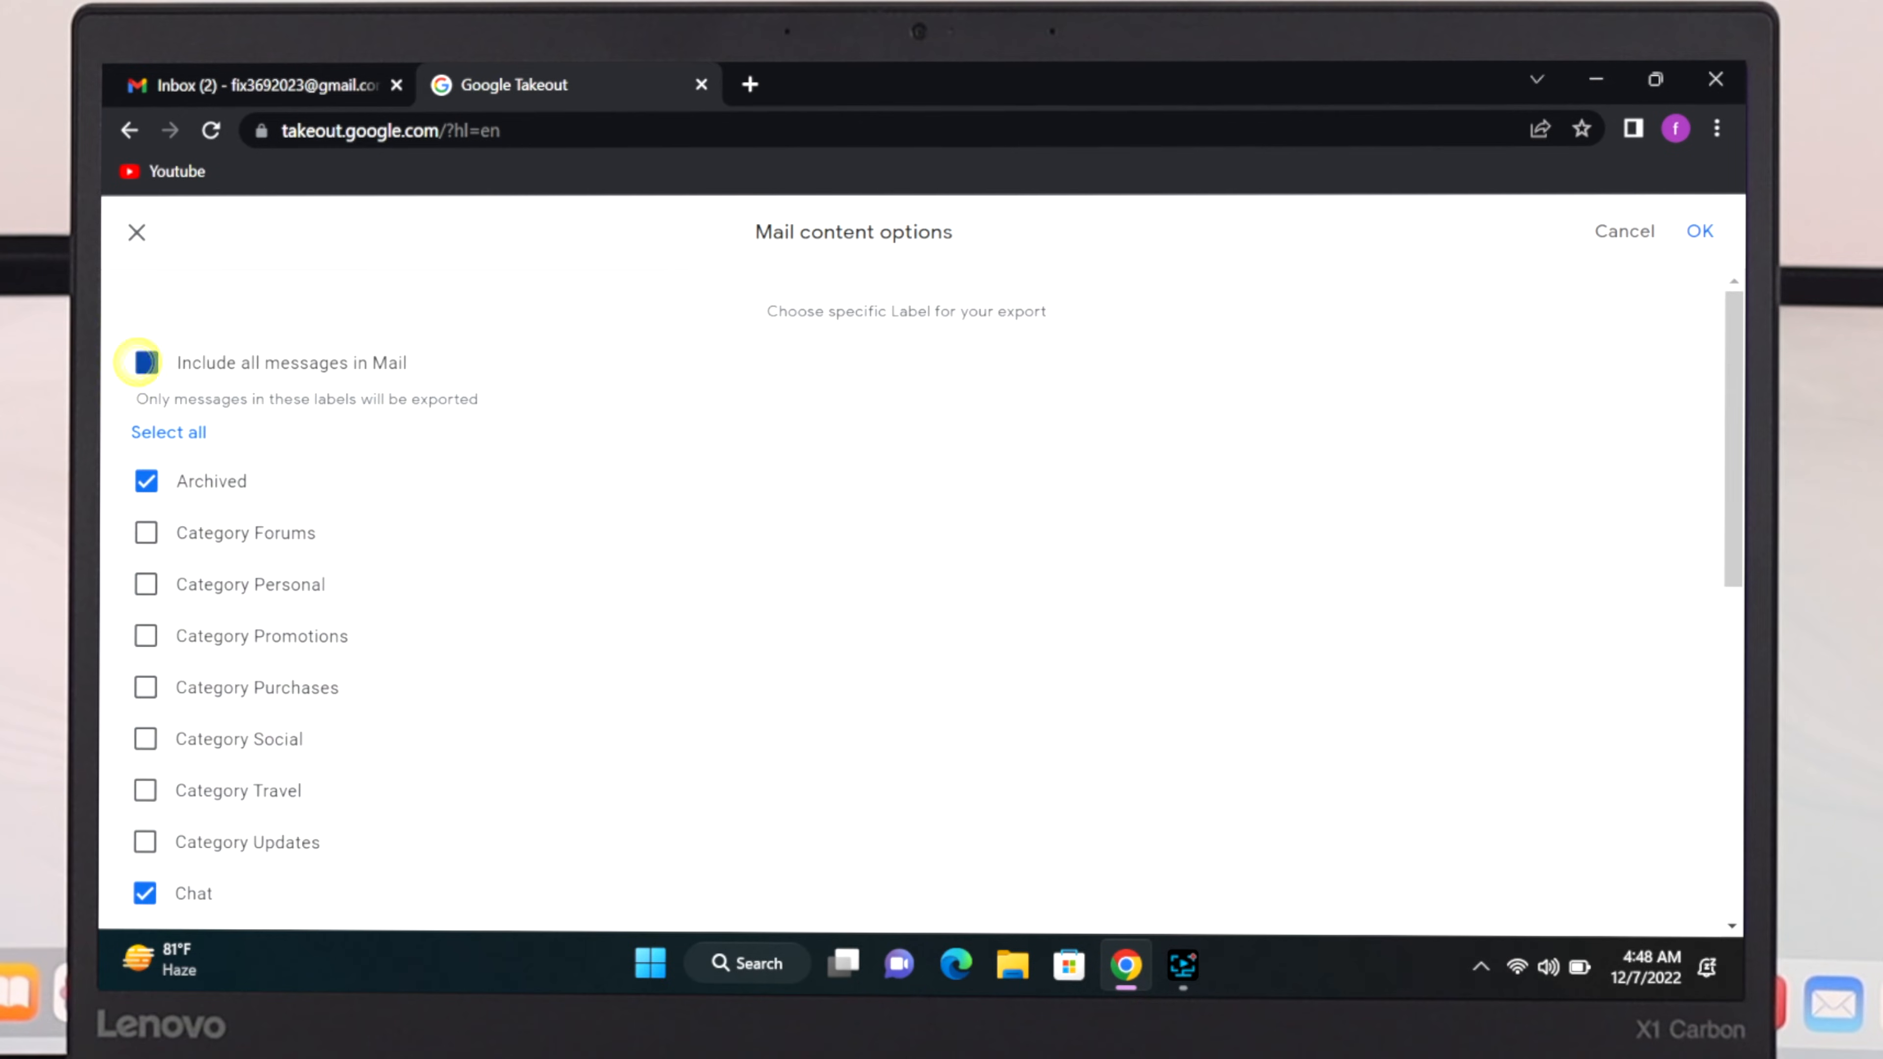
pyautogui.click(145, 362)
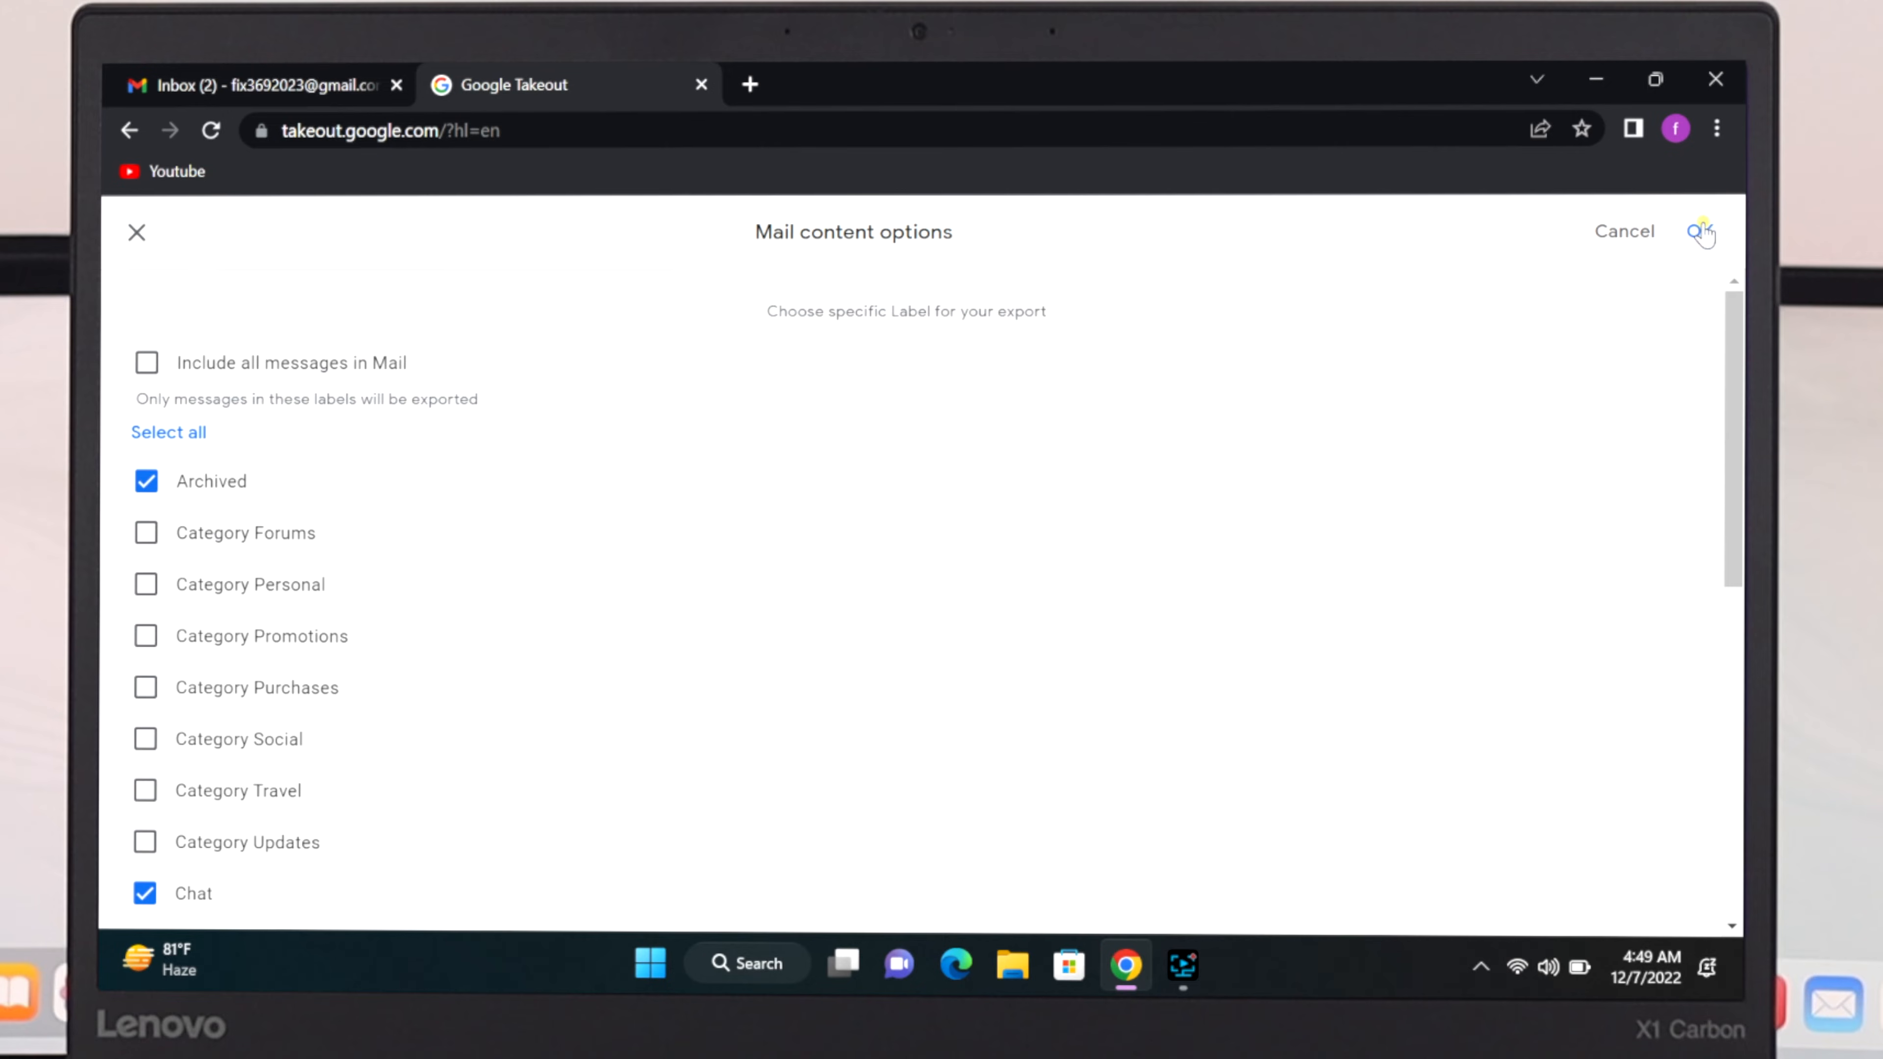
pyautogui.click(1701, 232)
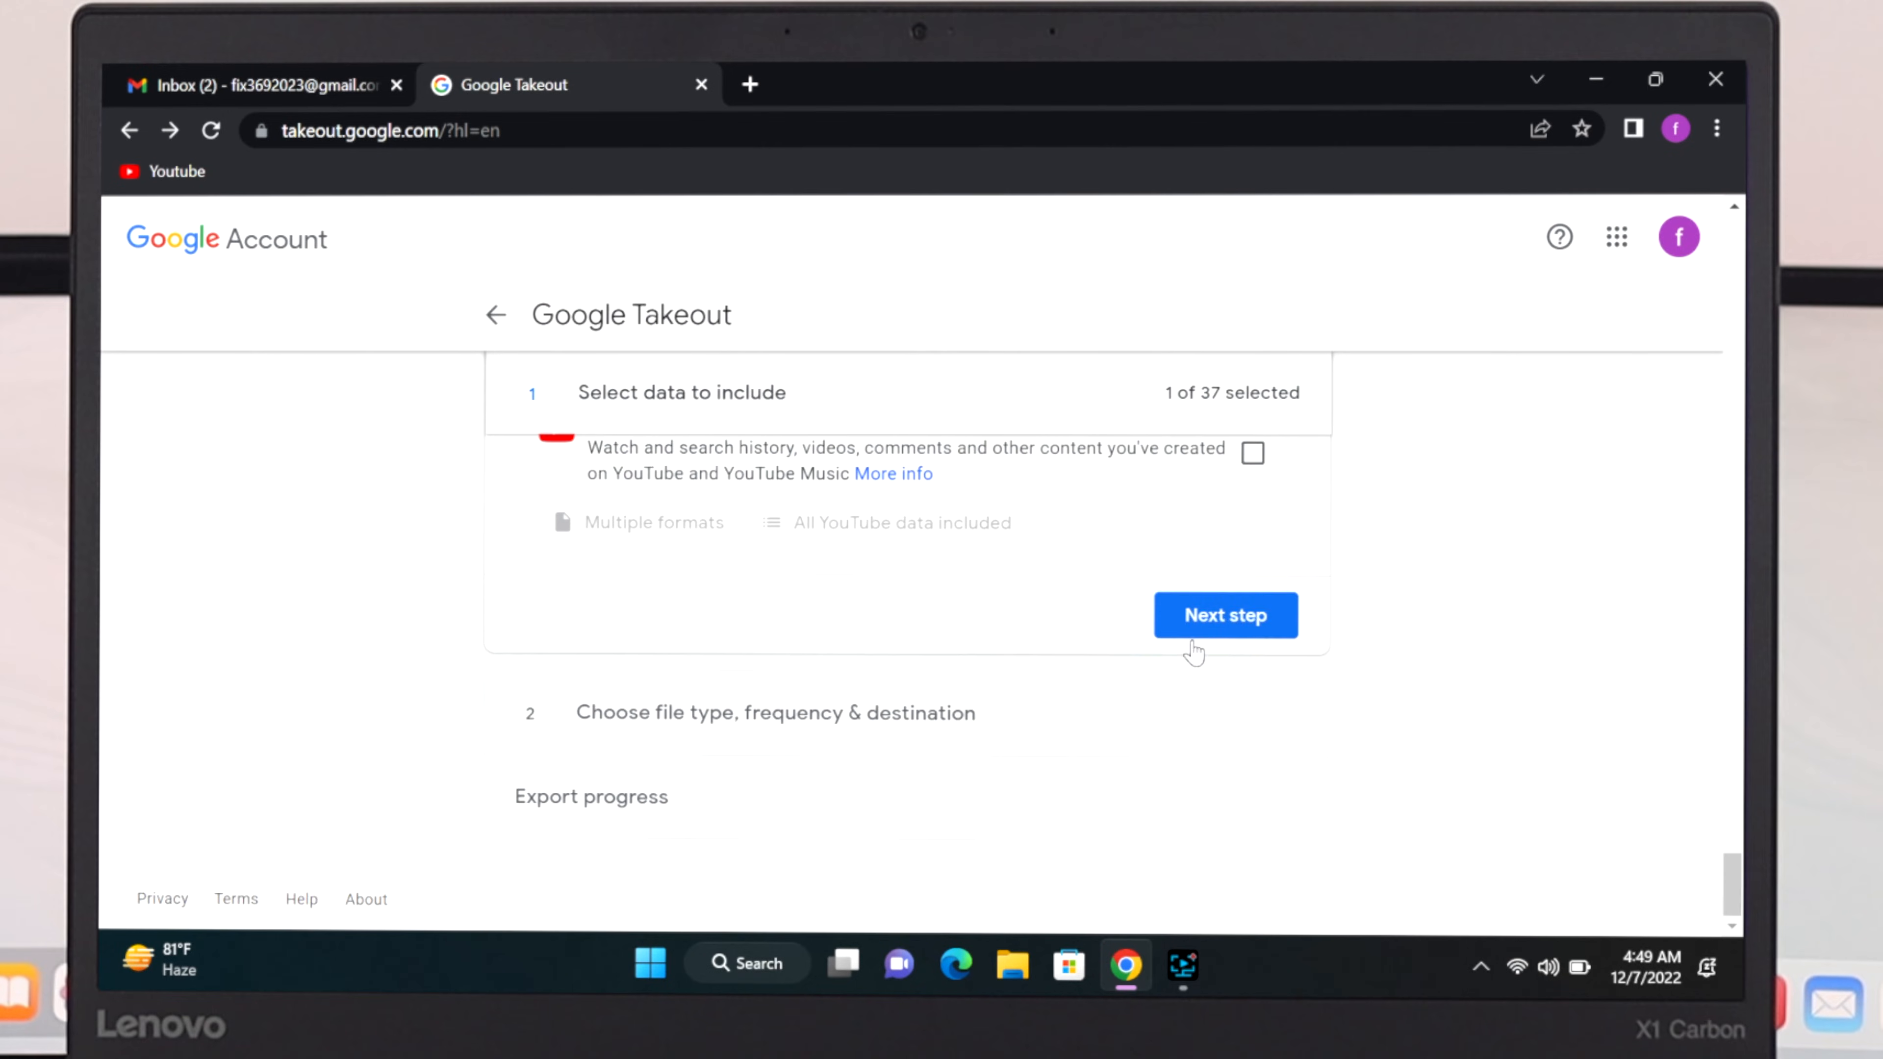
# Deliver the download link via email, export once, as .zip files split at 2 GB.
pyautogui.click(1224, 615)
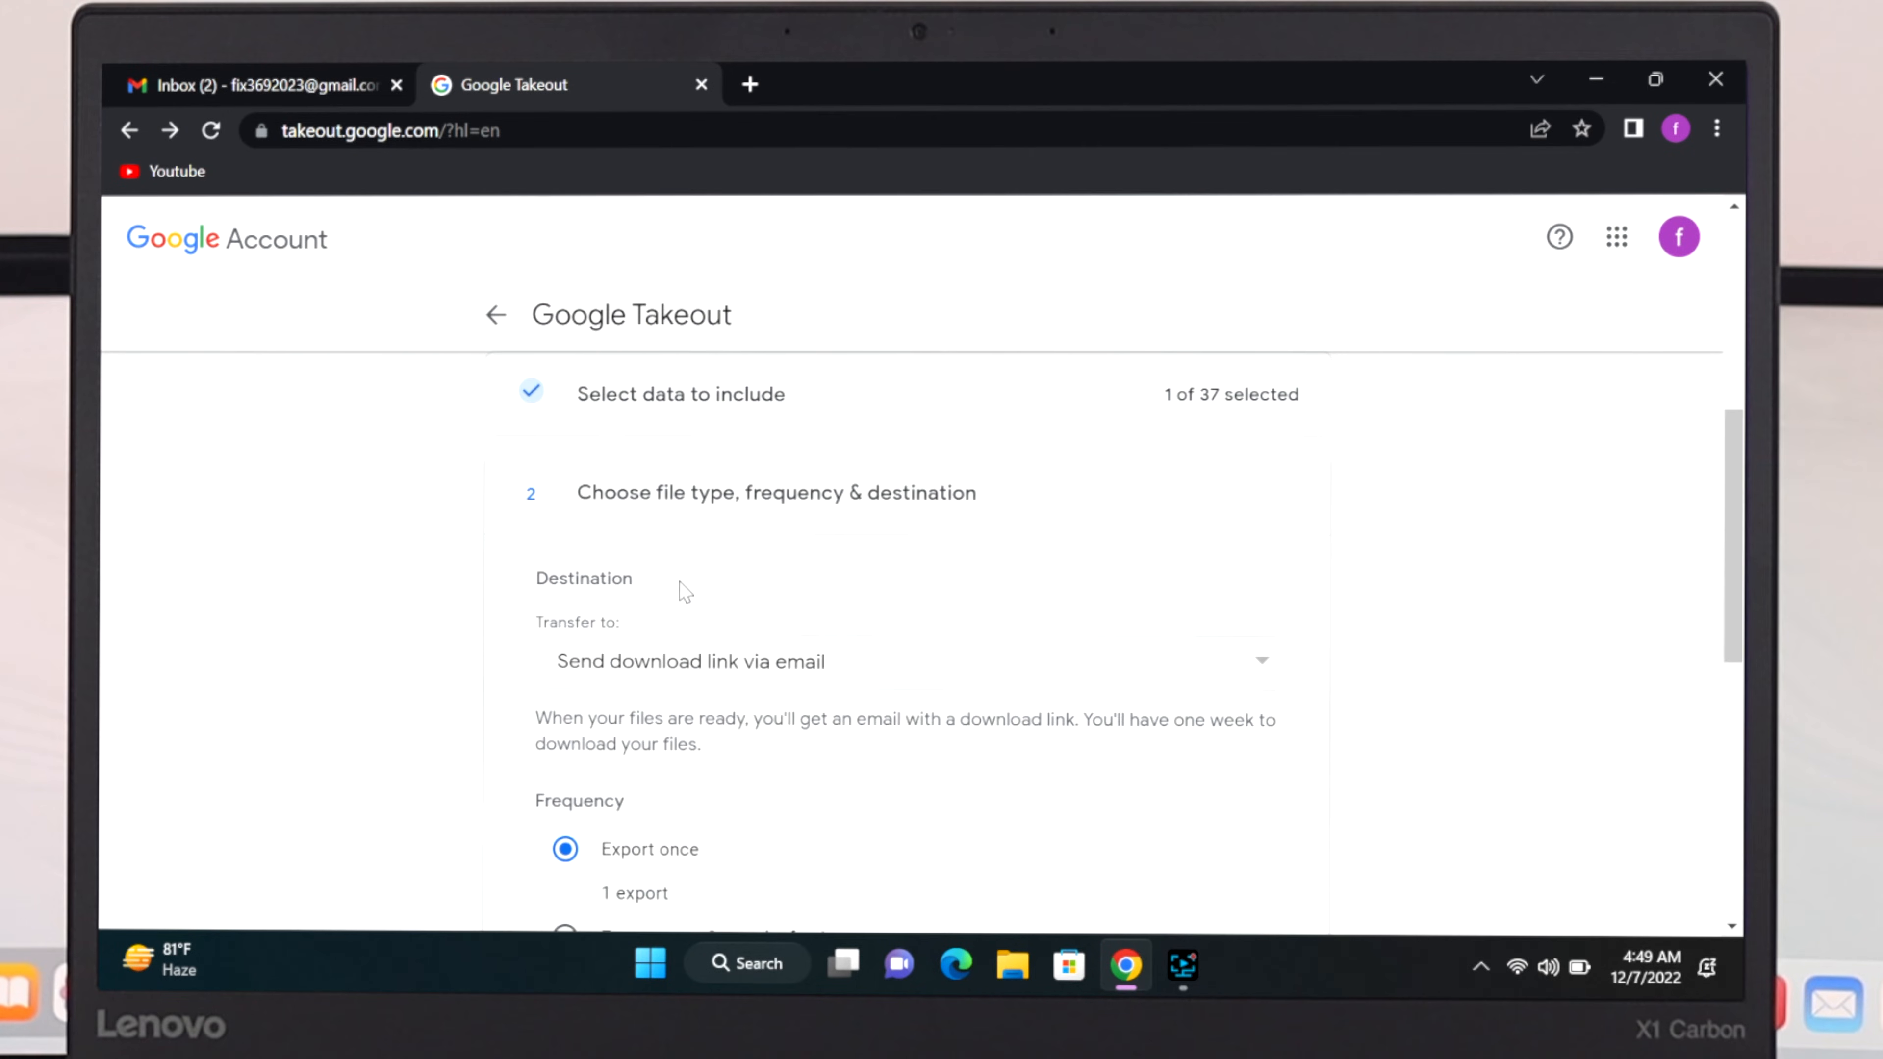
pyautogui.moveTo(635, 608)
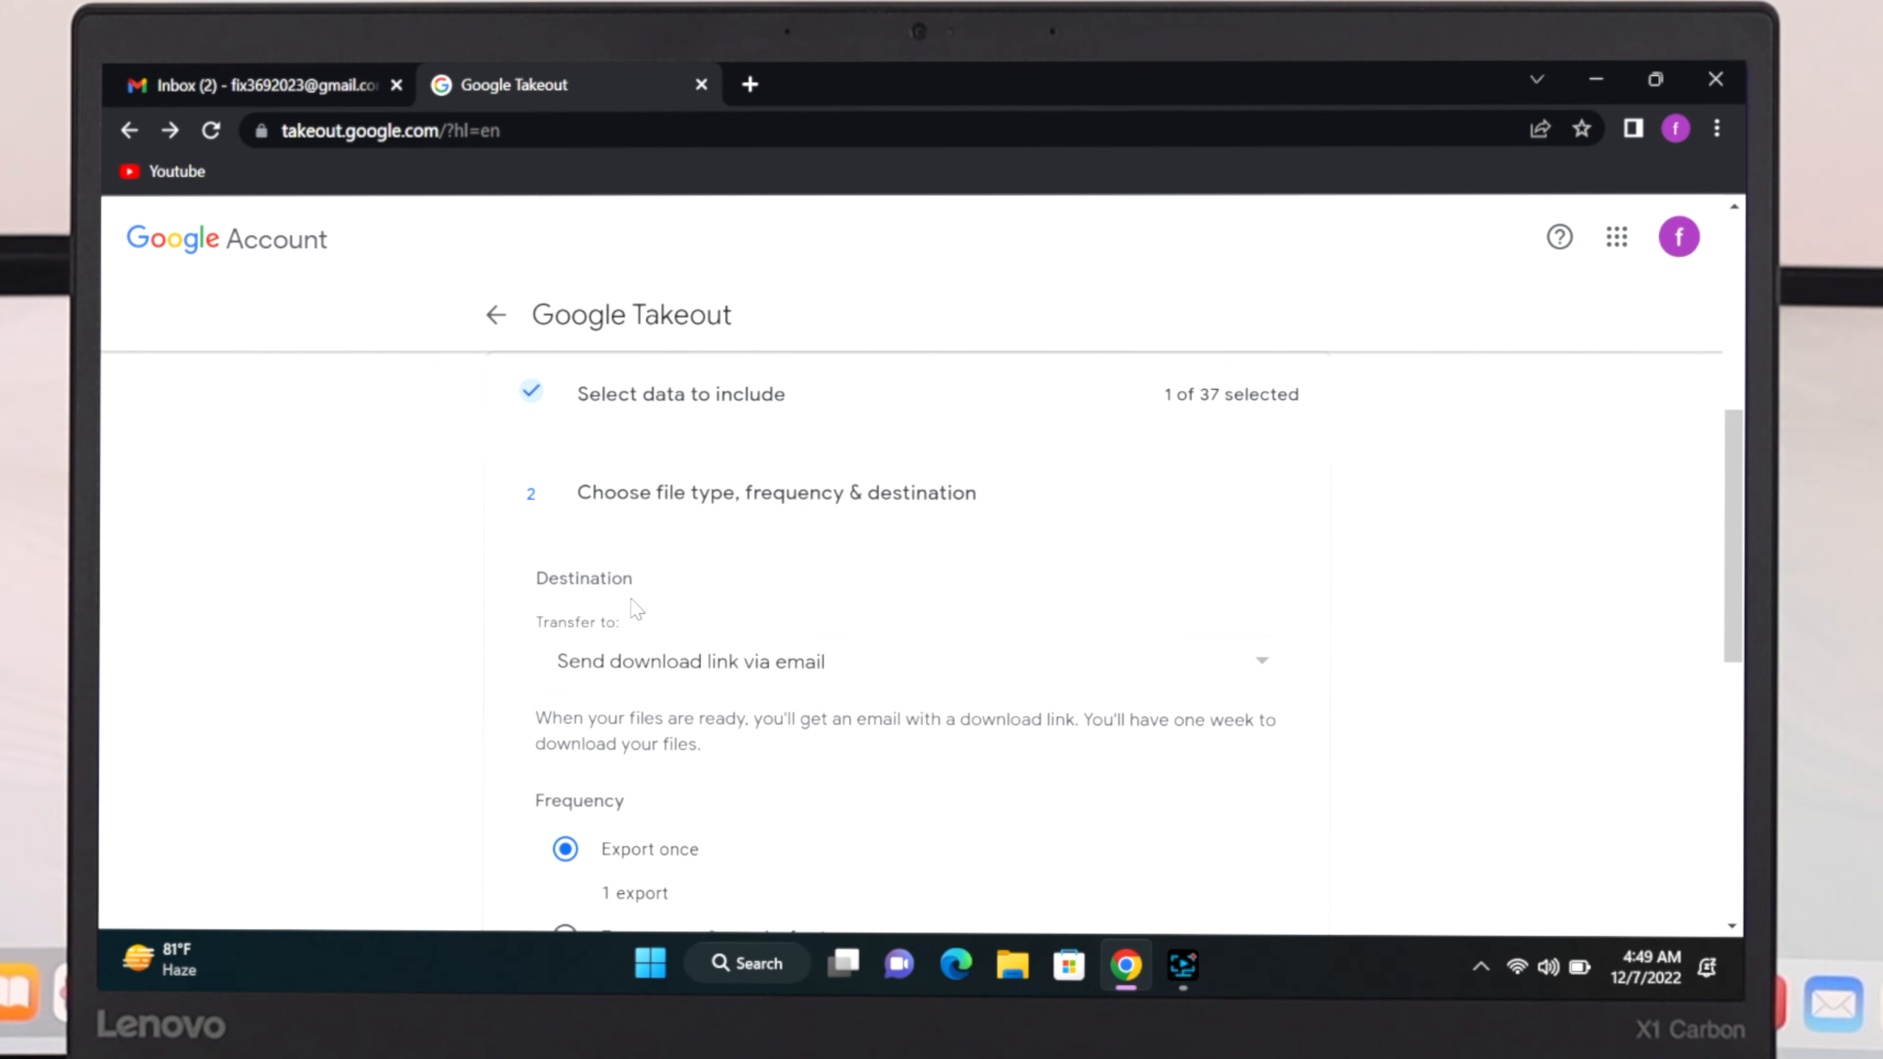
pyautogui.moveTo(1087, 643)
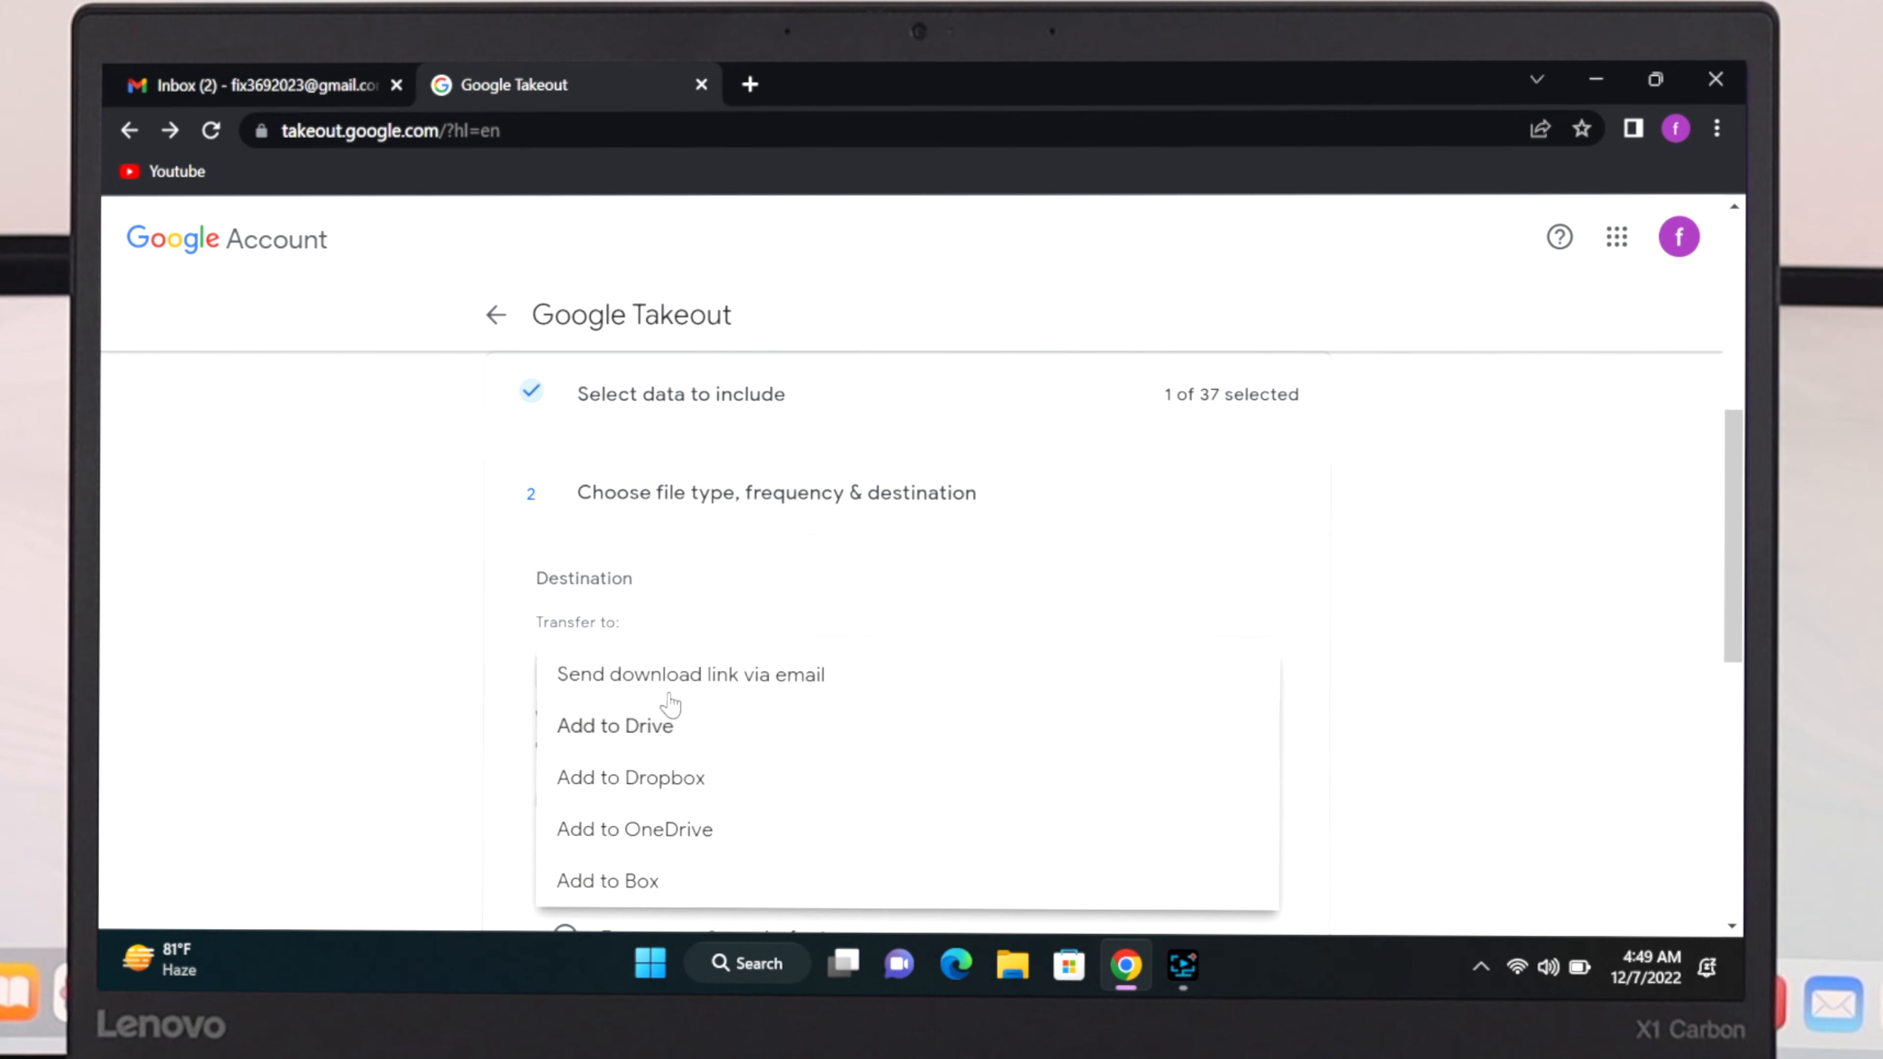
pyautogui.moveTo(742, 701)
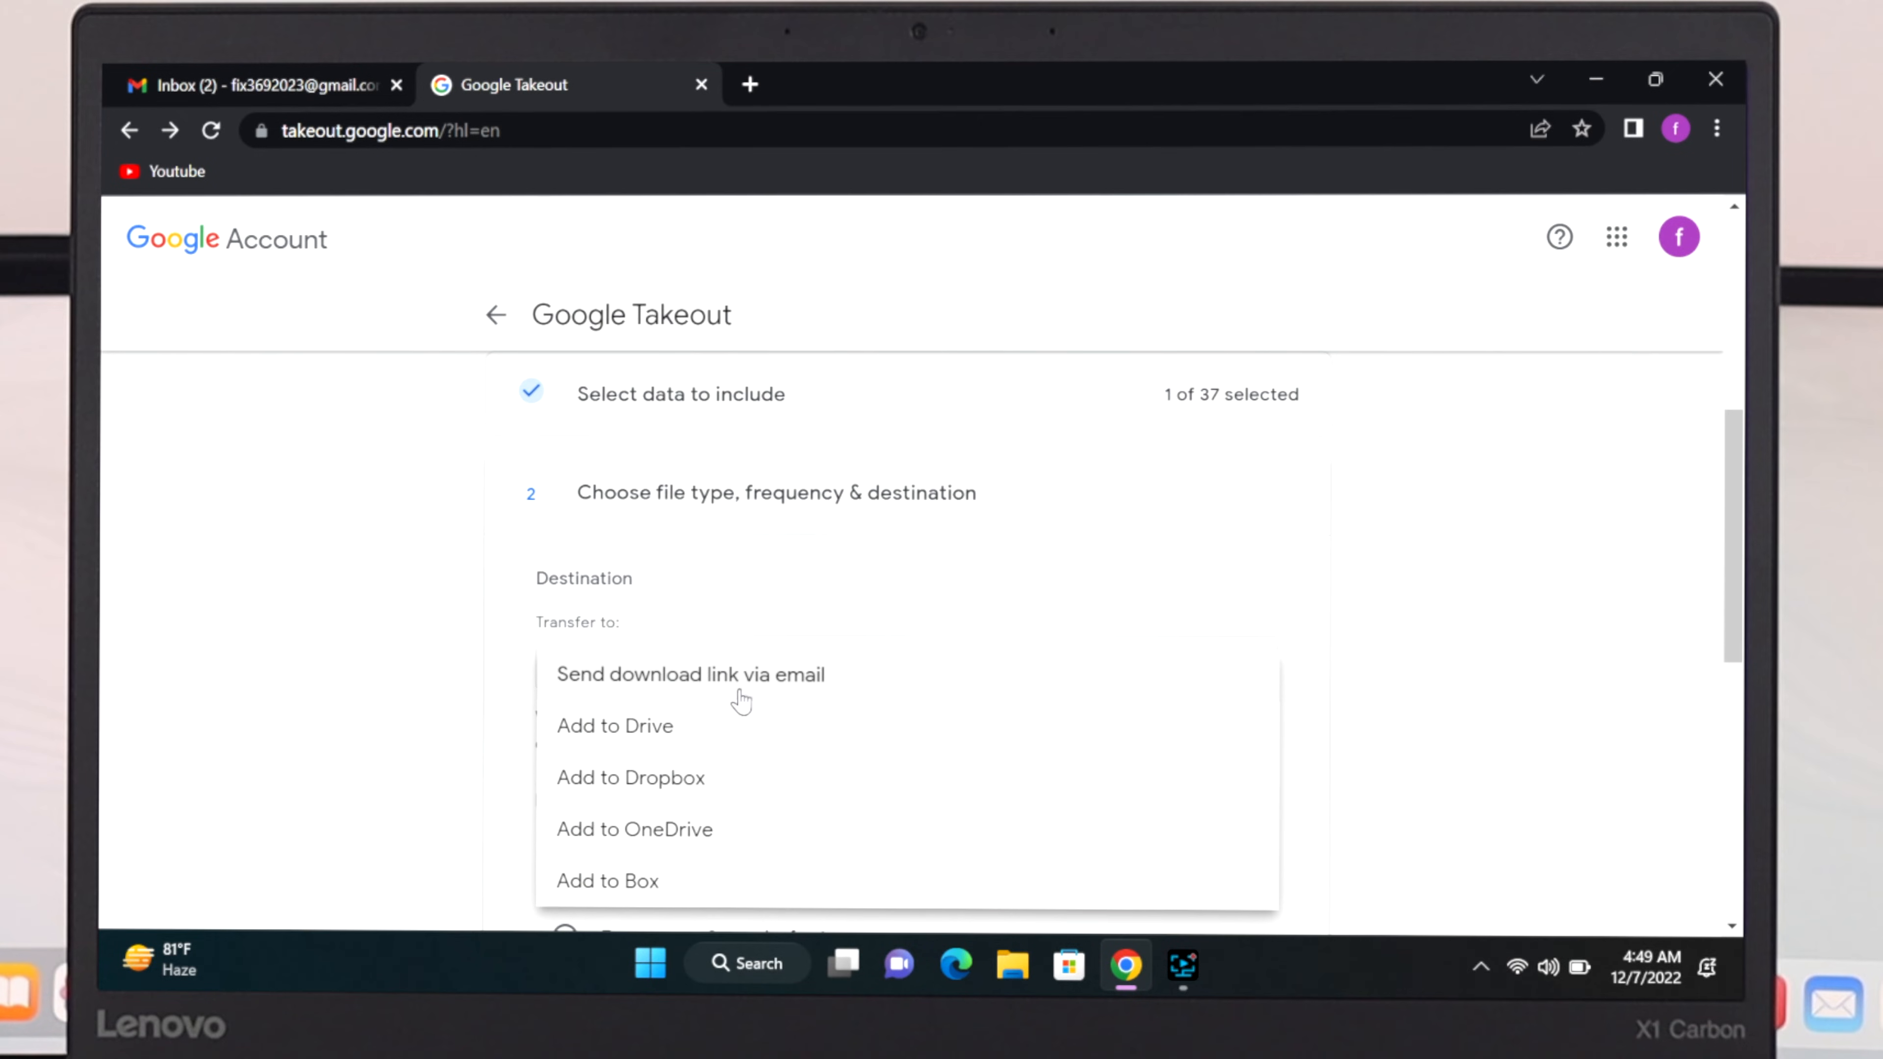
pyautogui.click(691, 674)
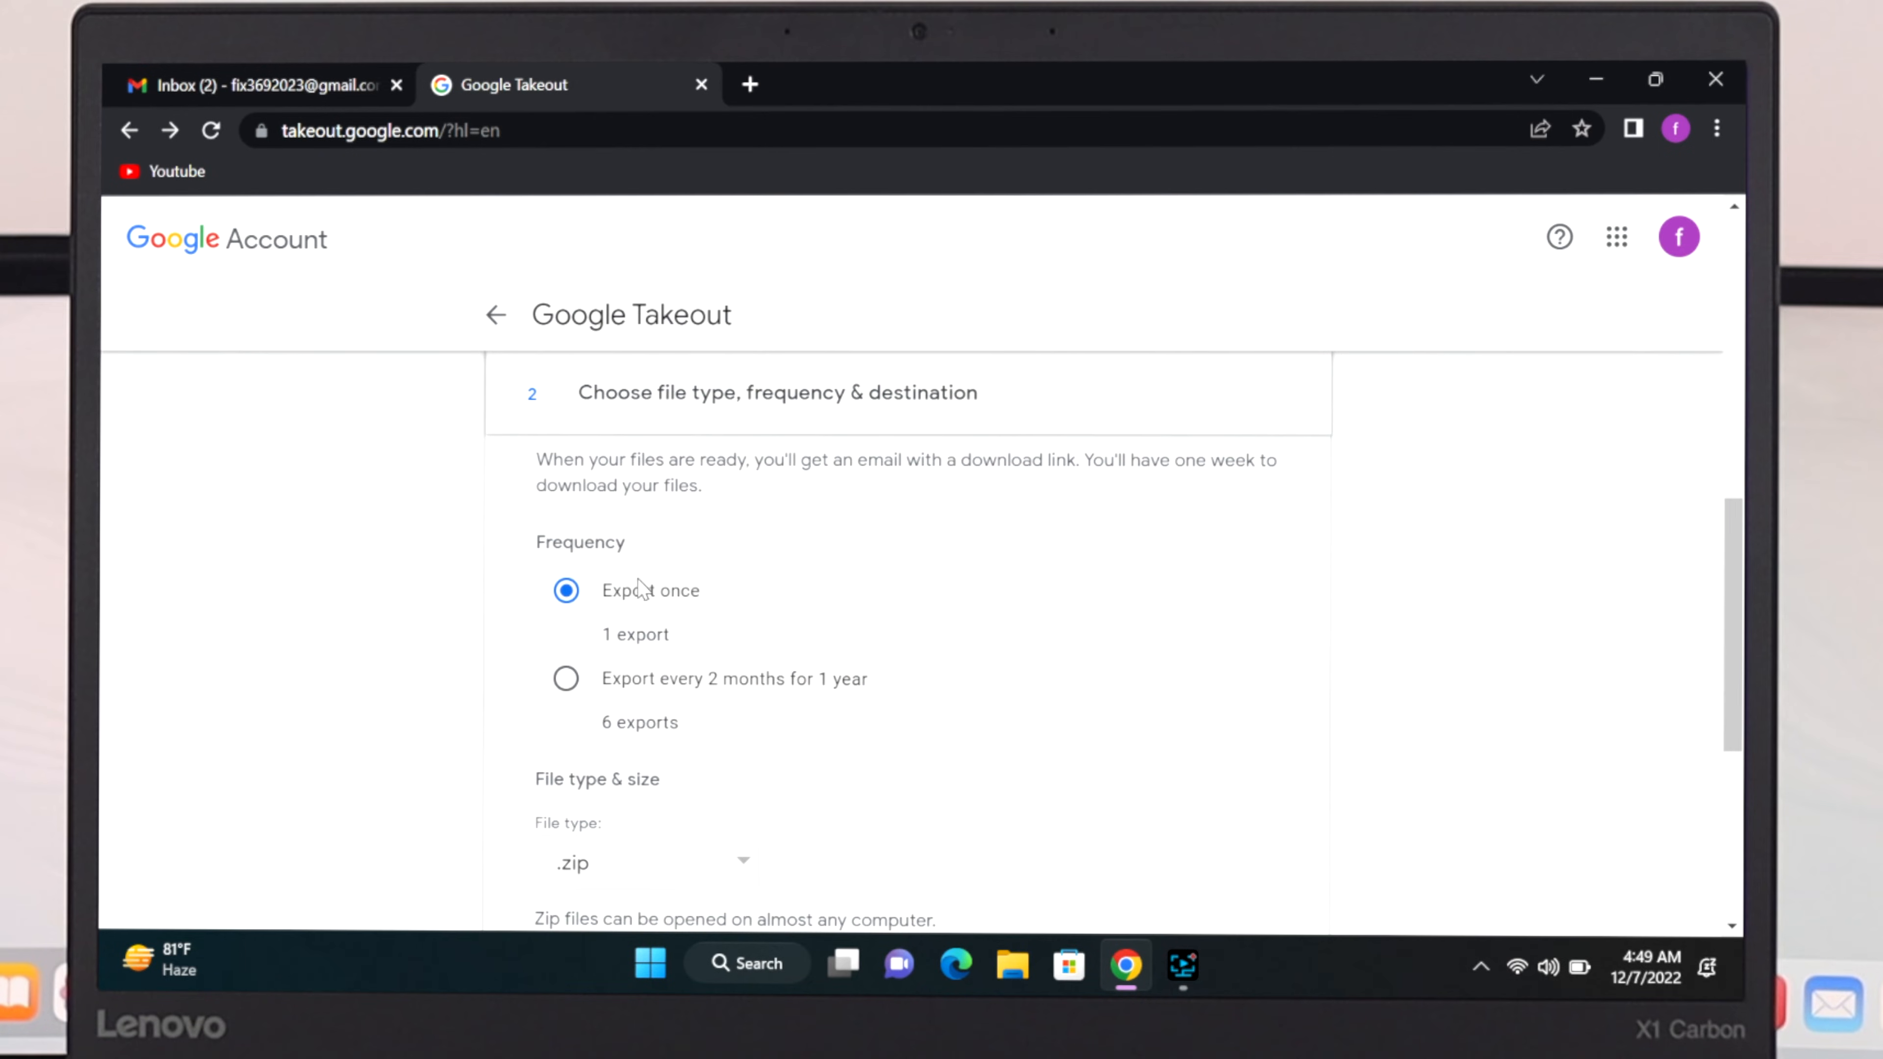
pyautogui.moveTo(643, 694)
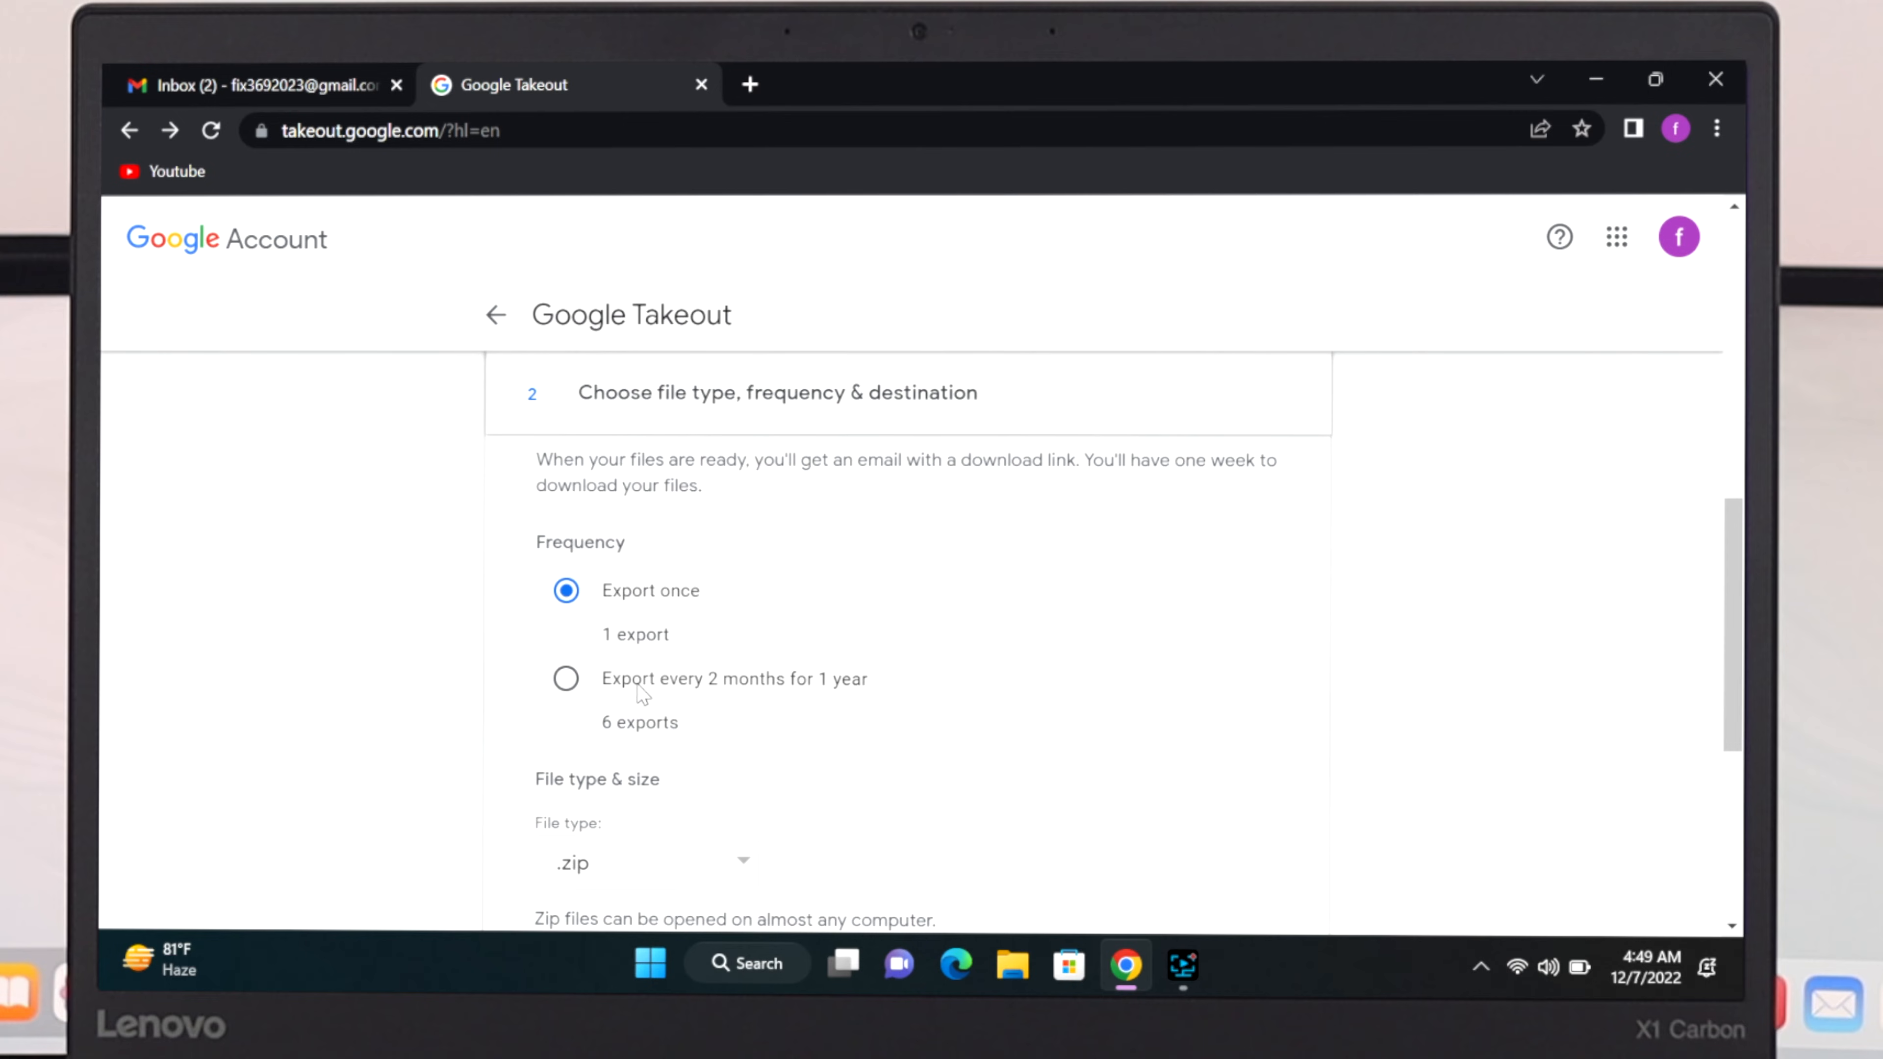
pyautogui.moveTo(707, 640)
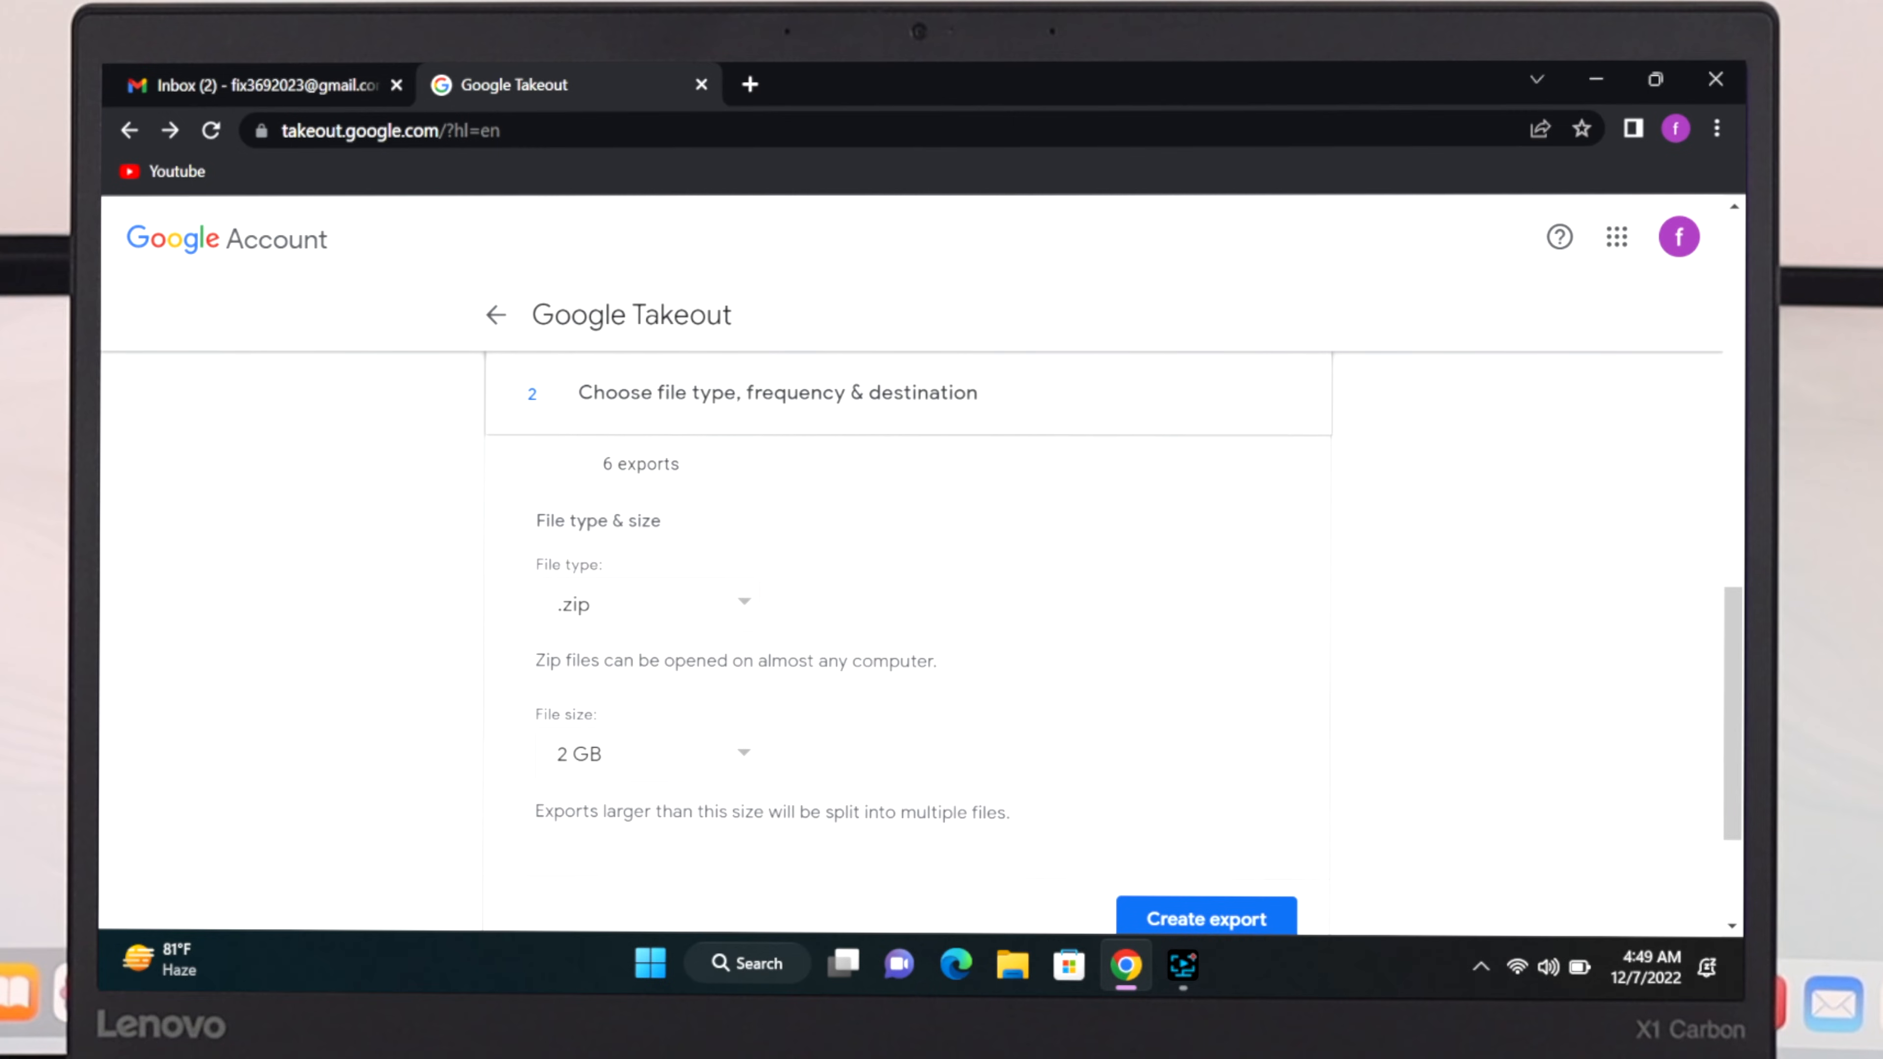
pyautogui.click(649, 603)
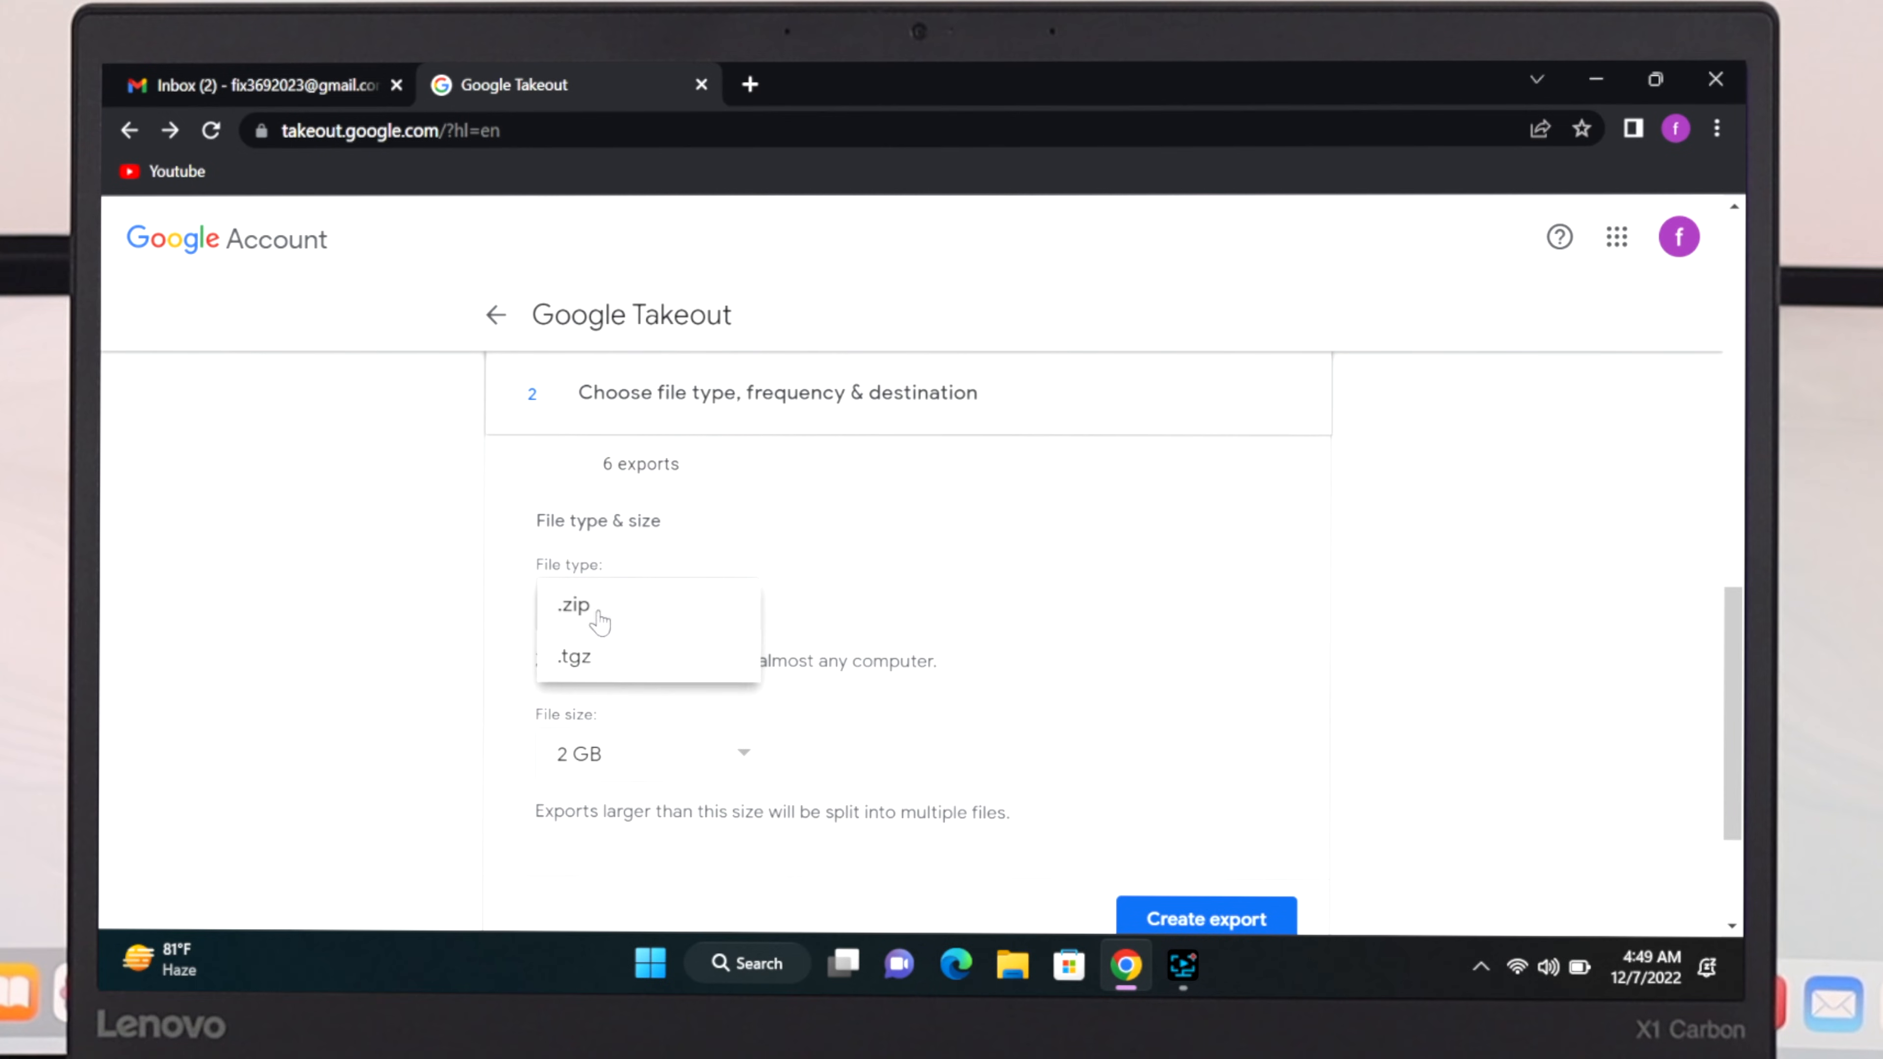
pyautogui.click(572, 605)
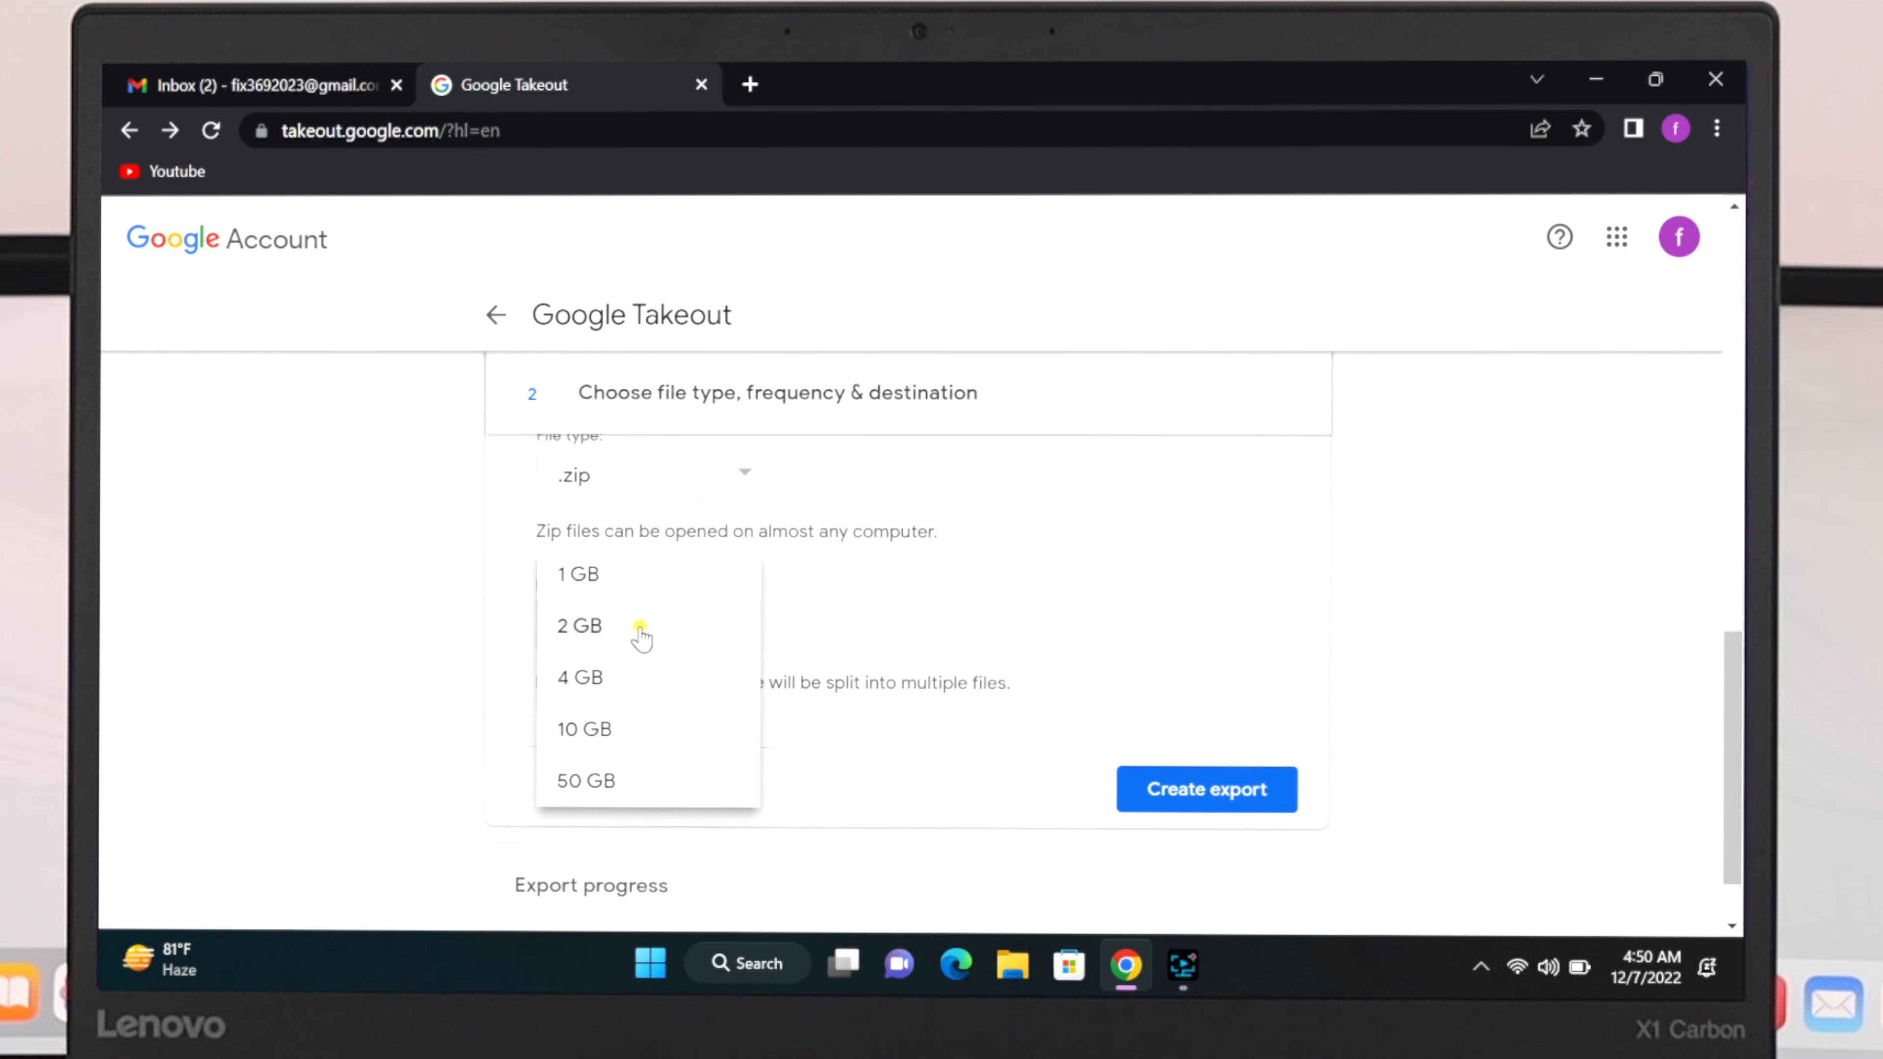
pyautogui.click(579, 625)
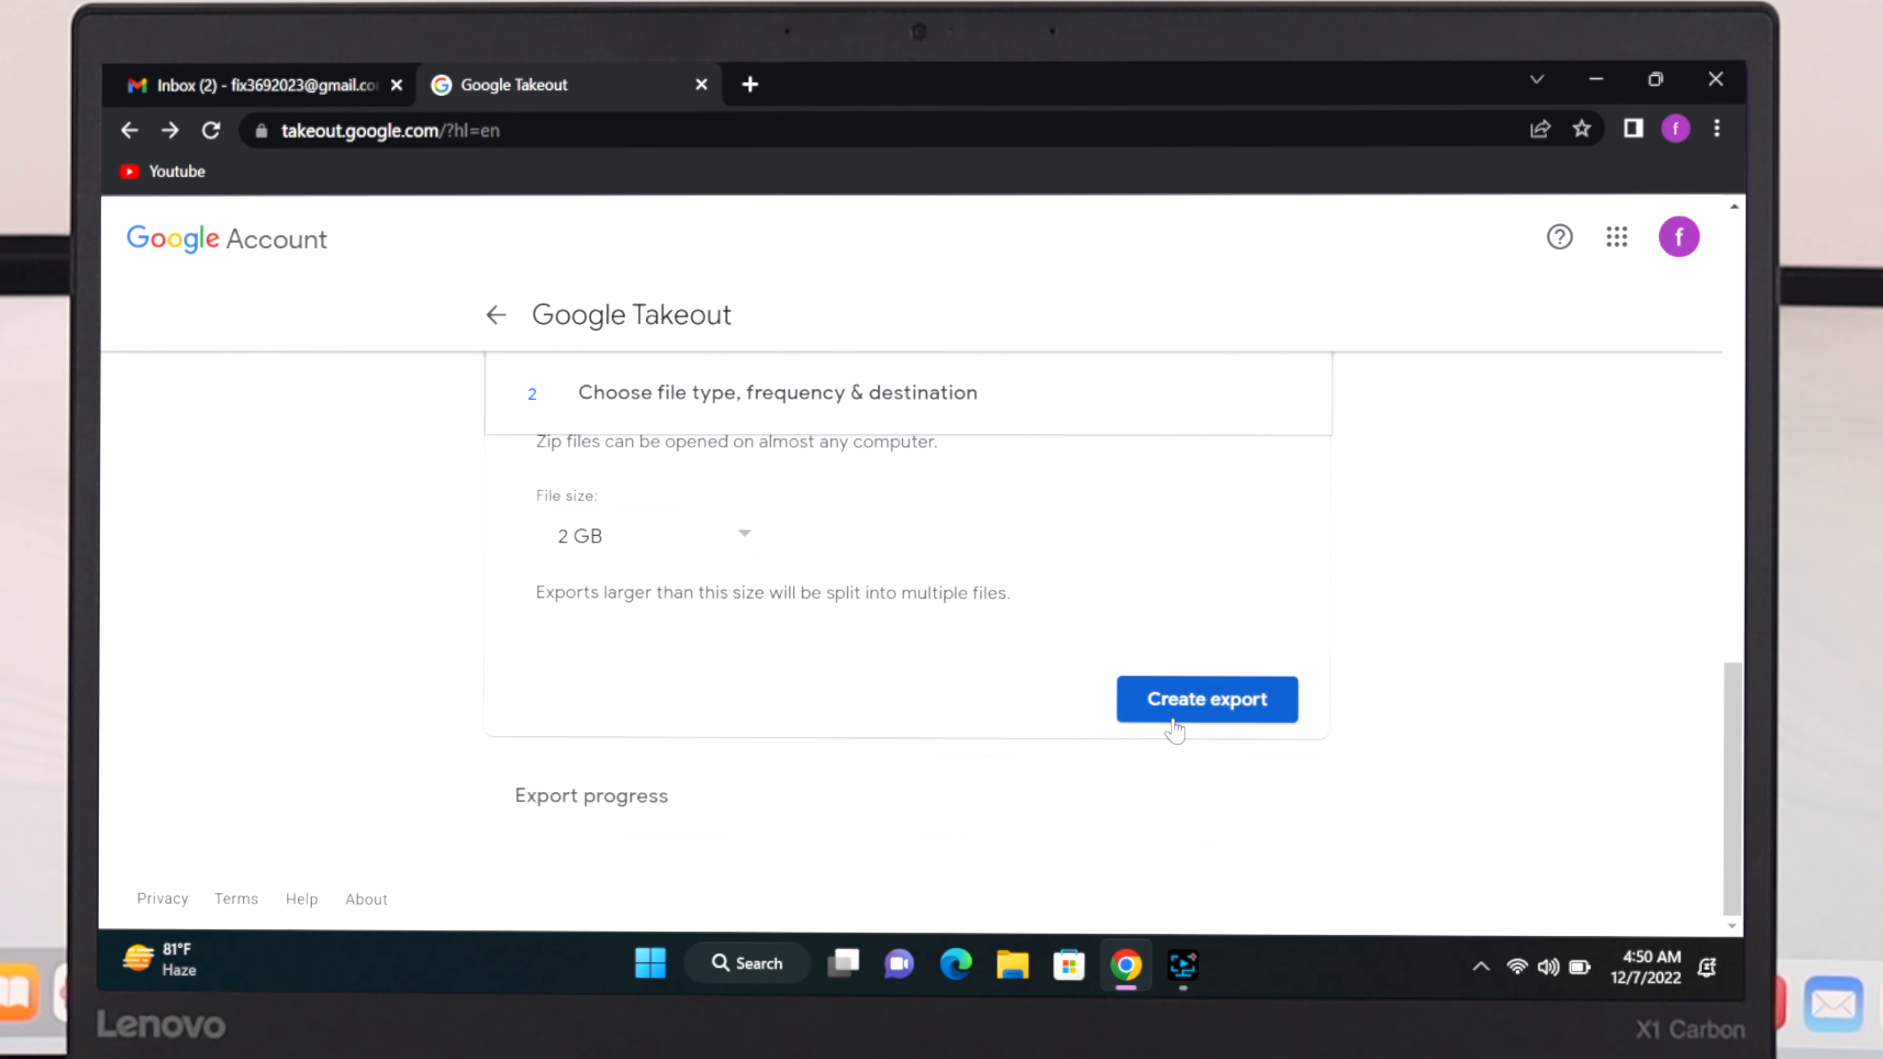
# Create the export so Google starts copying the Mail files.
pyautogui.click(1206, 701)
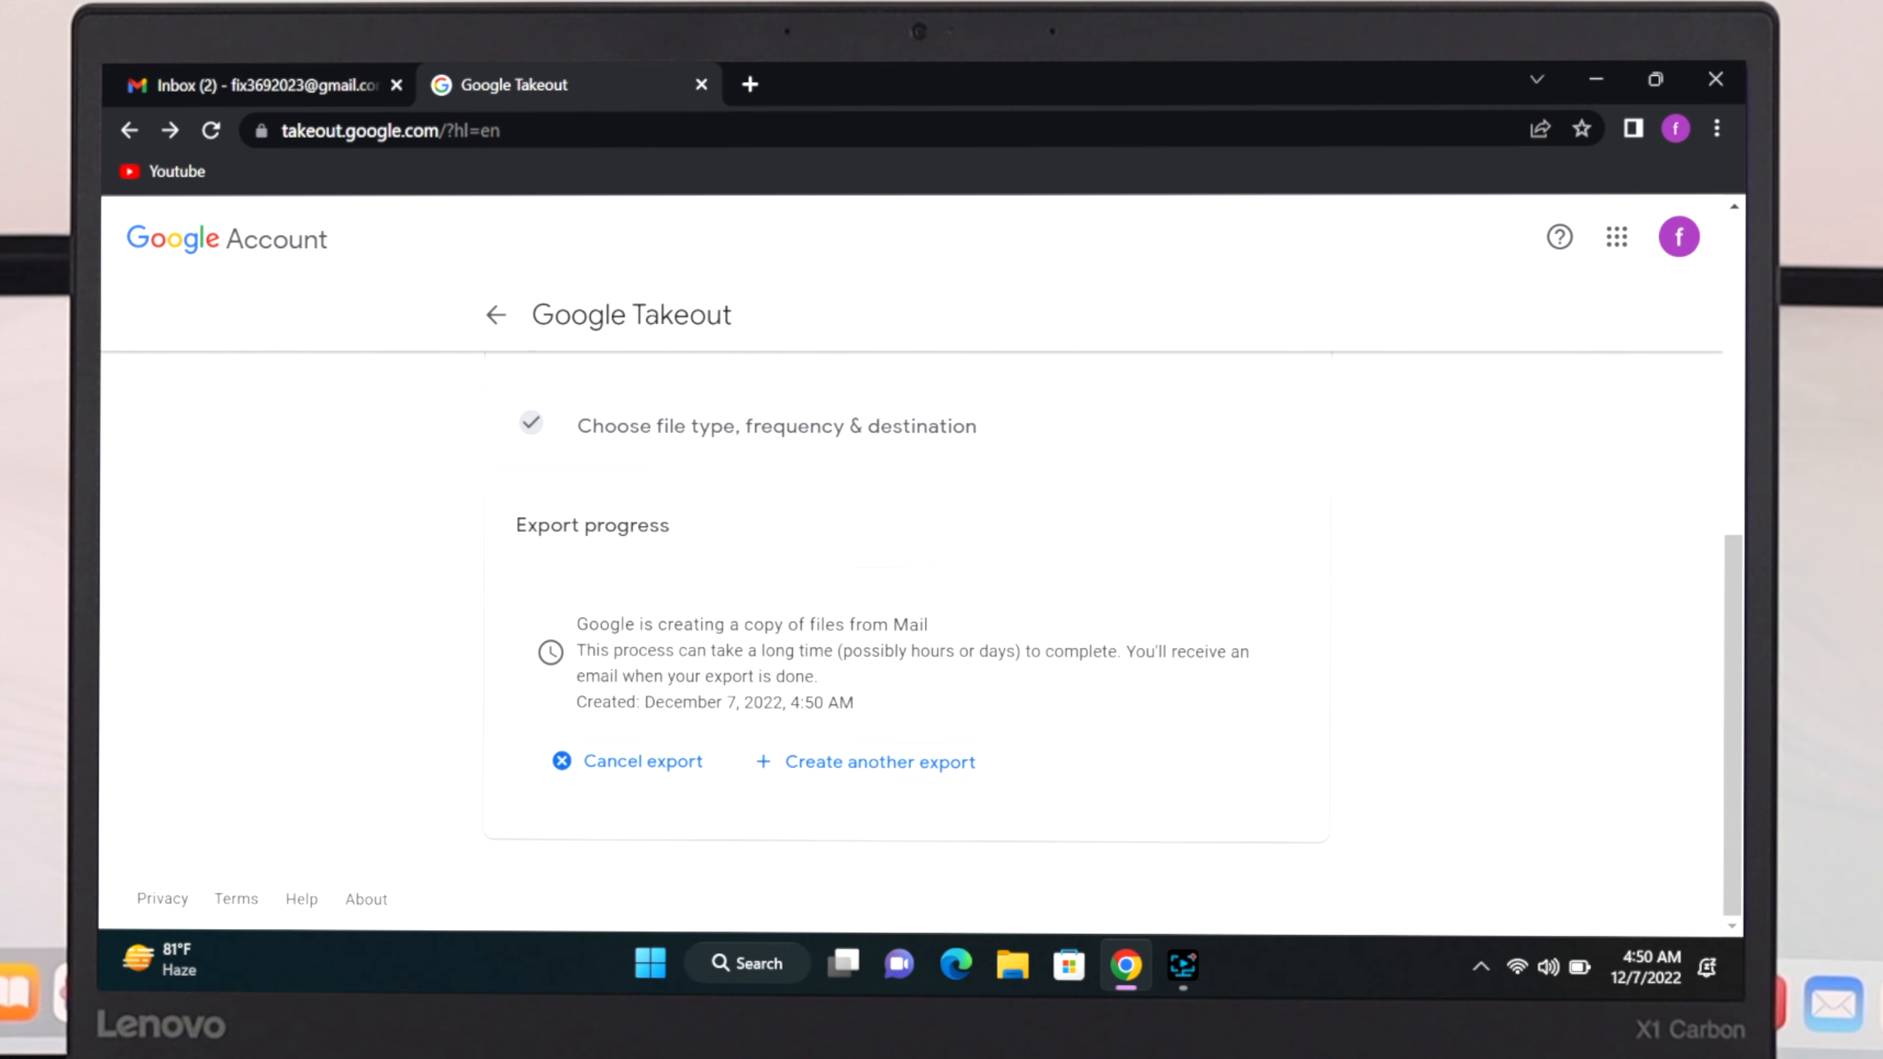
pyautogui.moveTo(706, 675)
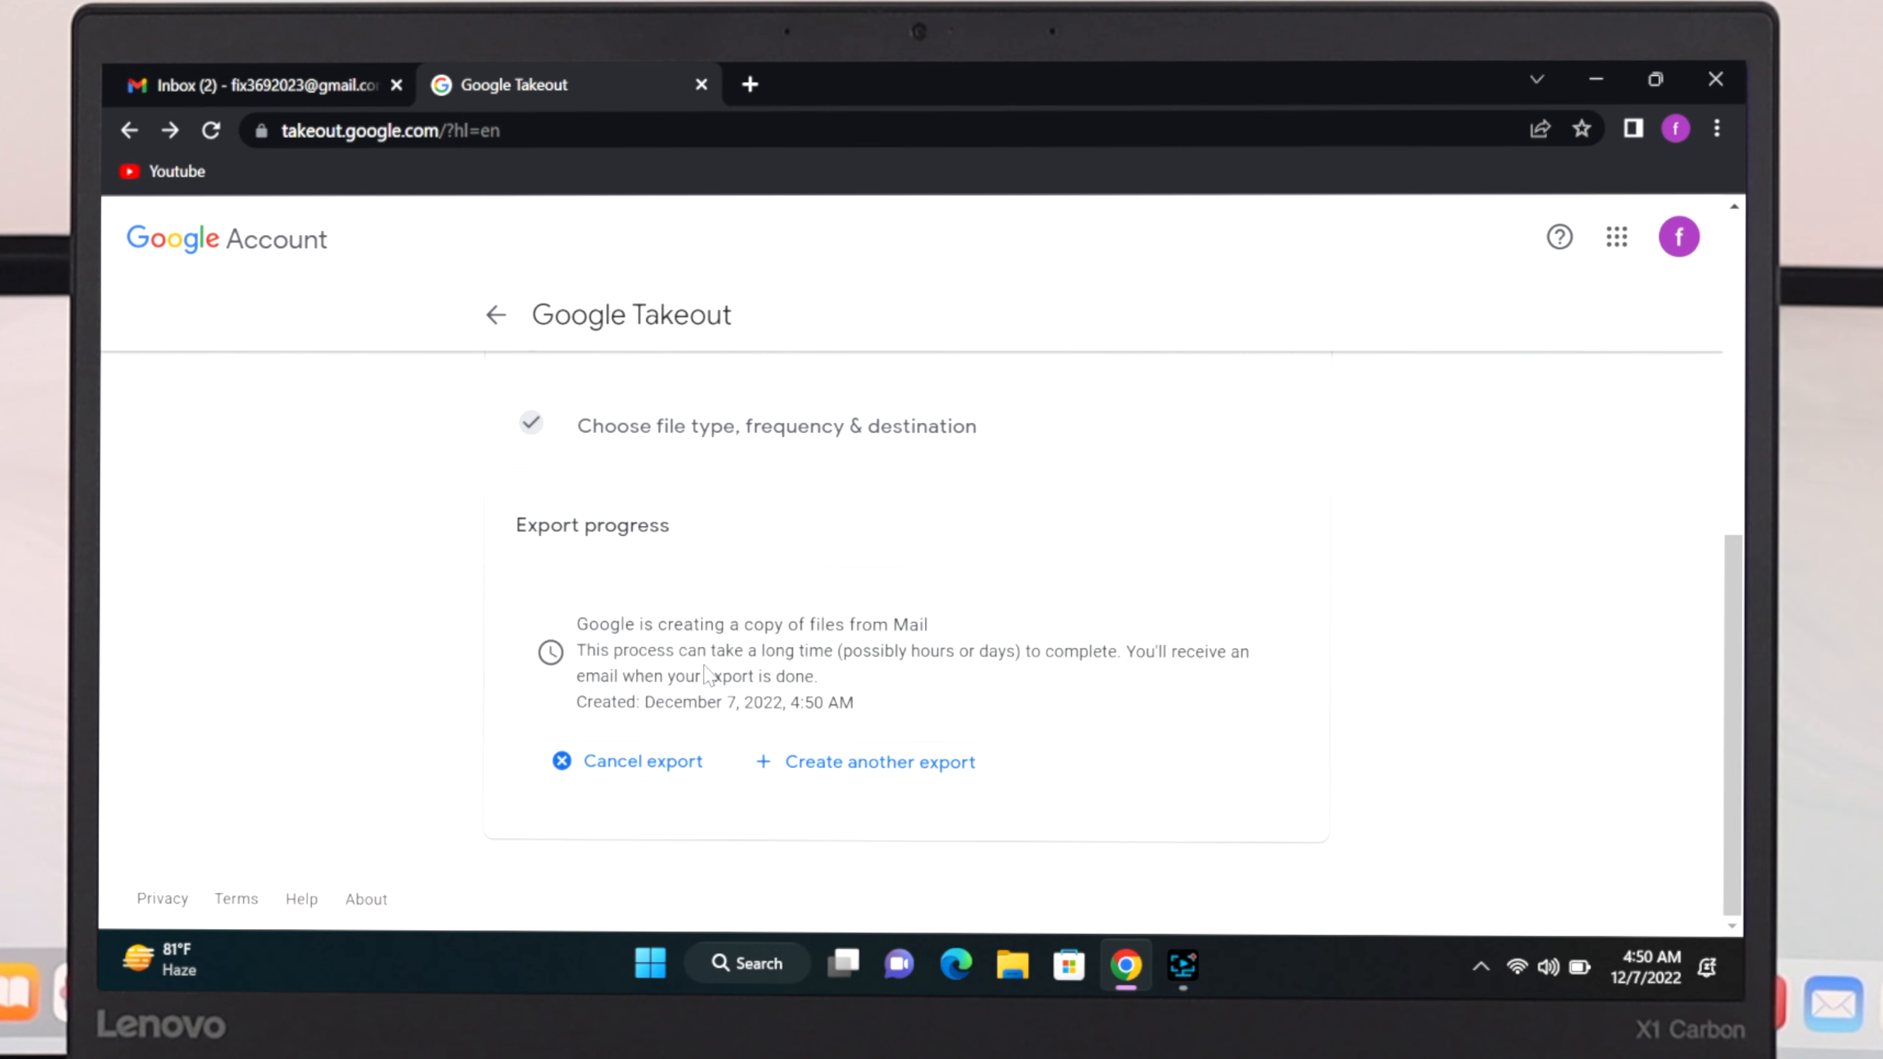
pyautogui.moveTo(868, 673)
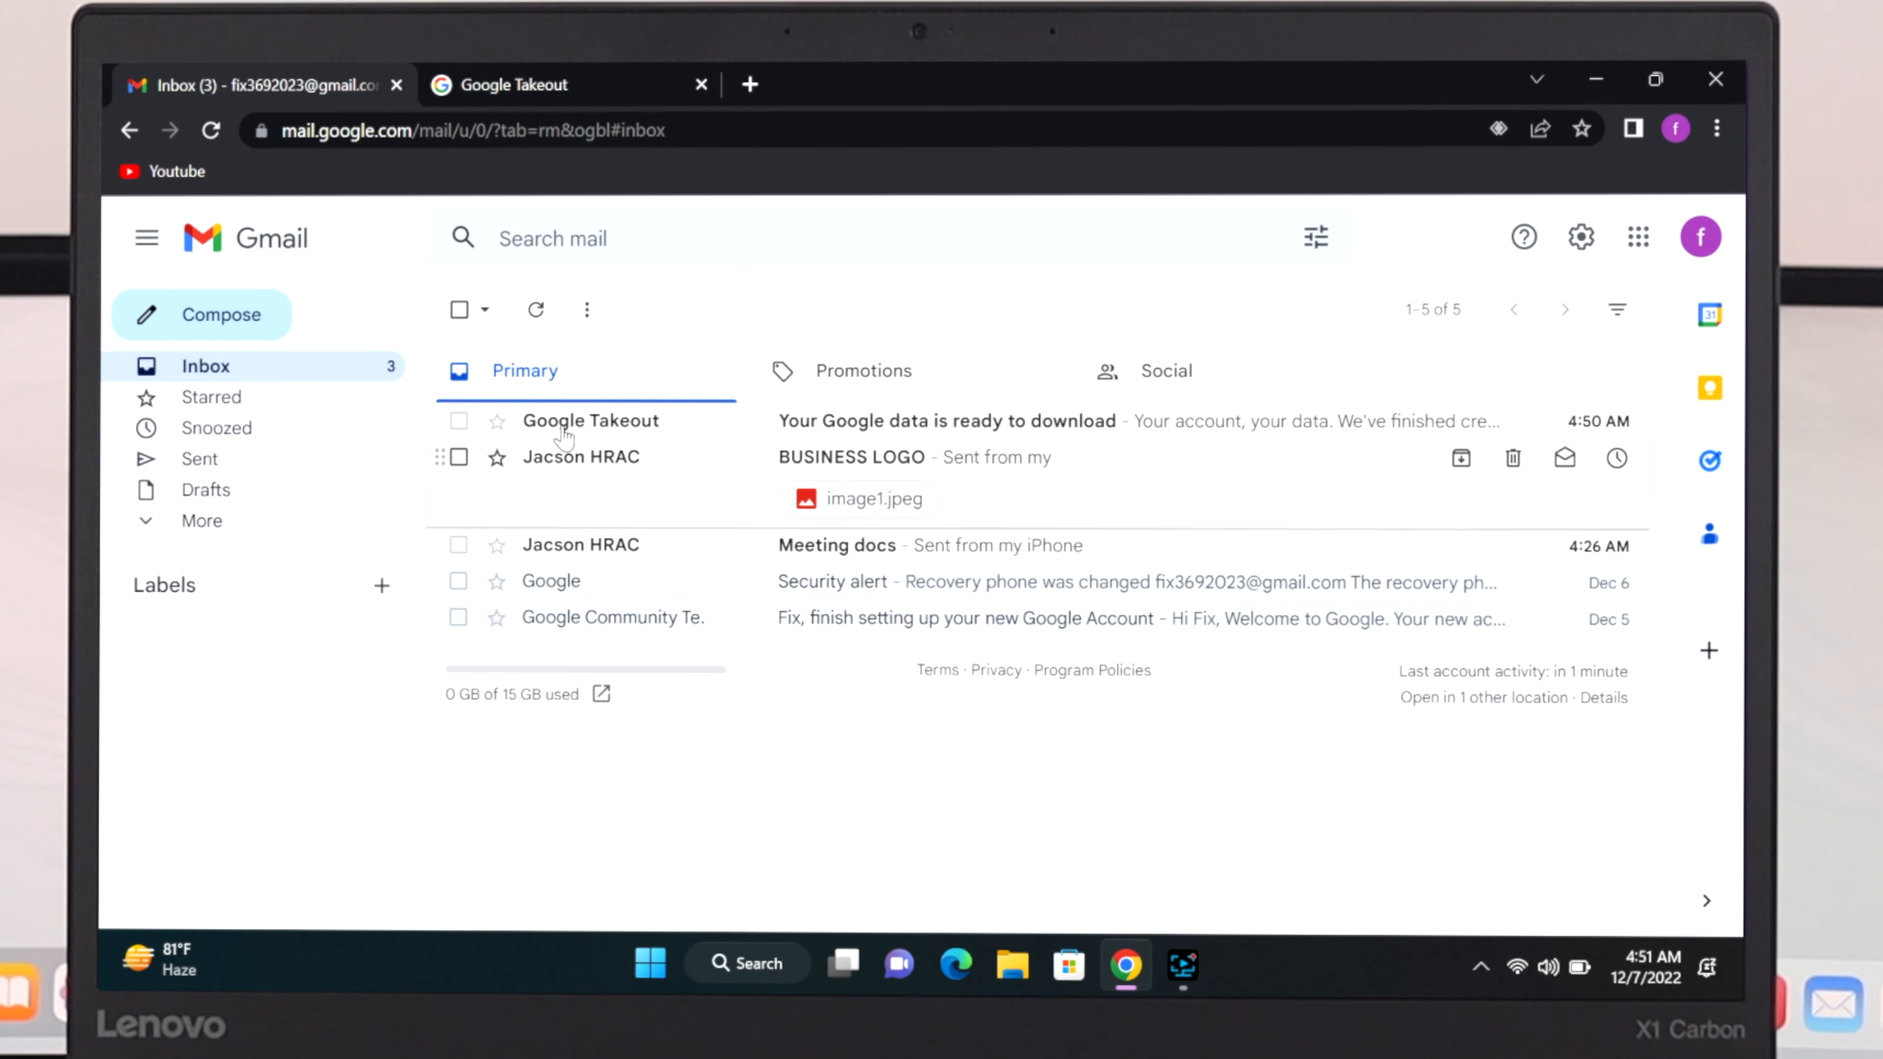
pyautogui.moveTo(590, 421)
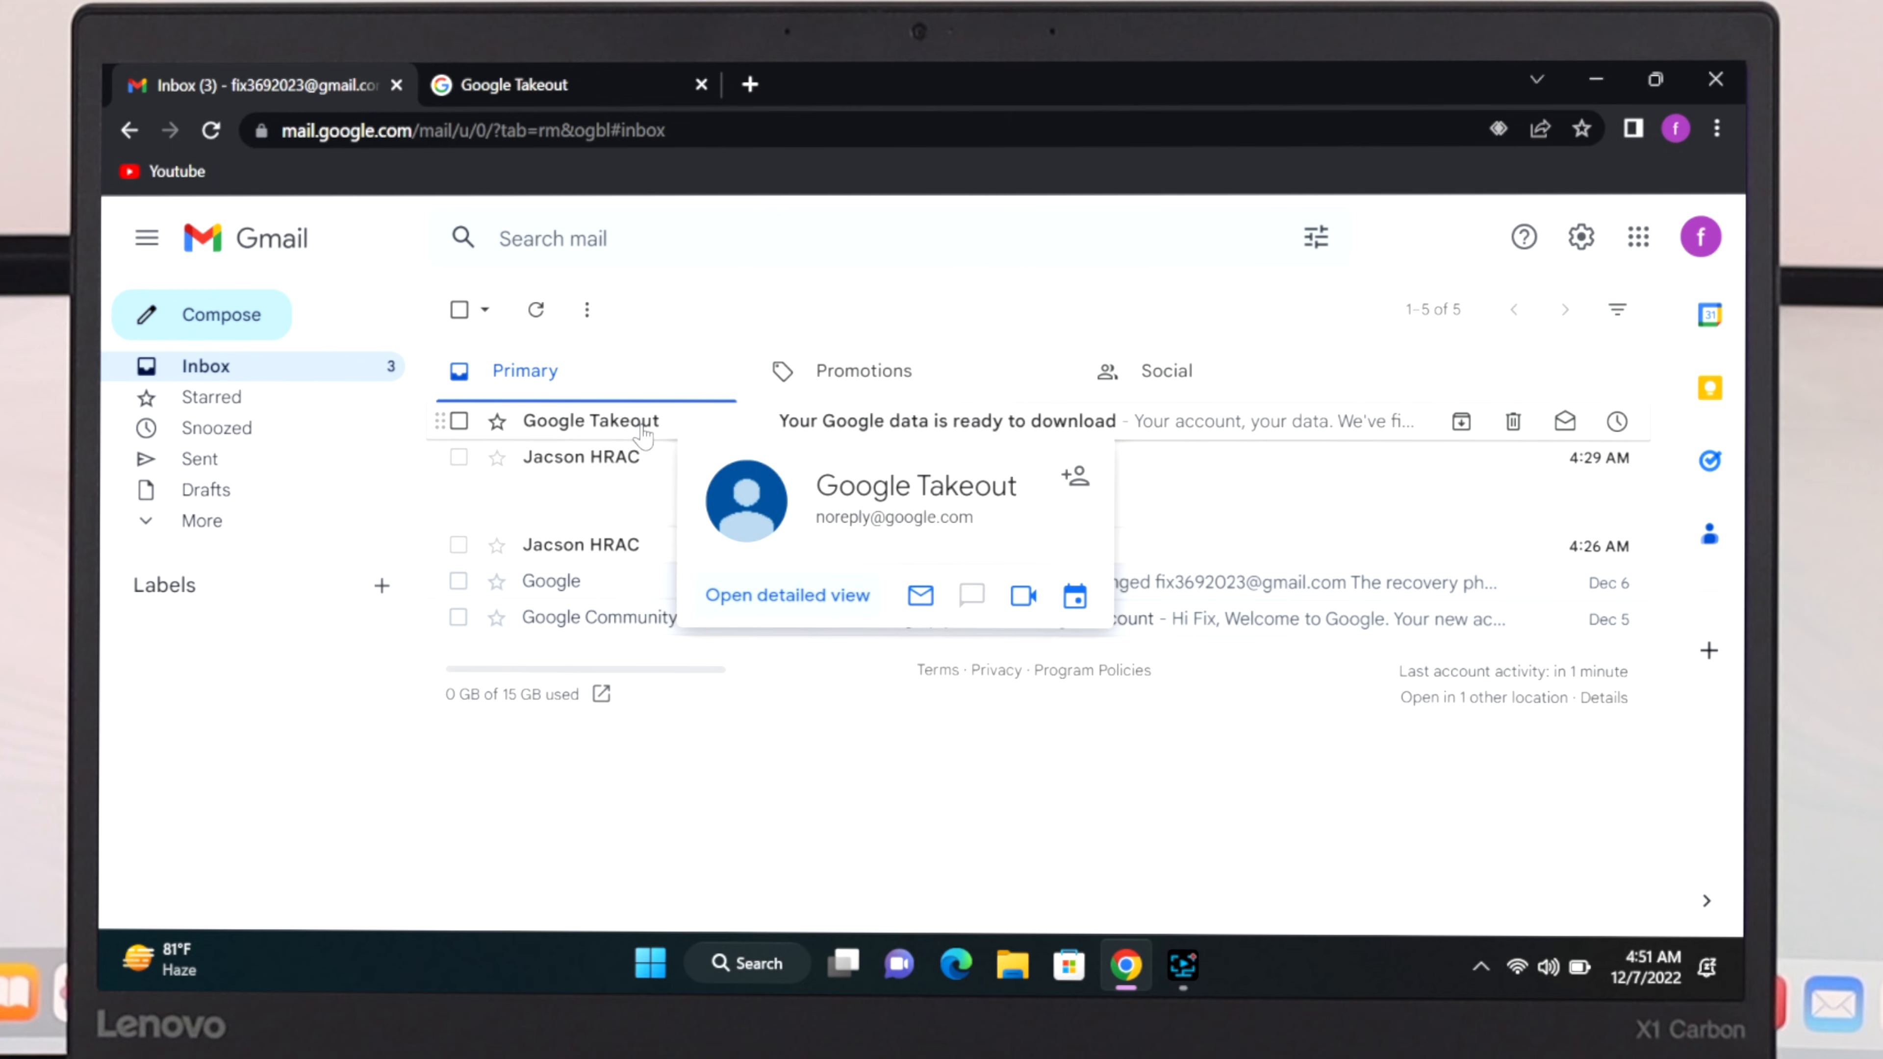
pyautogui.moveTo(847, 429)
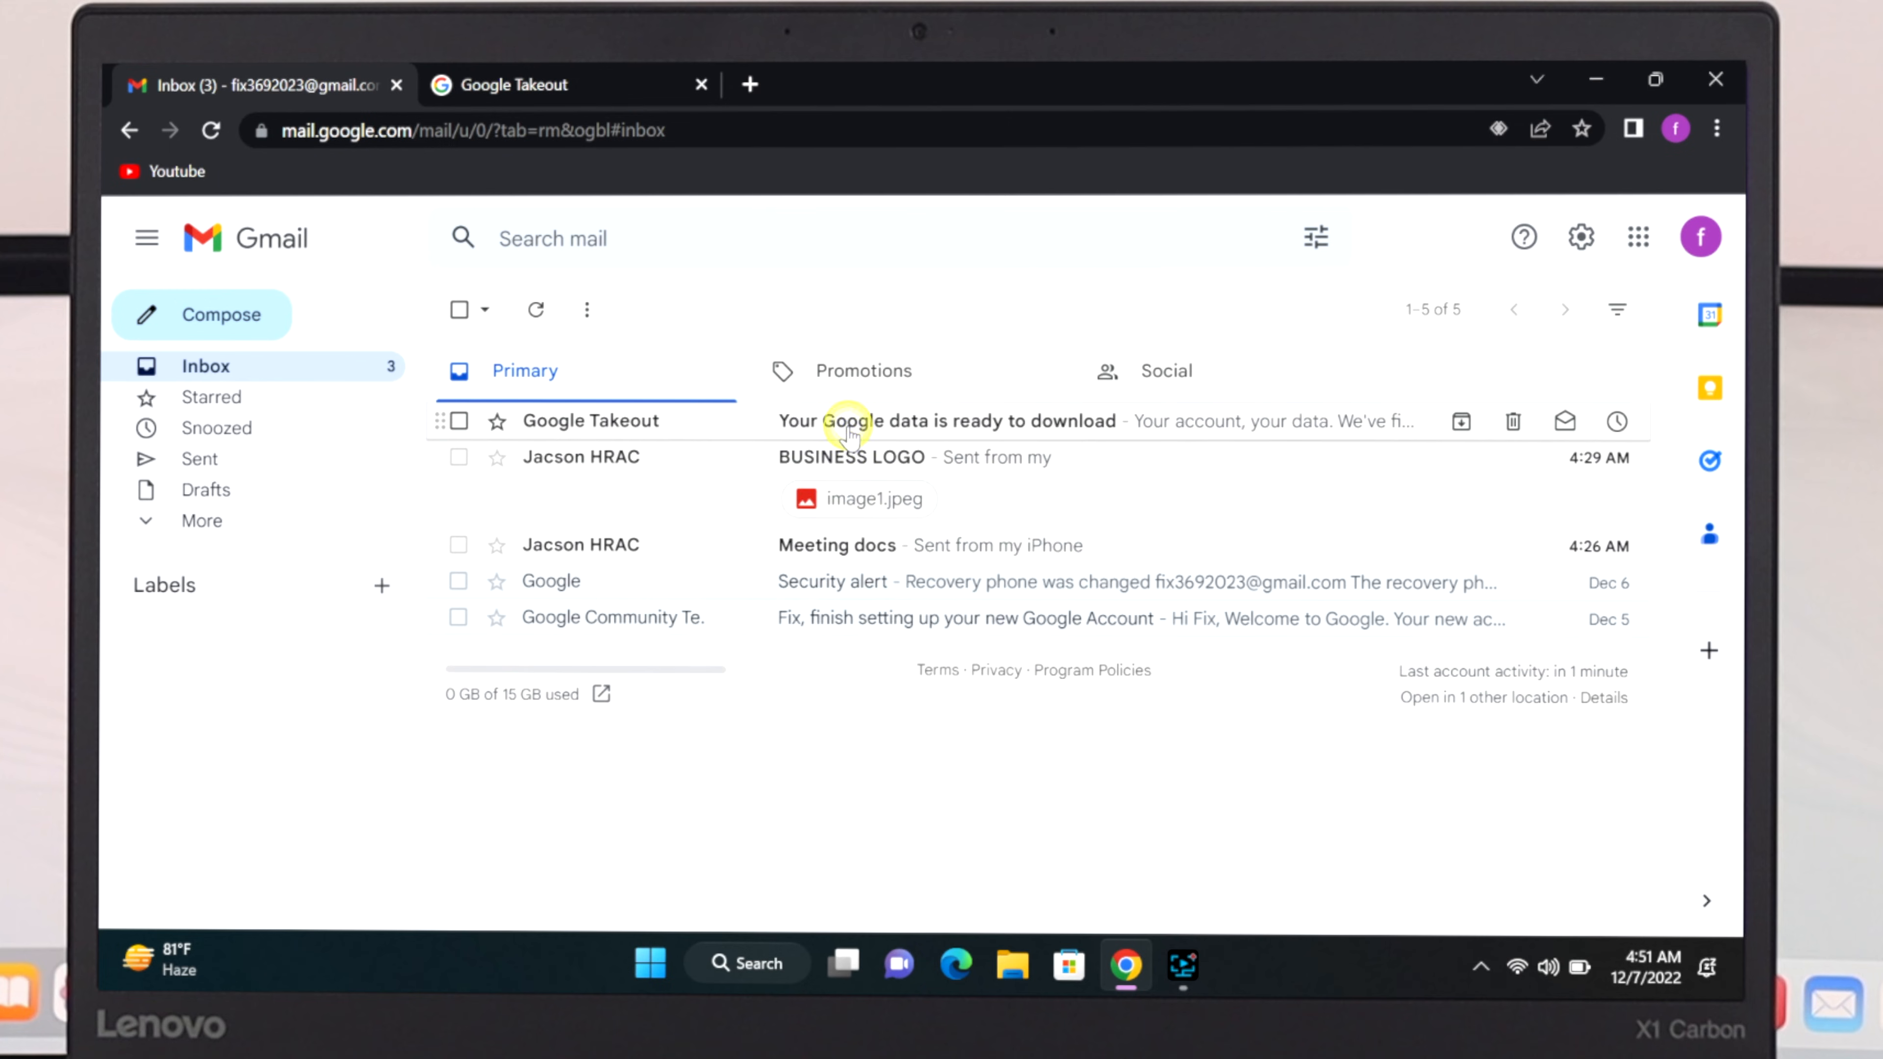
# Open the Takeout 'data is ready' email and follow 'Download your files' to the password check.
pyautogui.click(946, 420)
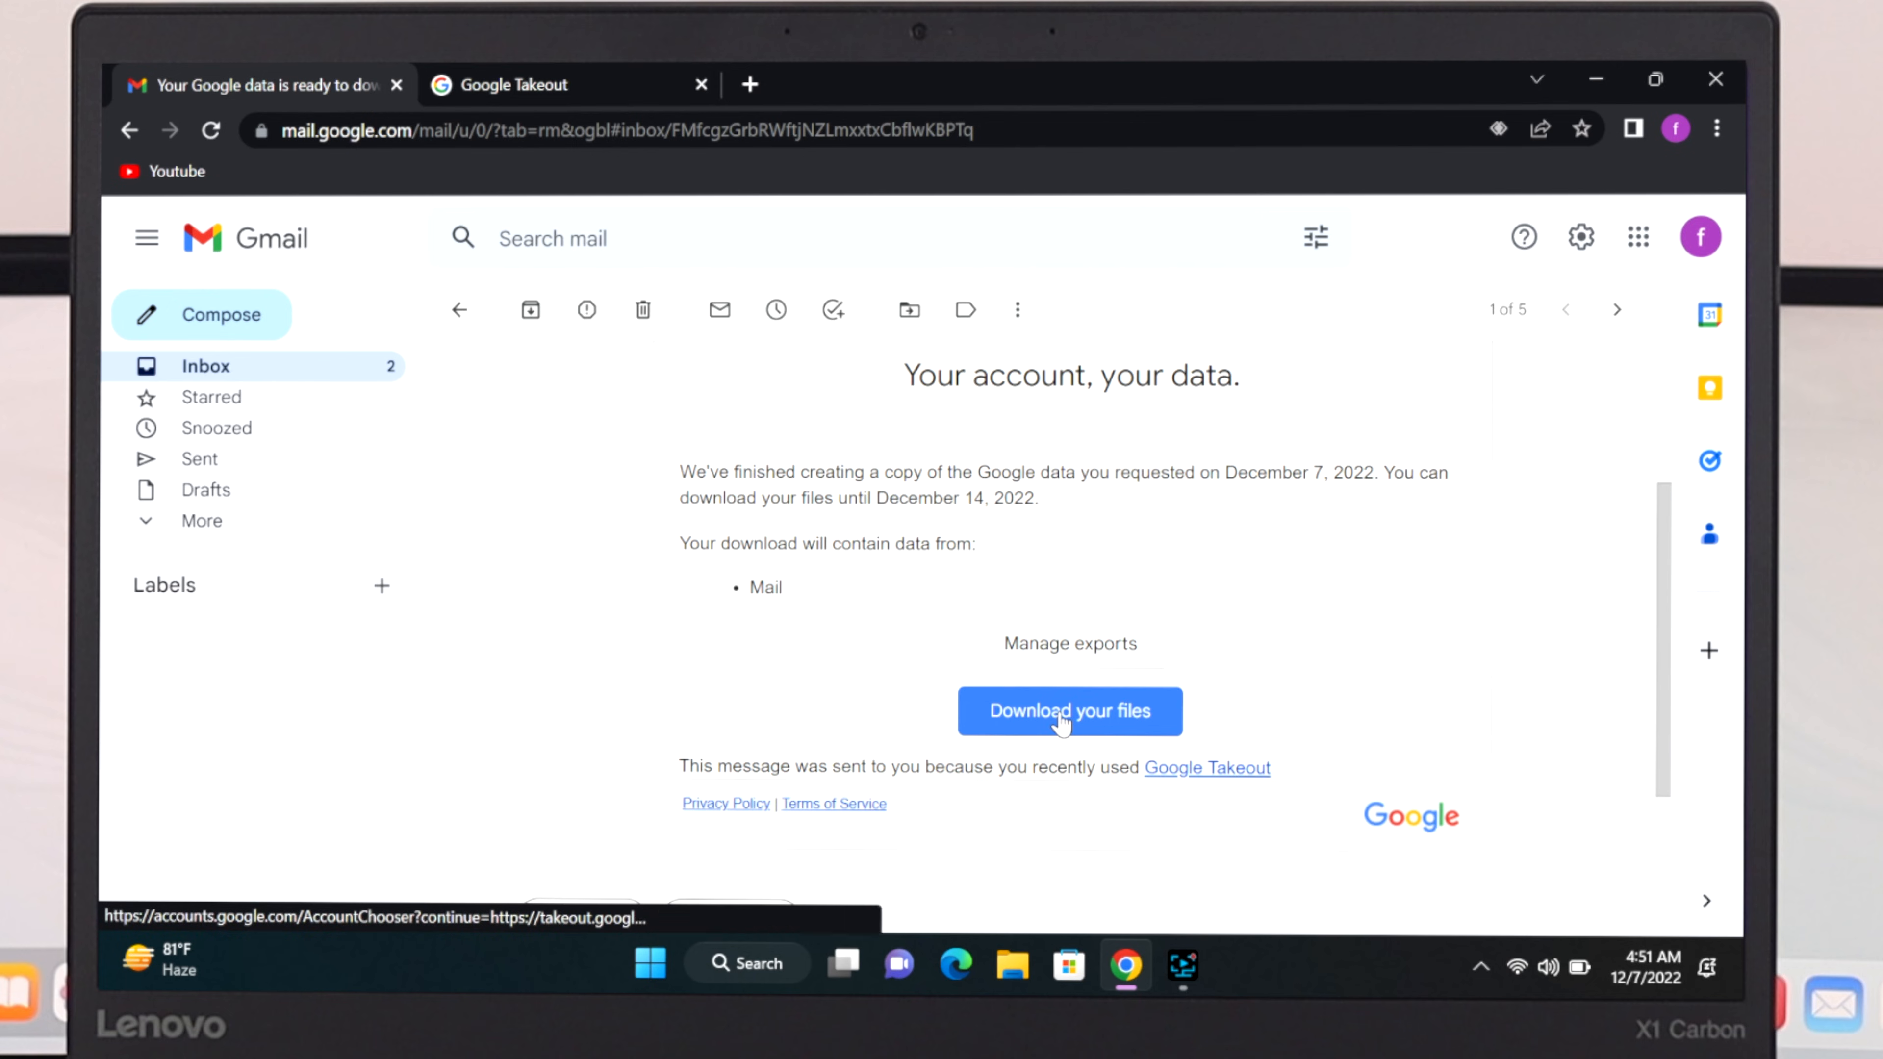
pyautogui.click(1068, 710)
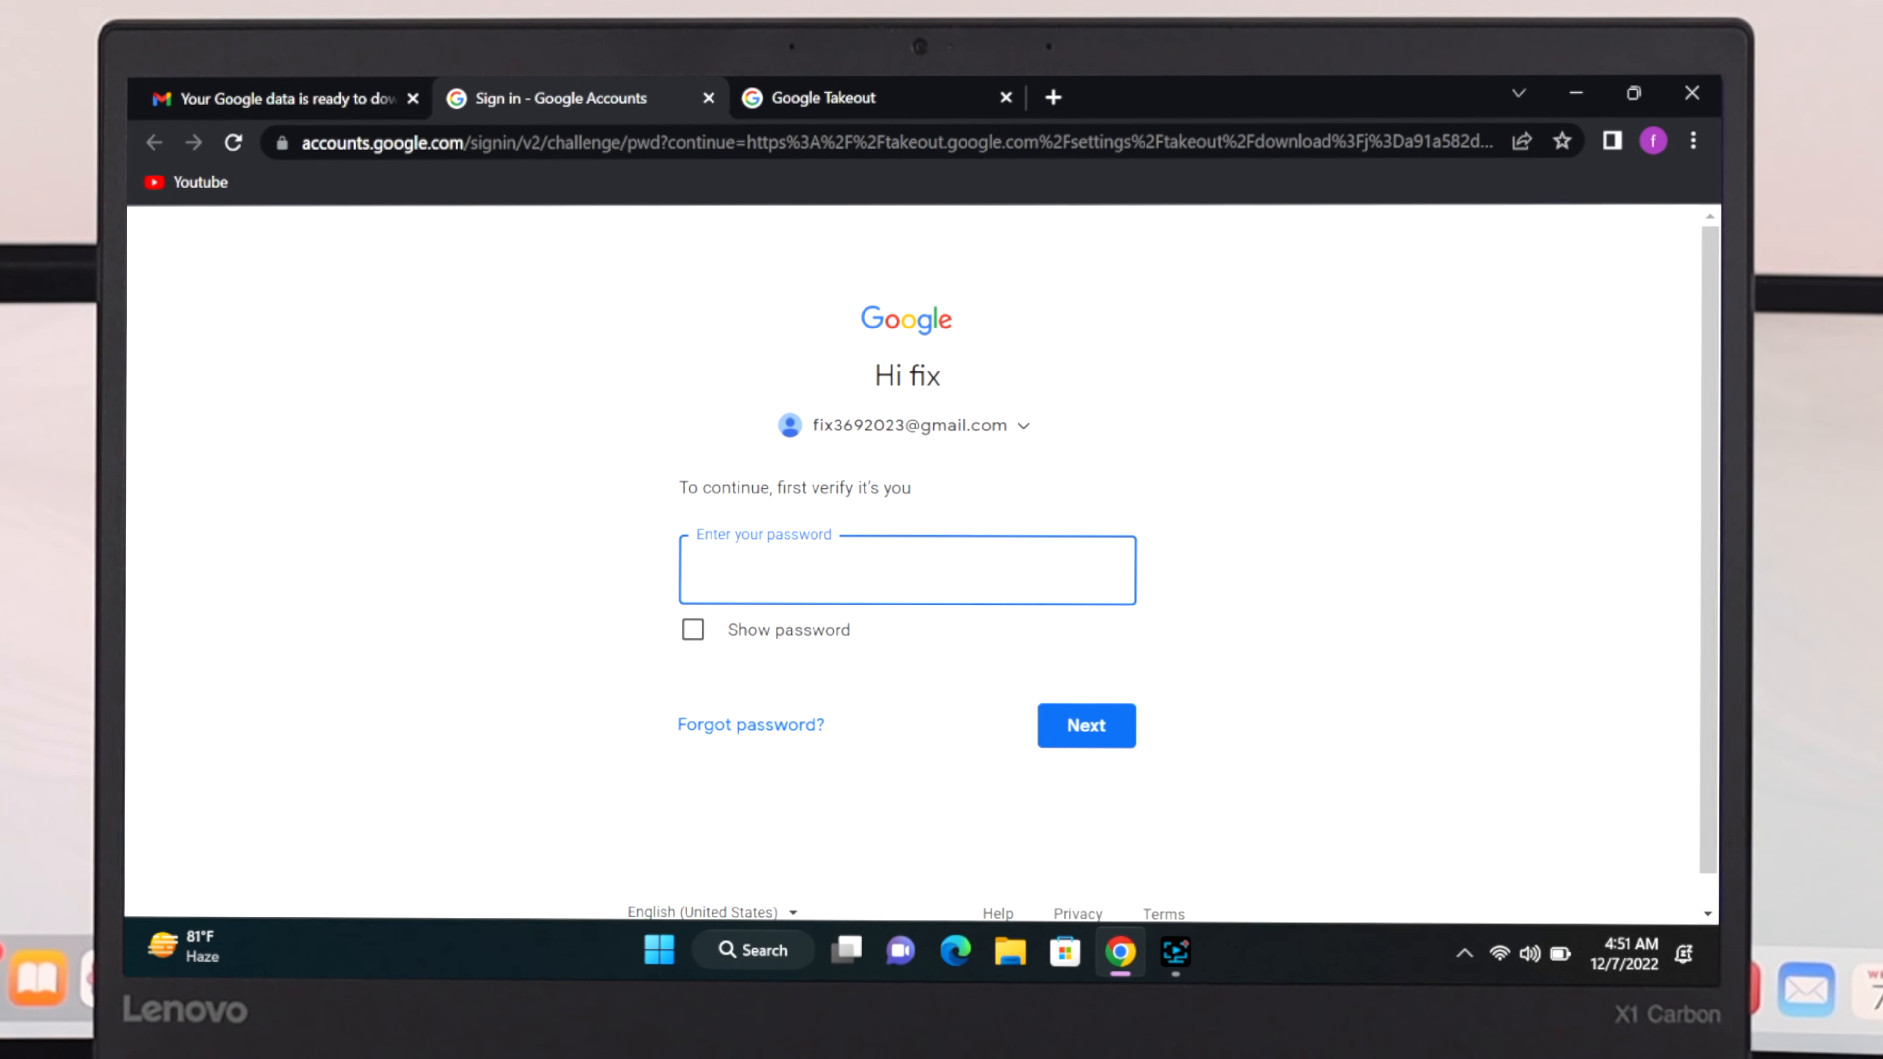
# Verify the password, download the Mail export zip and open it from the download bar.
pyautogui.click(1083, 726)
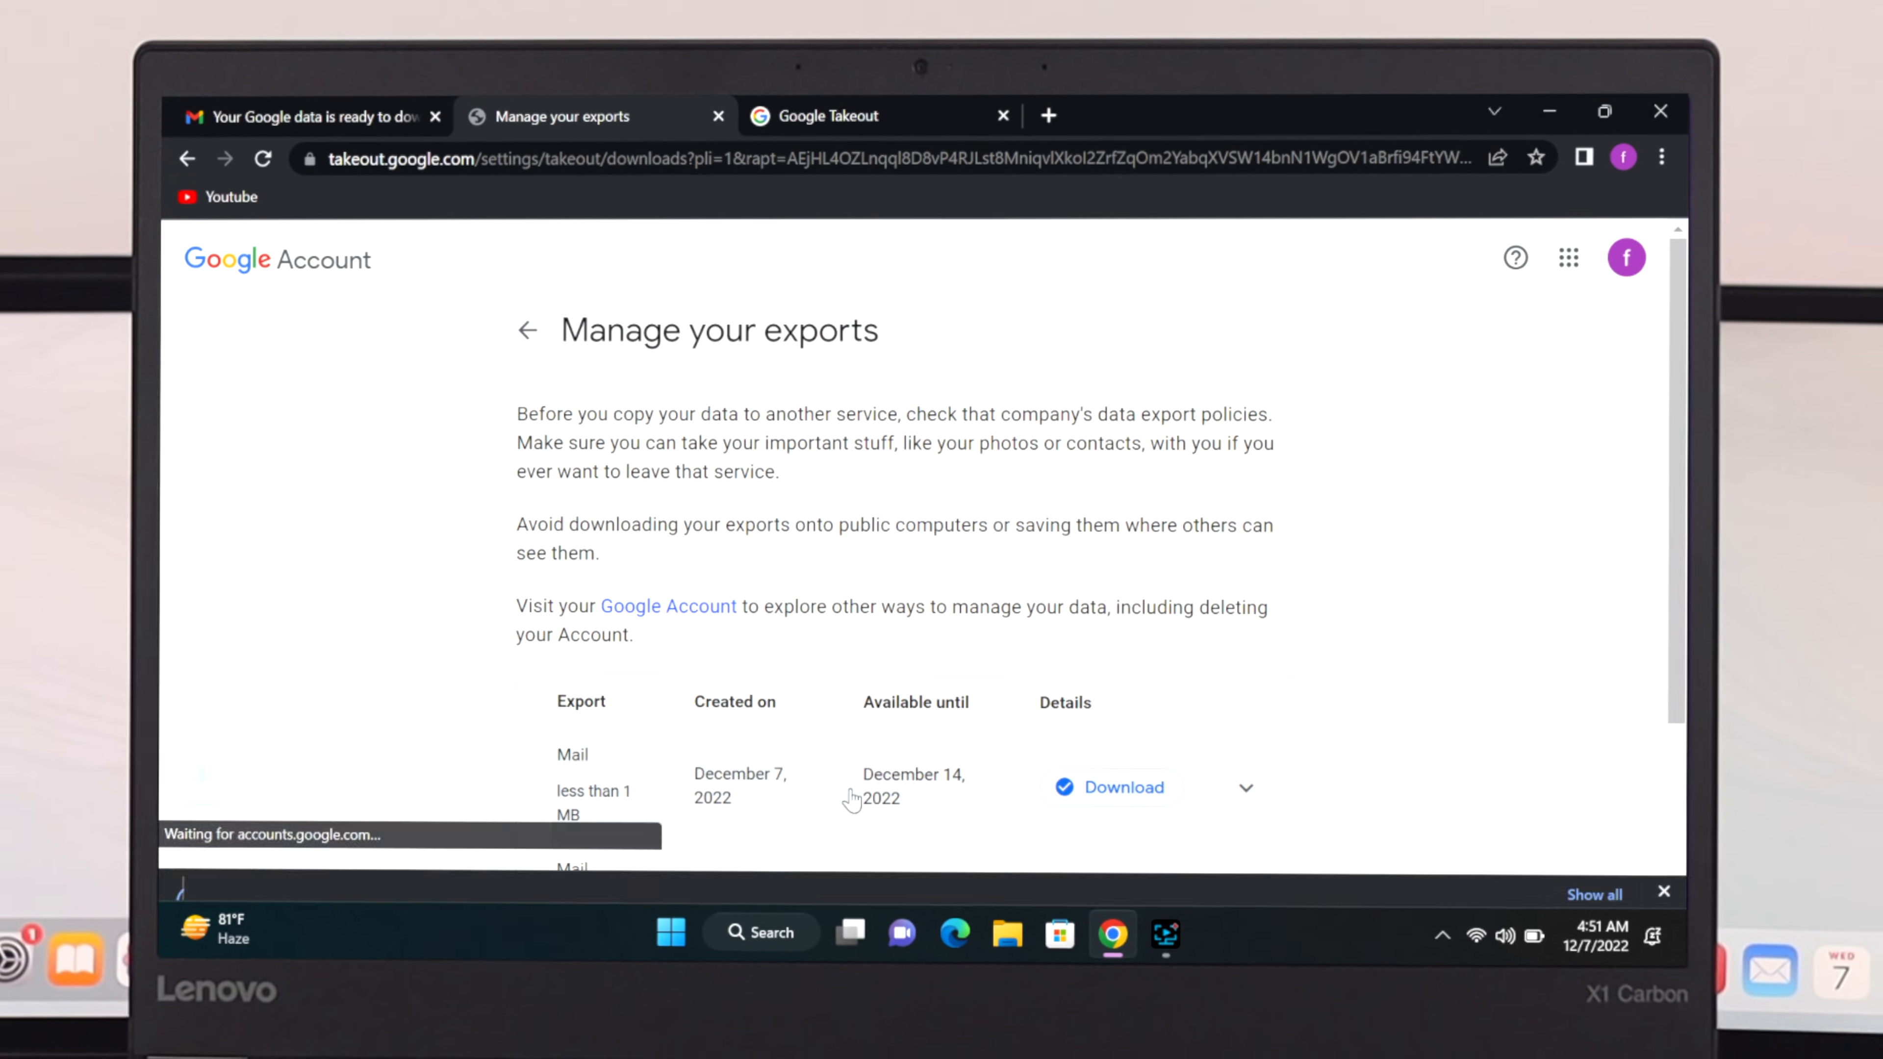
pyautogui.click(1123, 787)
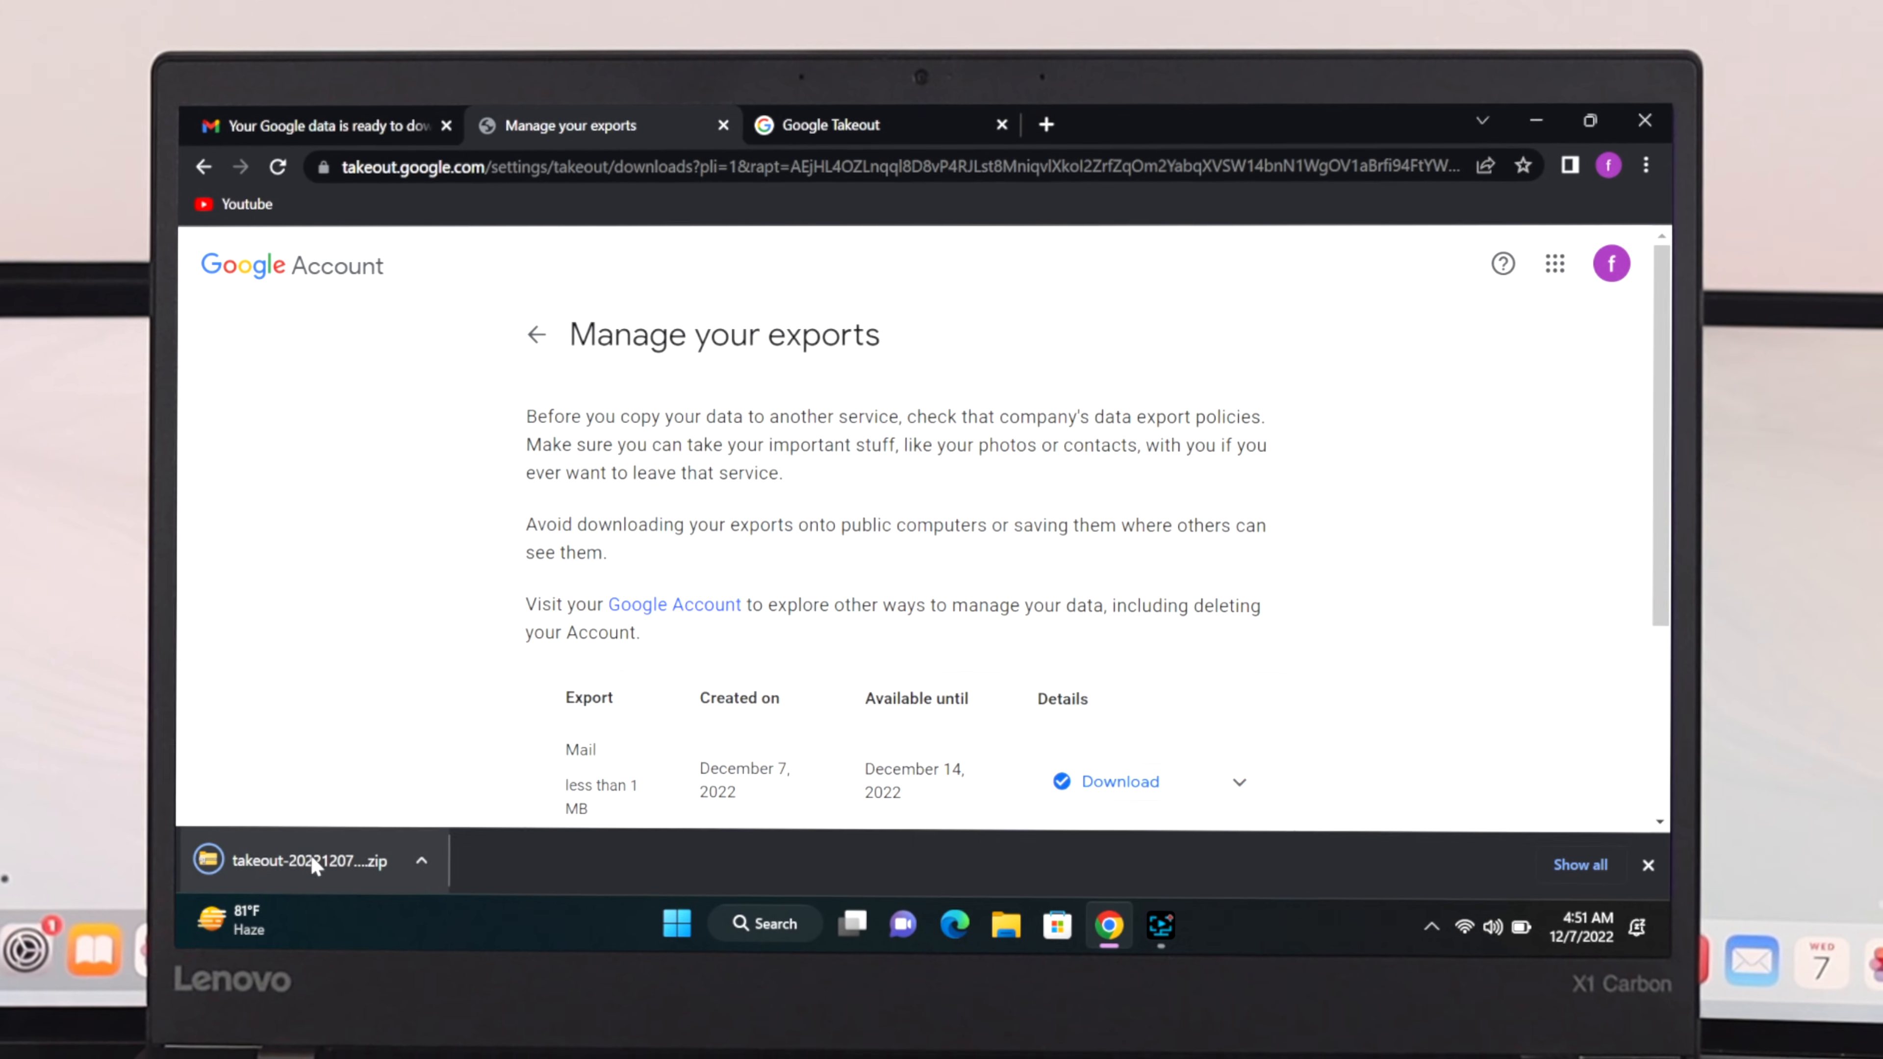
pyautogui.moveTo(318, 860)
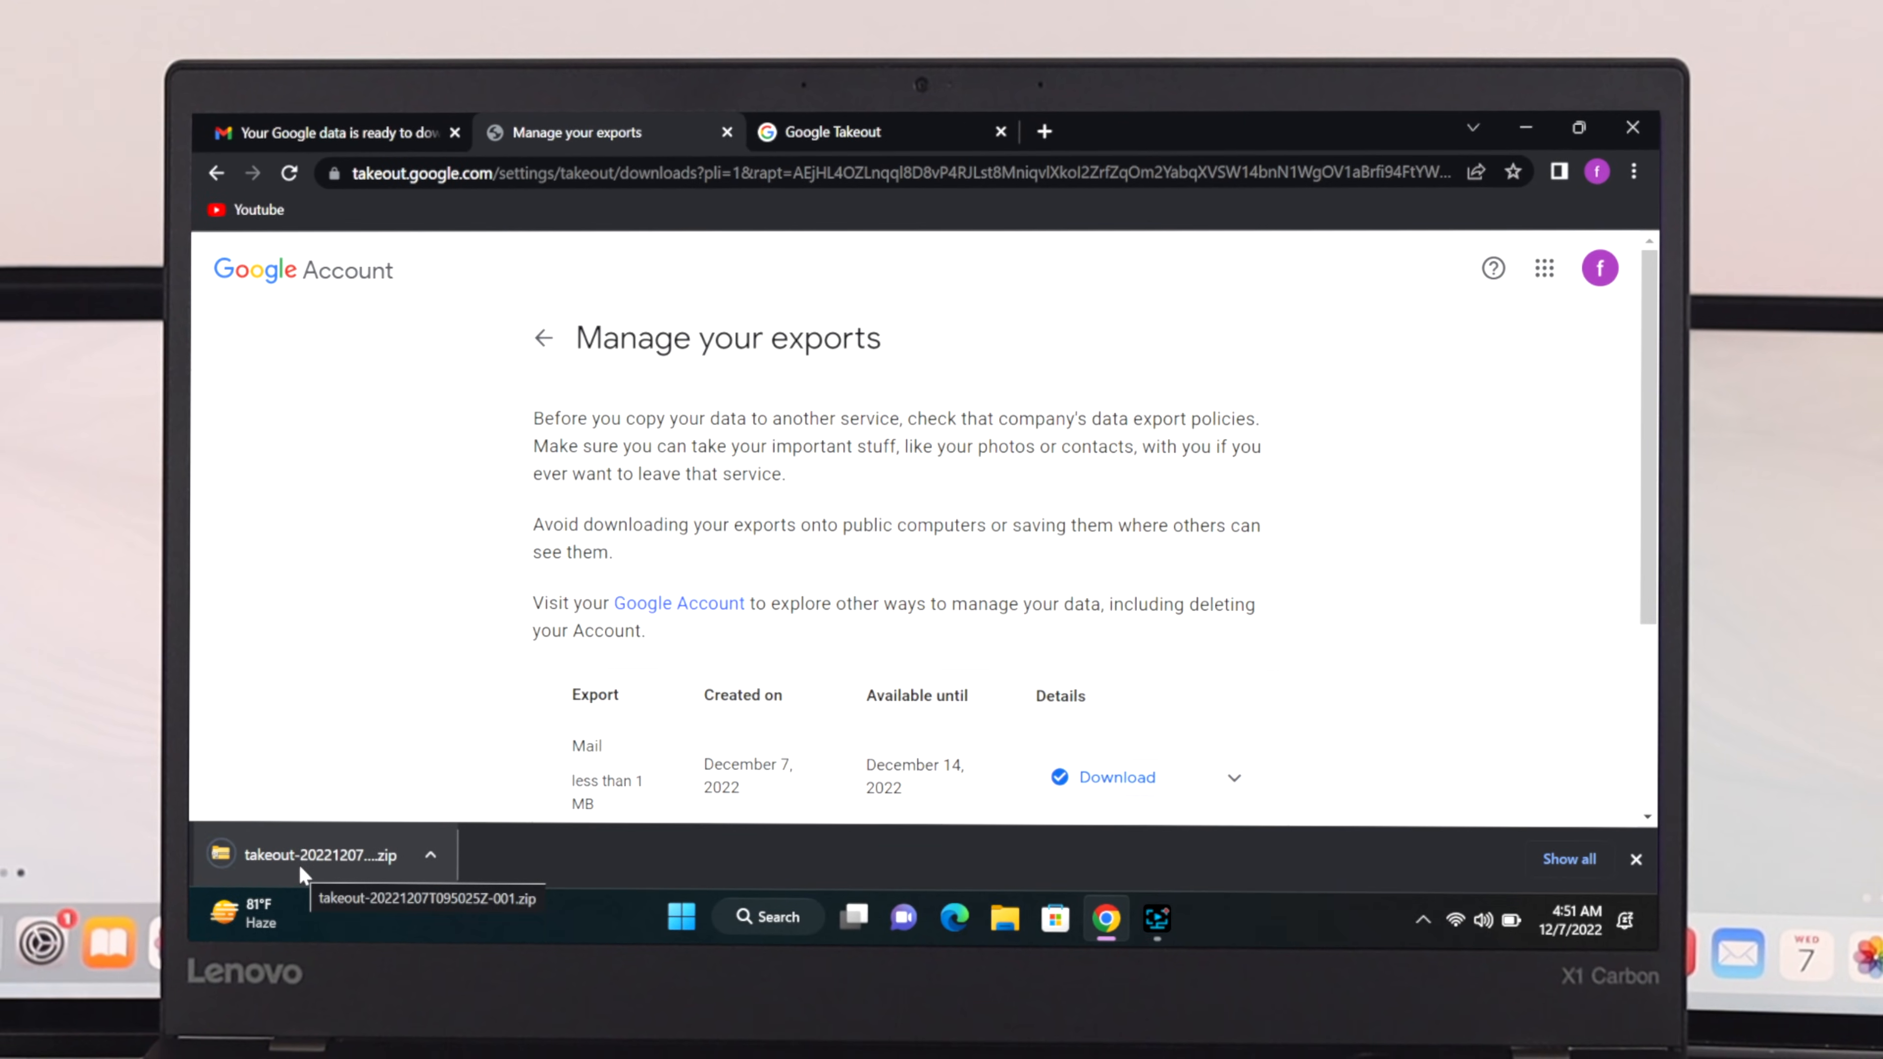
pyautogui.click(318, 855)
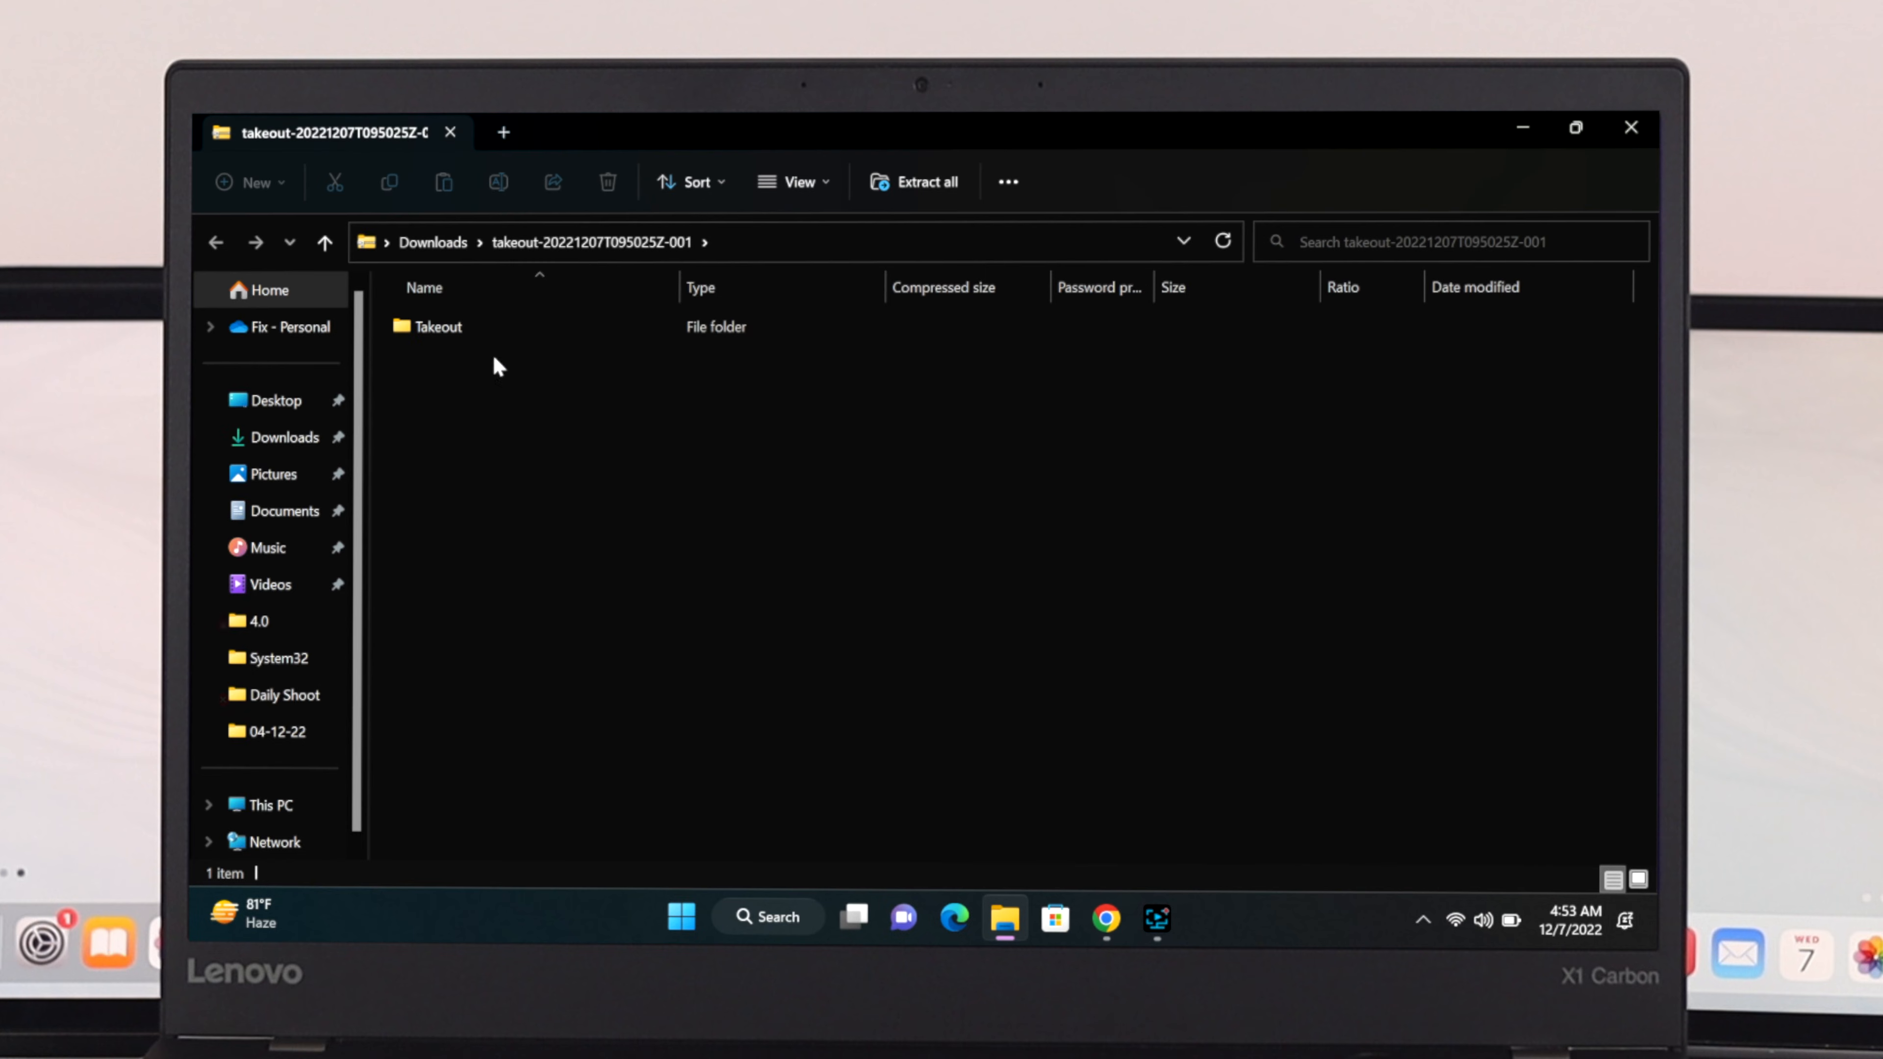
# Go into Takeout > Mail in the archive and select Inbox.mbox among the Archived, Inbox and Sent files.
pyautogui.doubleClick(438, 326)
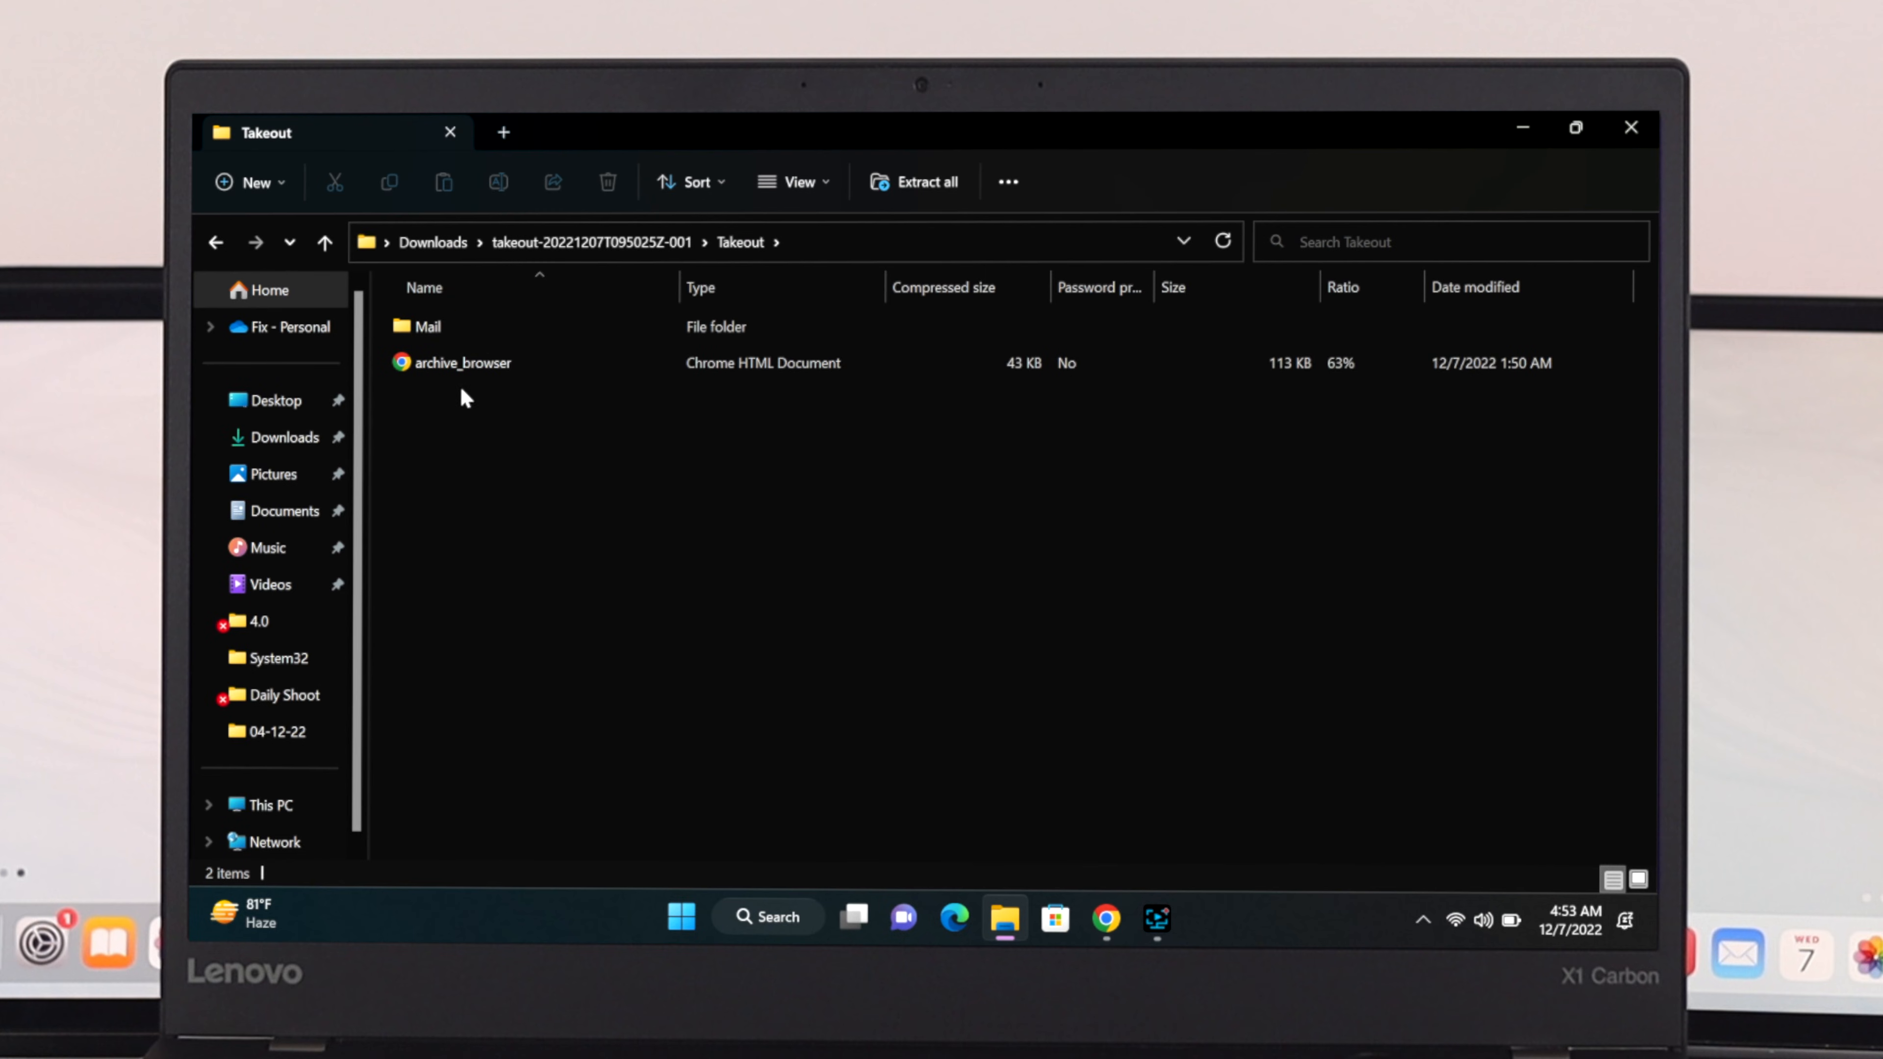
pyautogui.doubleClick(423, 326)
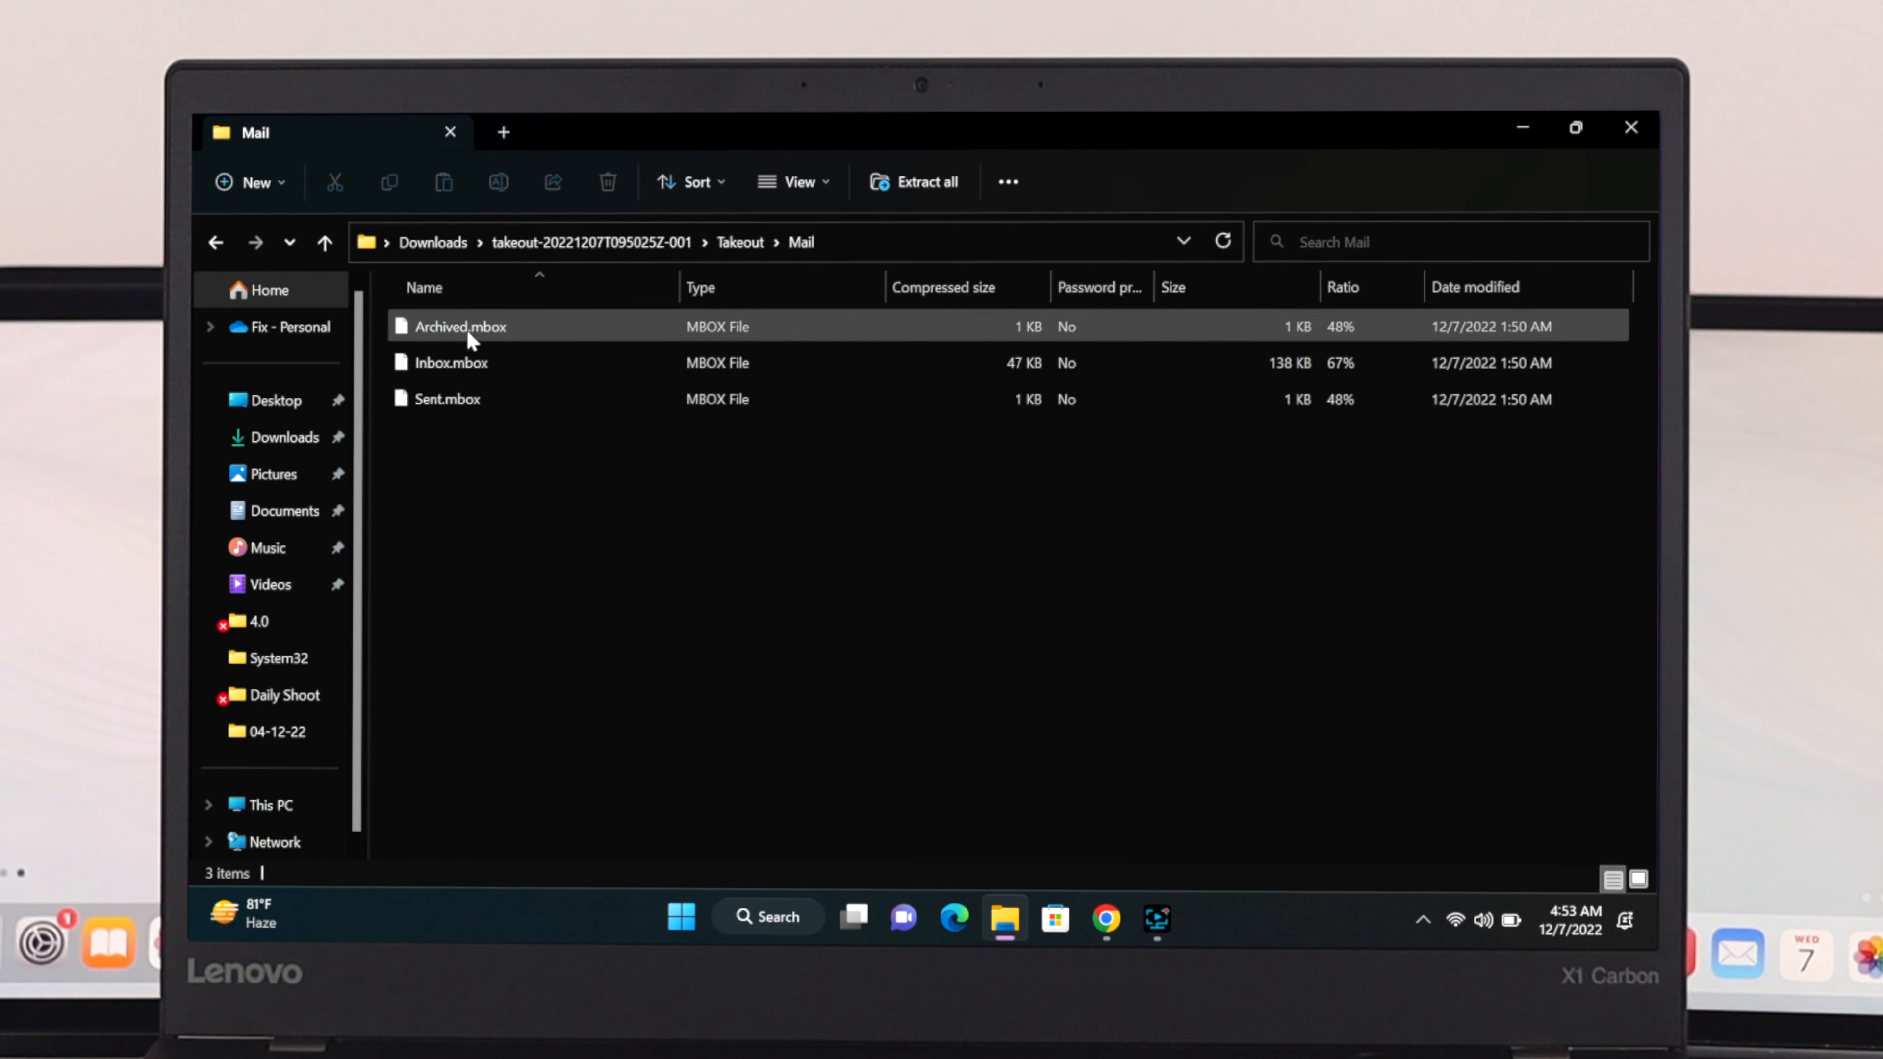
pyautogui.click(450, 362)
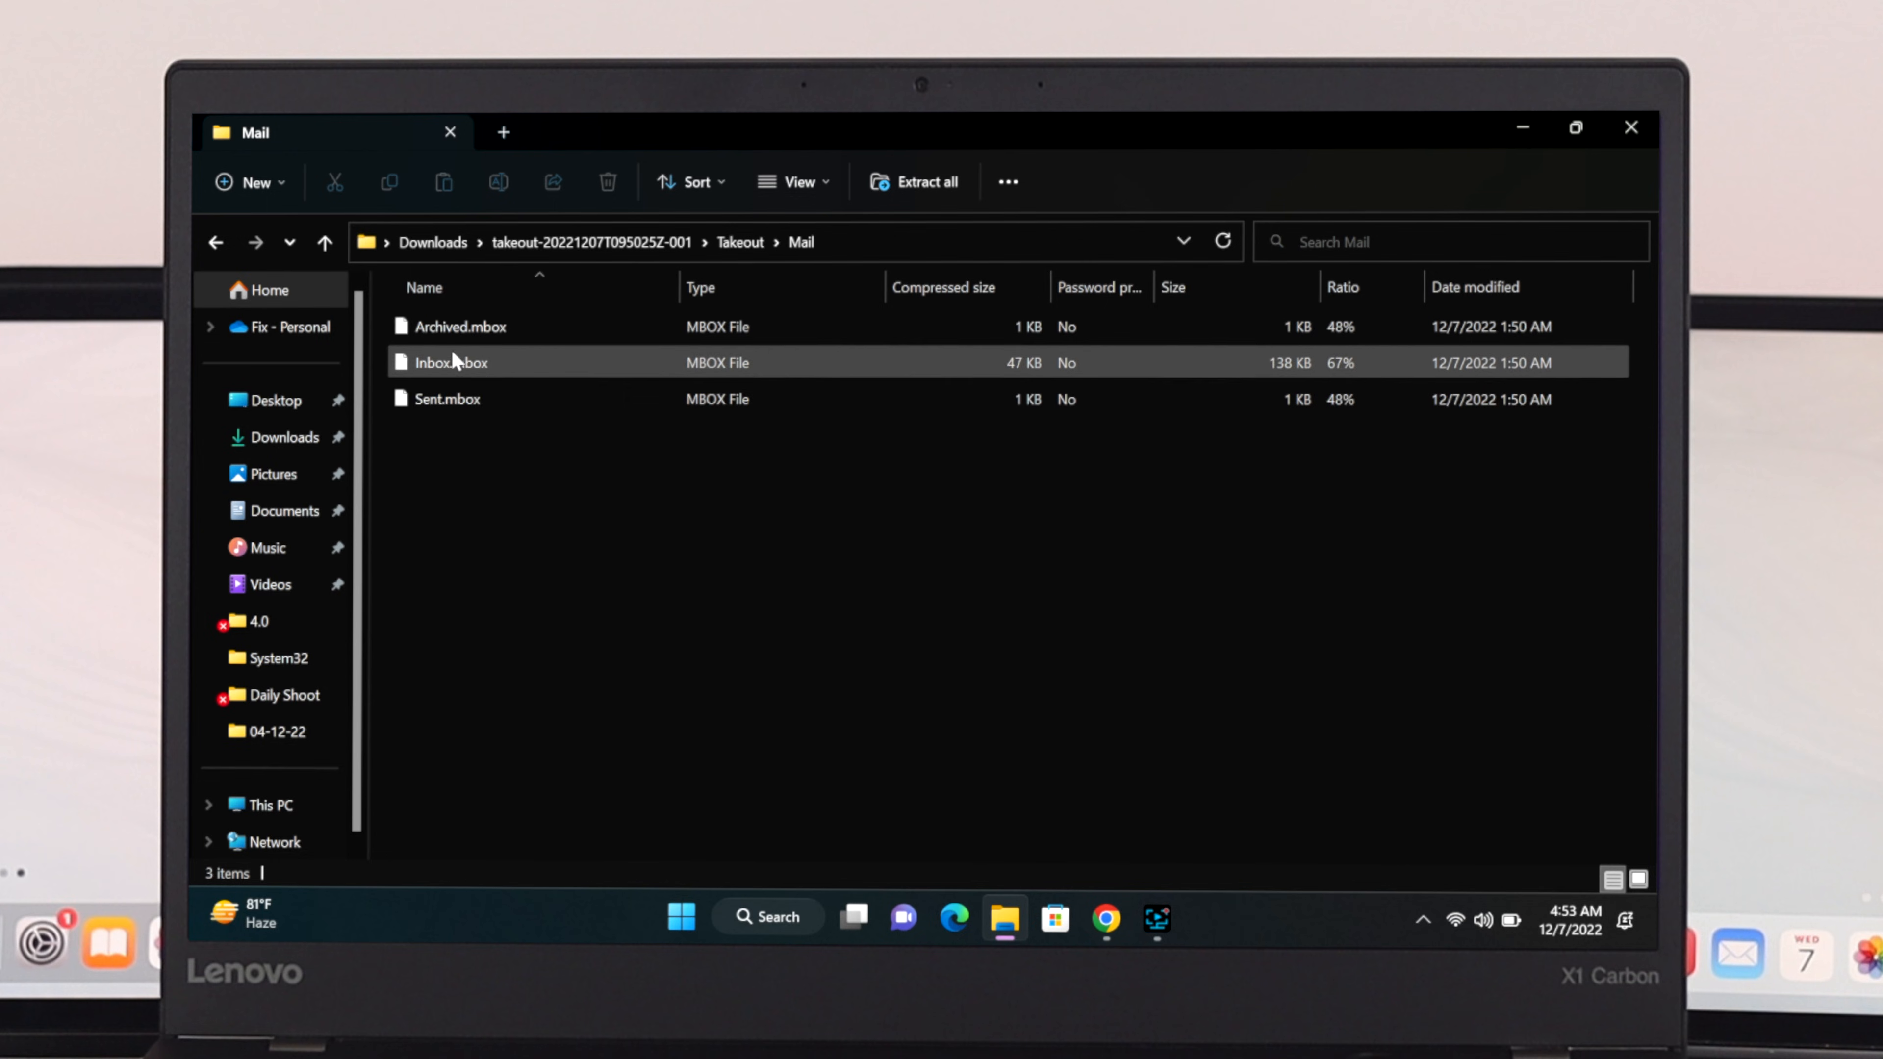